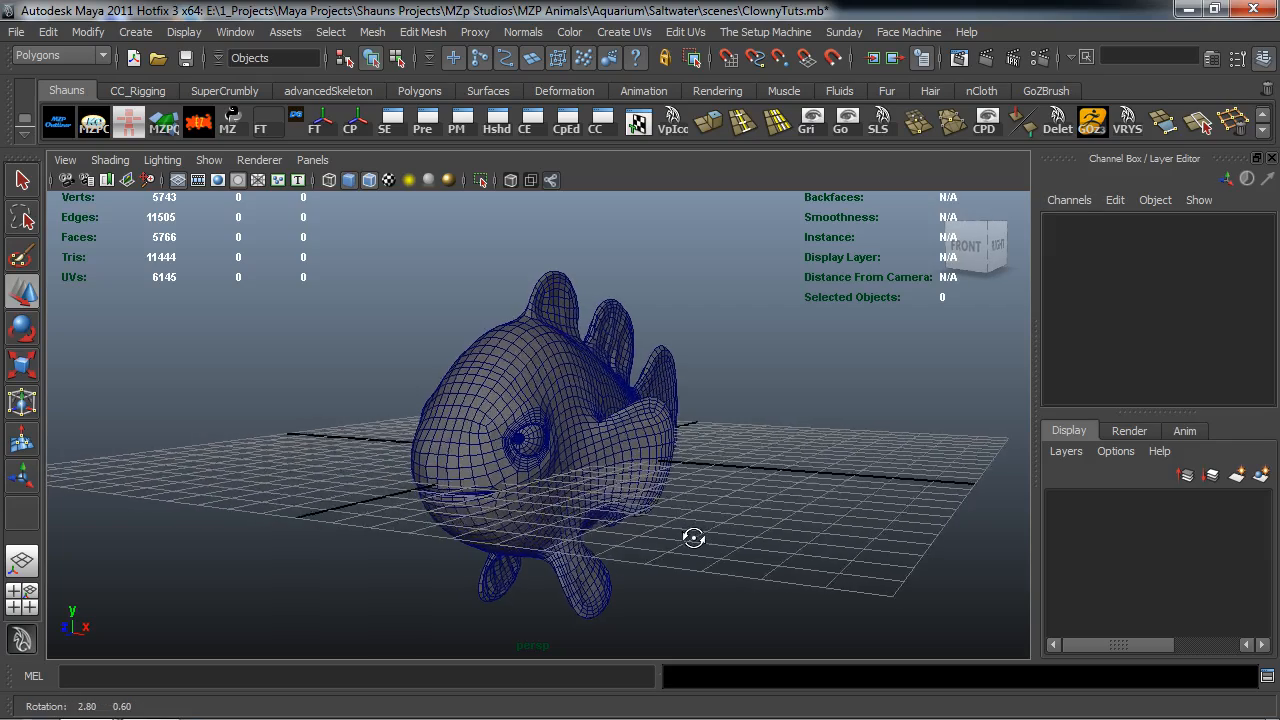
# Step: Orbit around the fish model and bring up the Outliner listing cameras and the Mesh object
pyautogui.moveTo(692, 538); pyautogui.dragTo(672, 544)
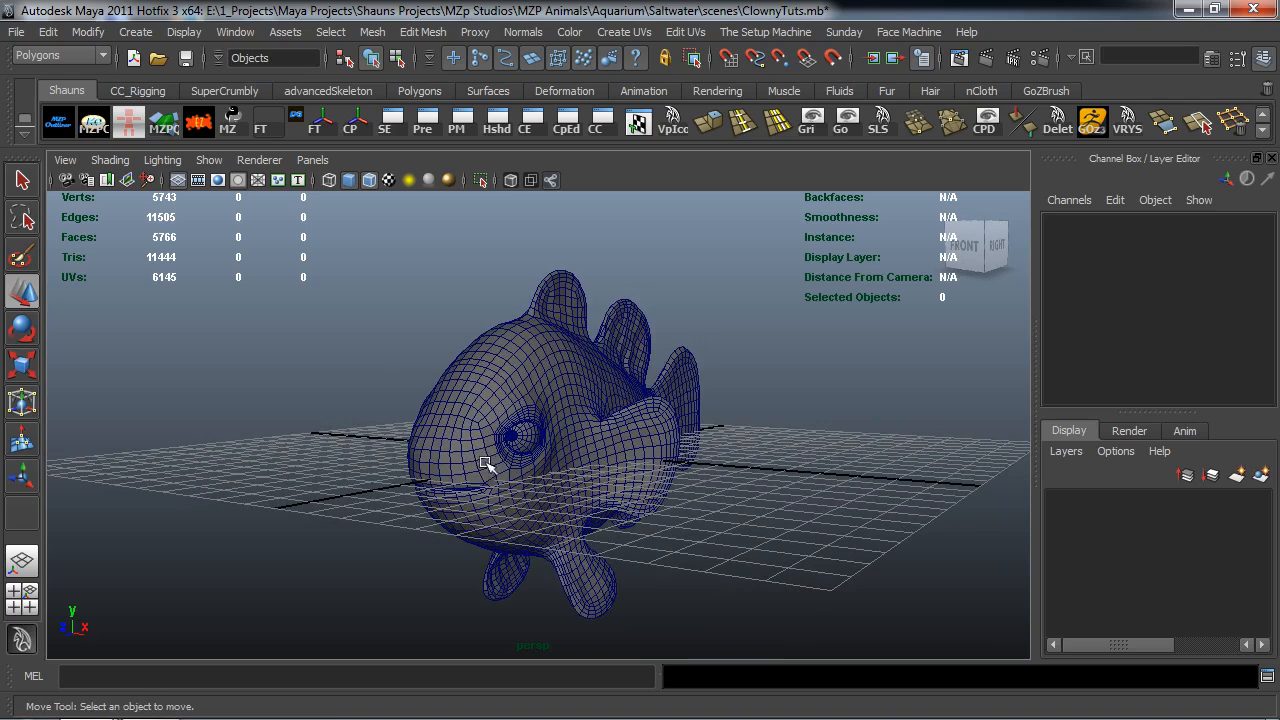
pyautogui.click(516, 436)
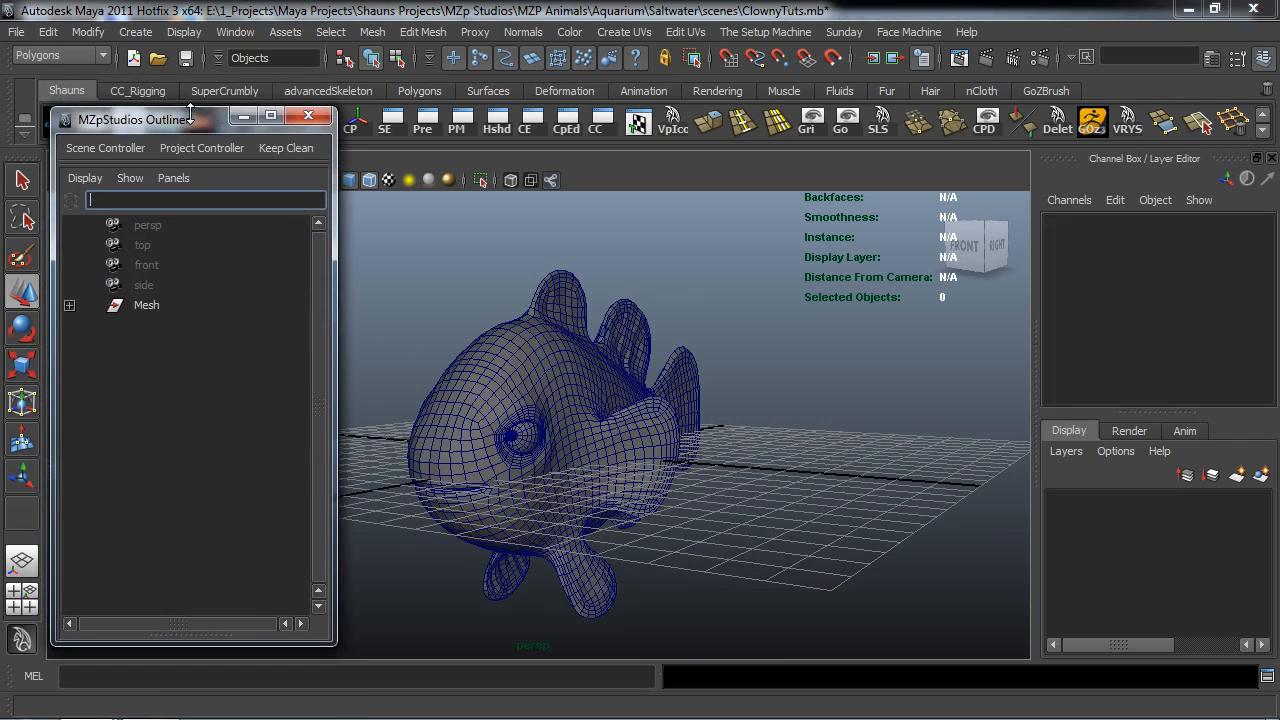
# Step: Rename the Mesh object in the Outliner to ClownFish_Module
pyautogui.click(146, 314)
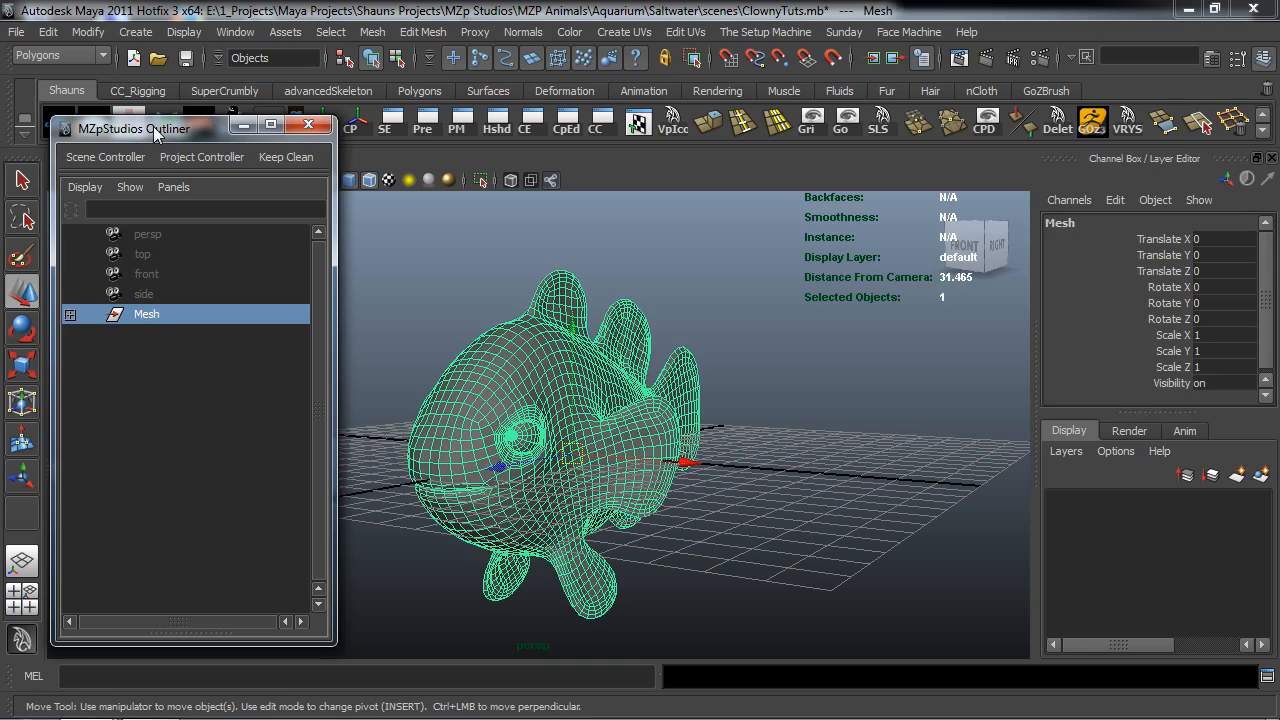
pyautogui.moveTo(356, 36)
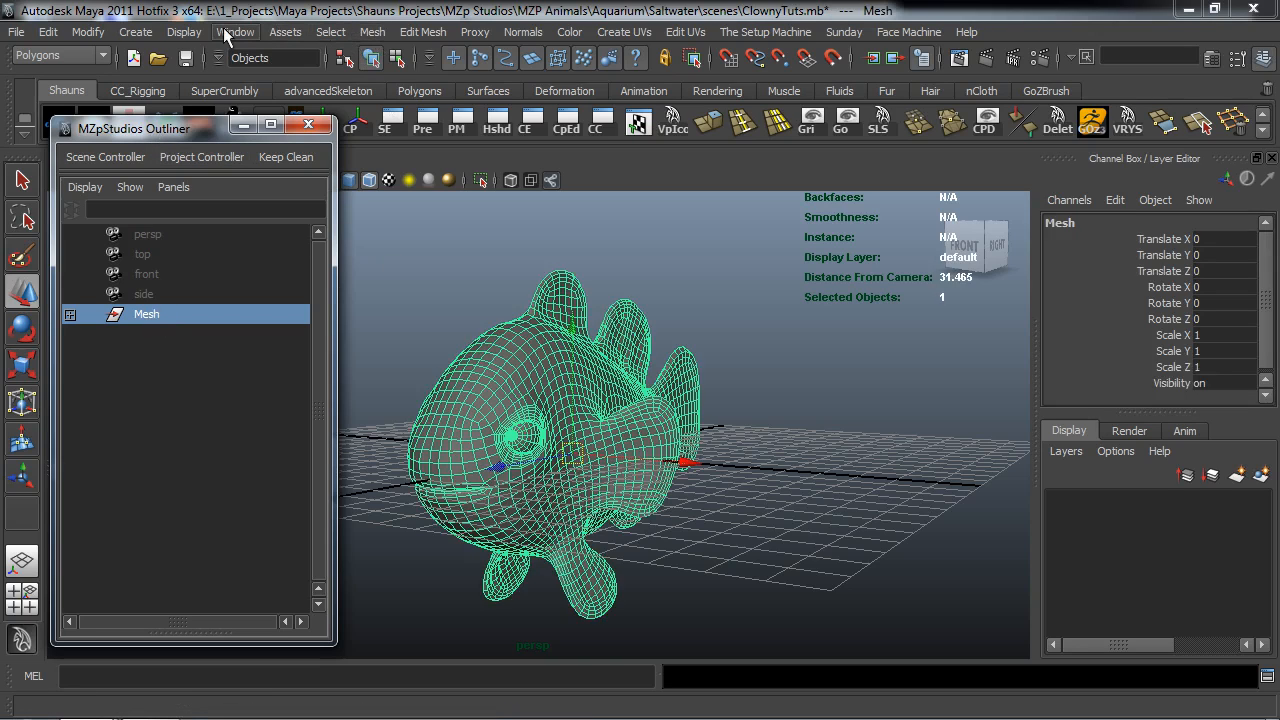
pyautogui.click(236, 32)
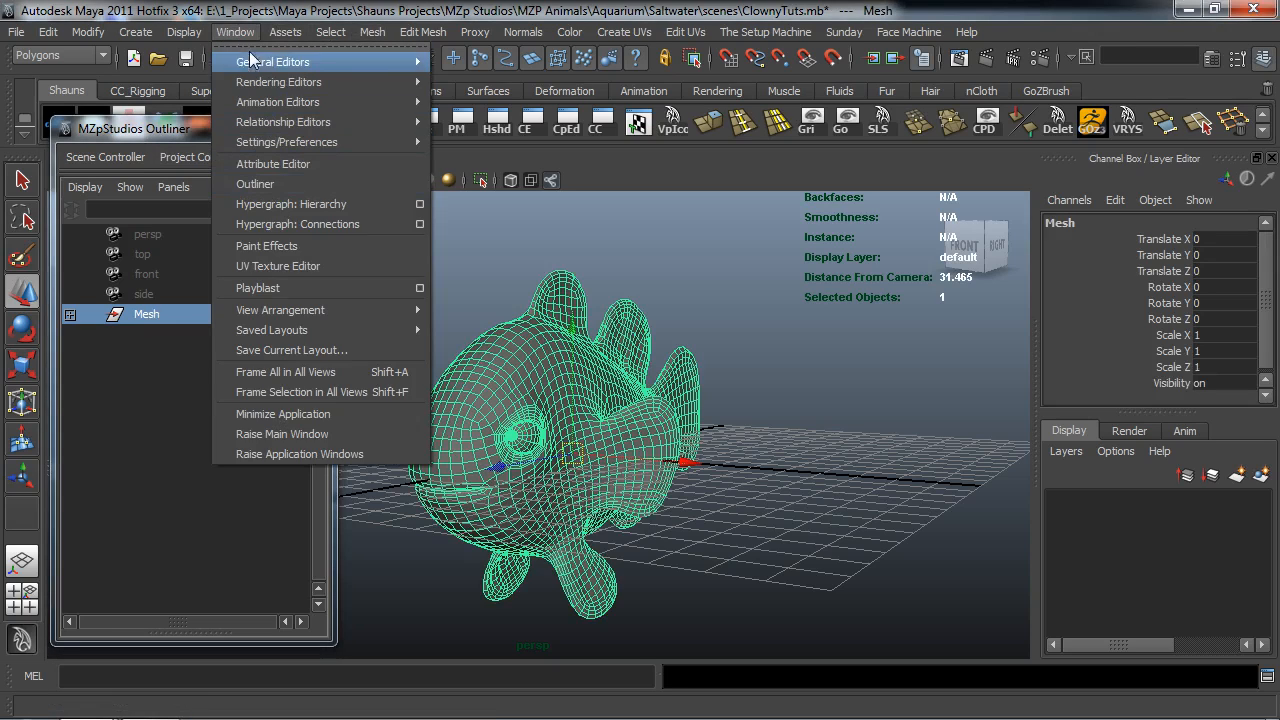
pyautogui.moveTo(292, 204)
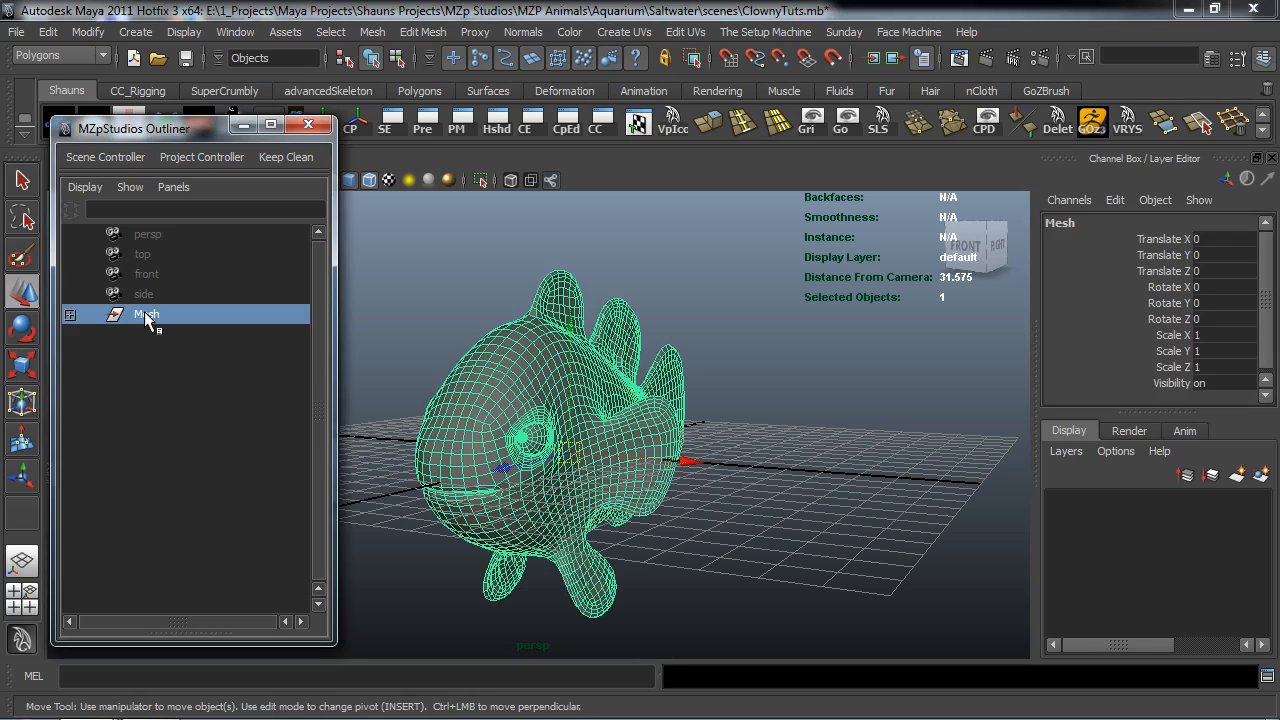
pyautogui.doubleClick(148, 314)
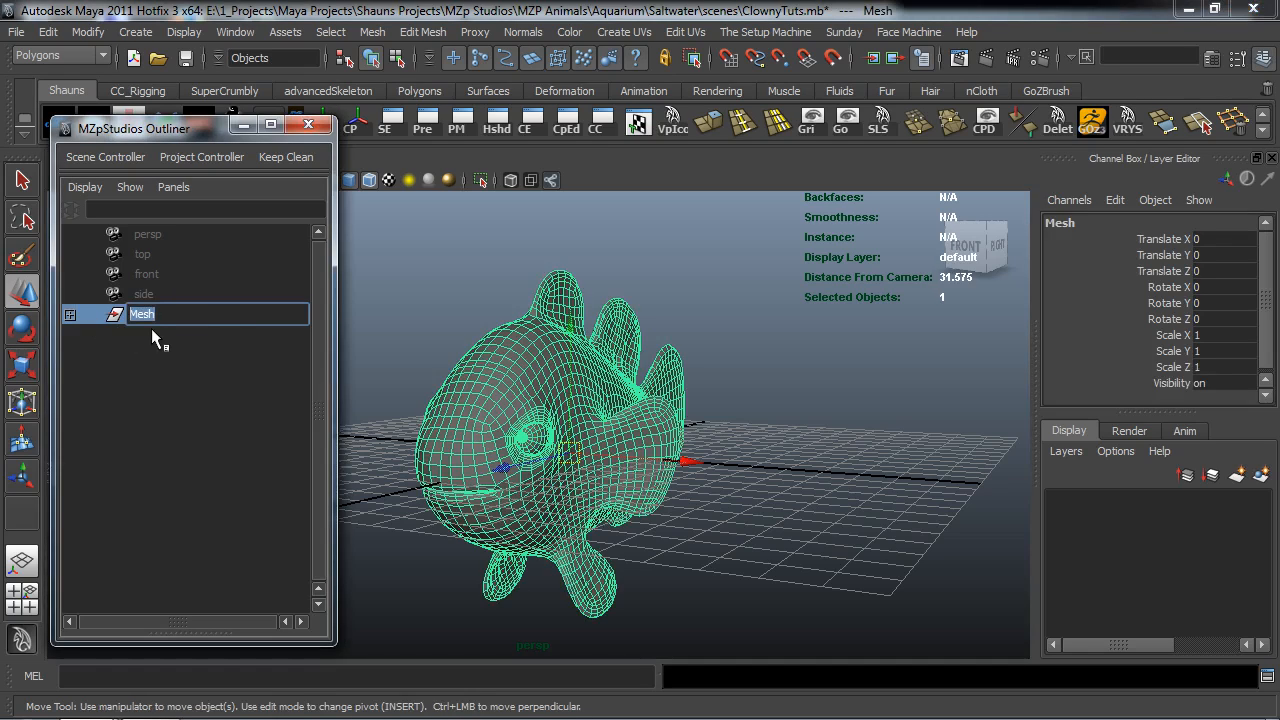
pyautogui.write('ClownFi')
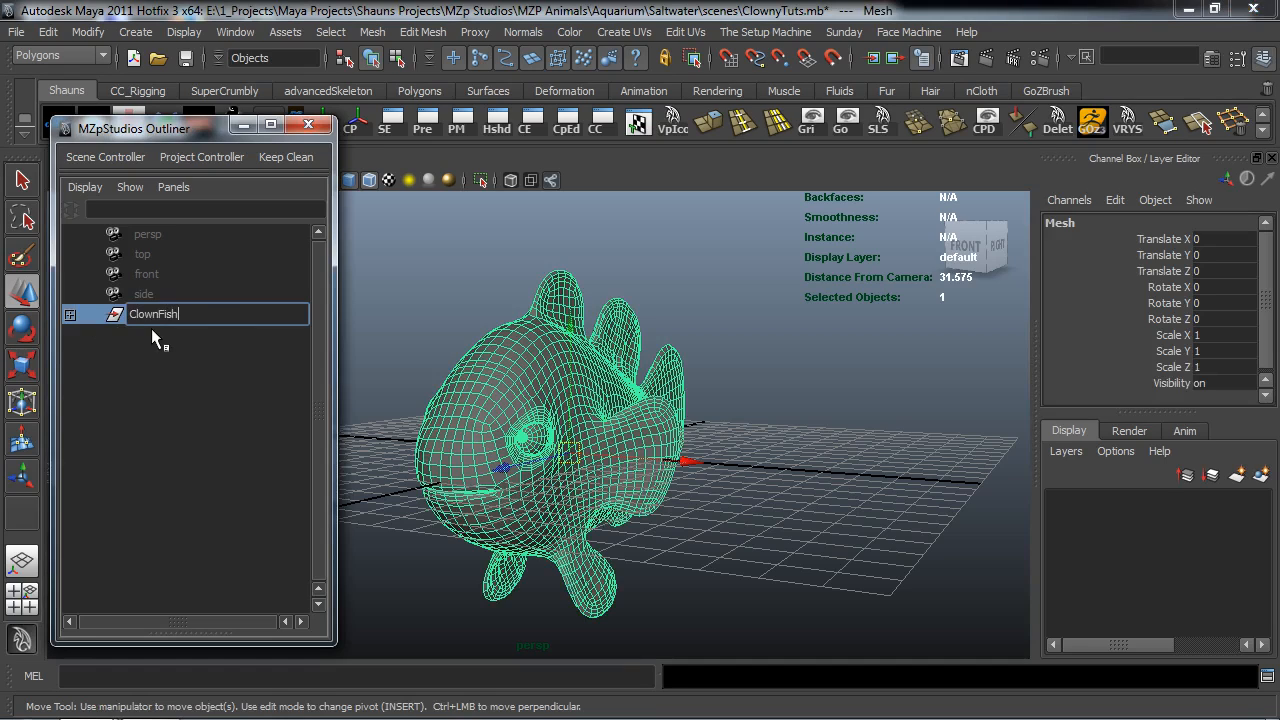
pyautogui.write('_Module')
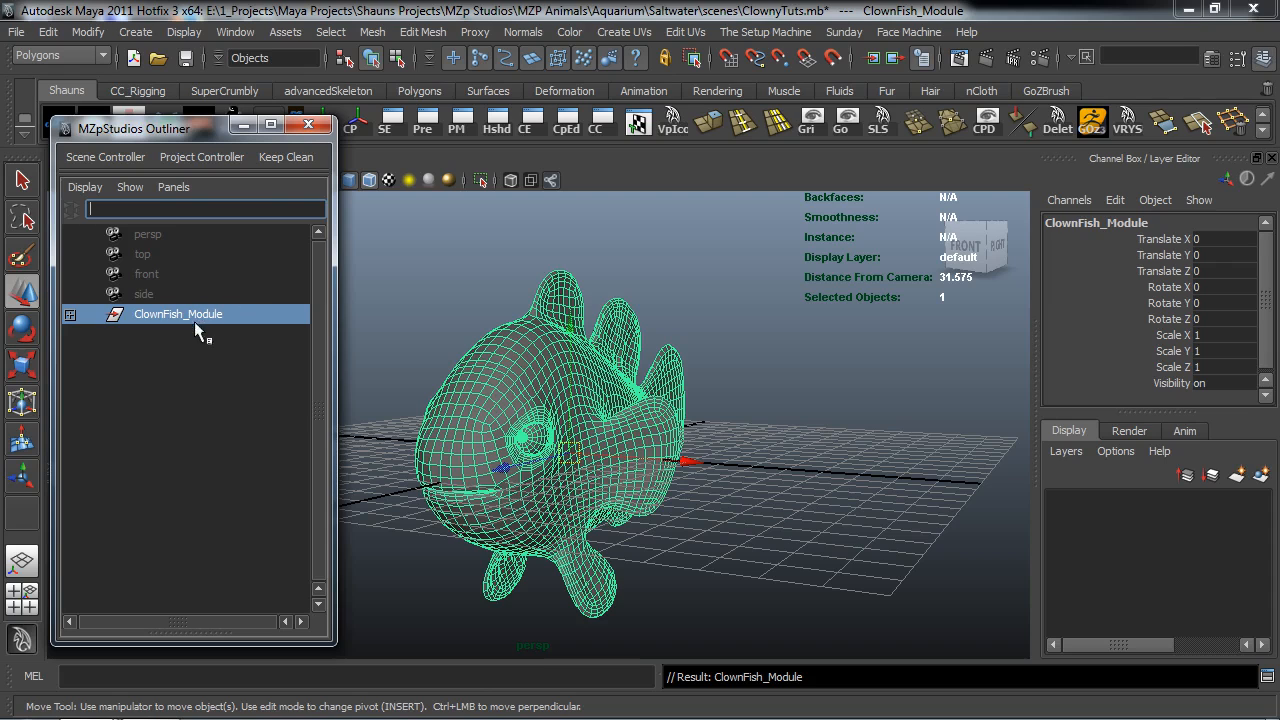
pyautogui.moveTo(252, 330)
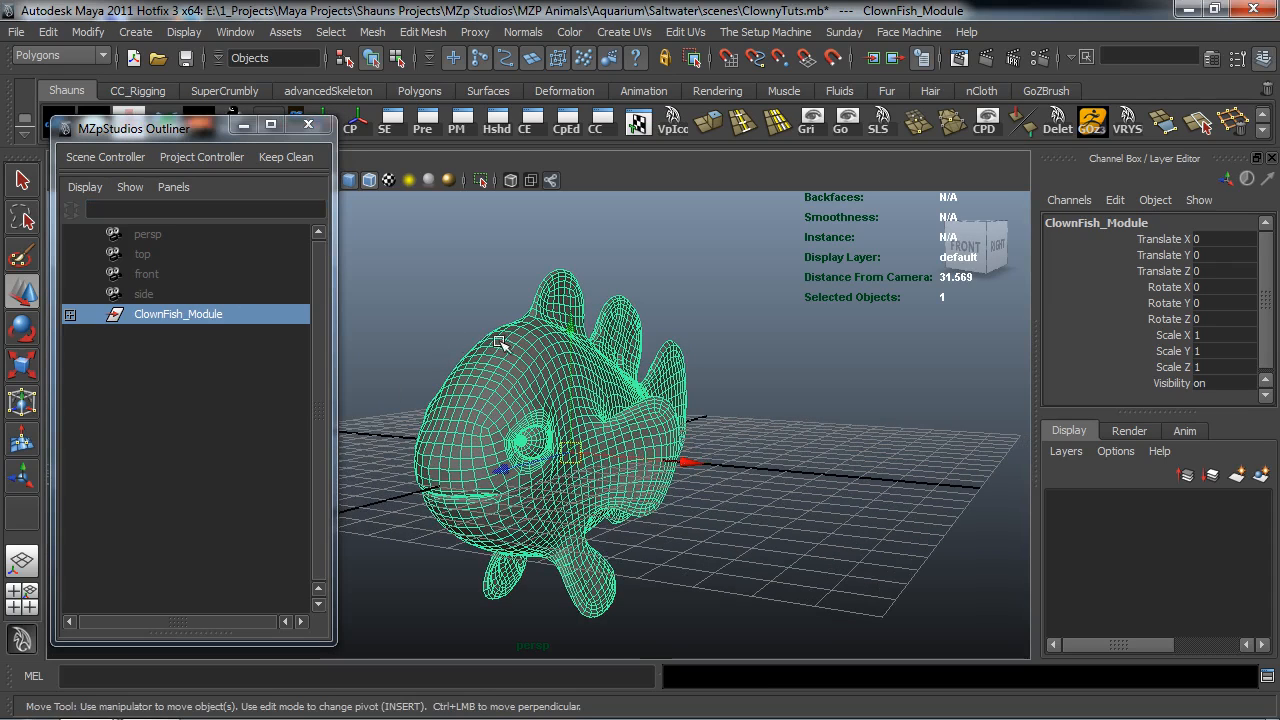
pyautogui.moveTo(452, 340)
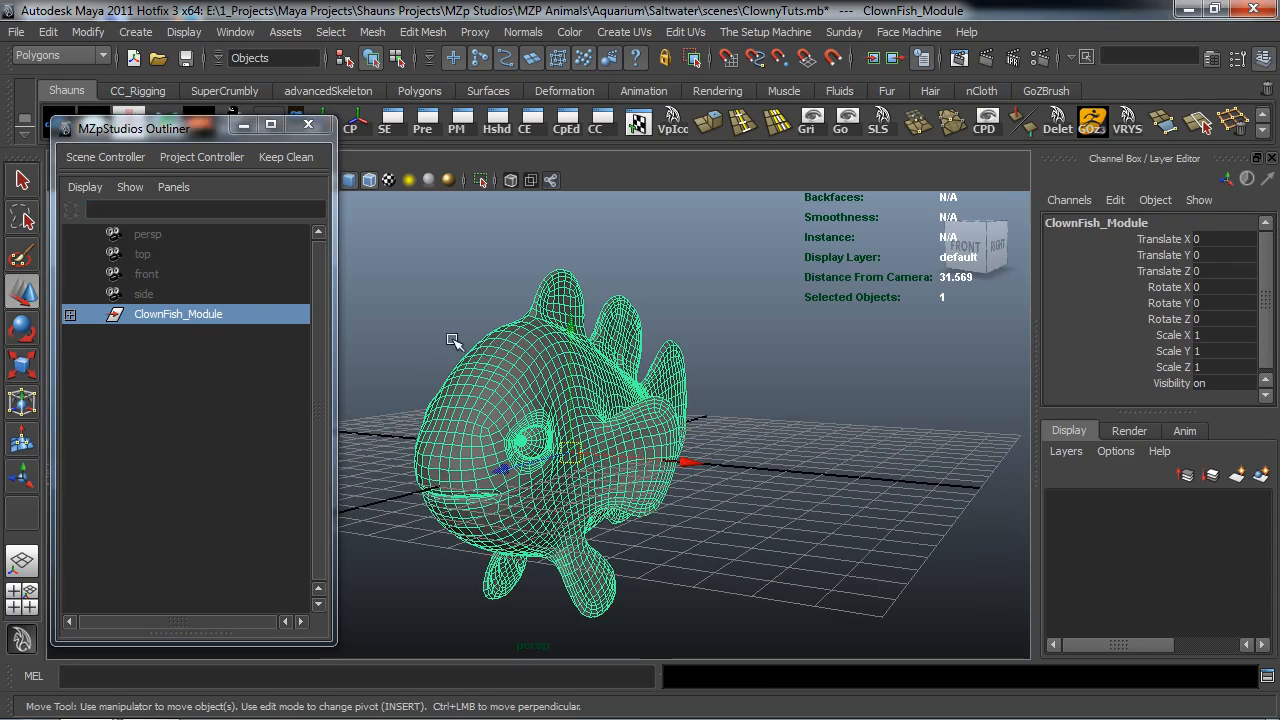
pyautogui.moveTo(420, 352)
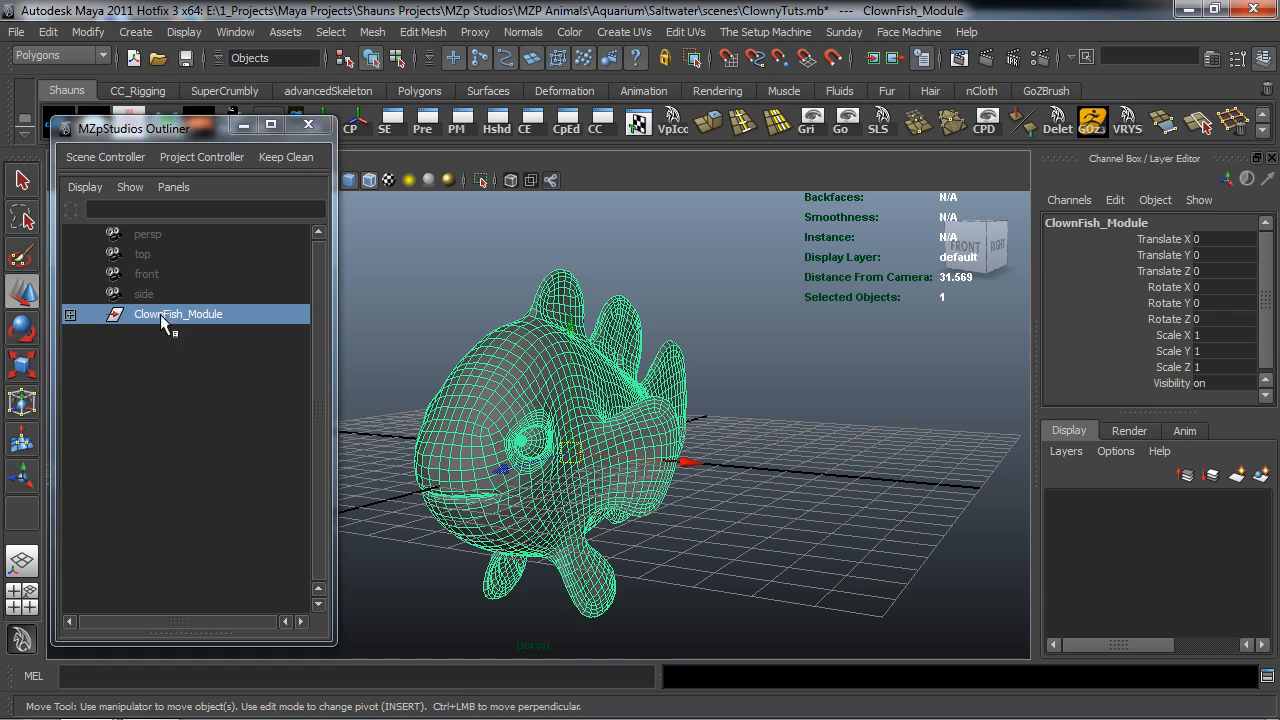
pyautogui.moveTo(196, 322)
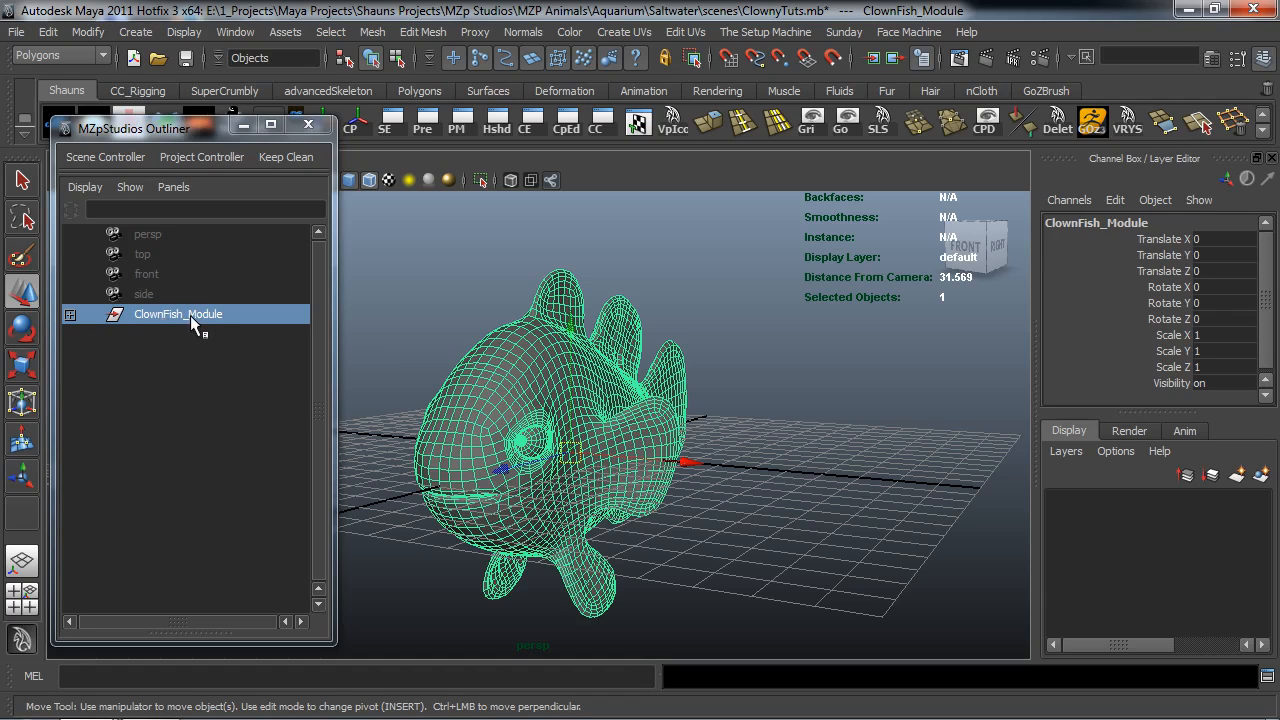
# Step: Rename ClownFish_Module again to ClownFish_Geo_Module
pyautogui.doubleClick(176, 314)
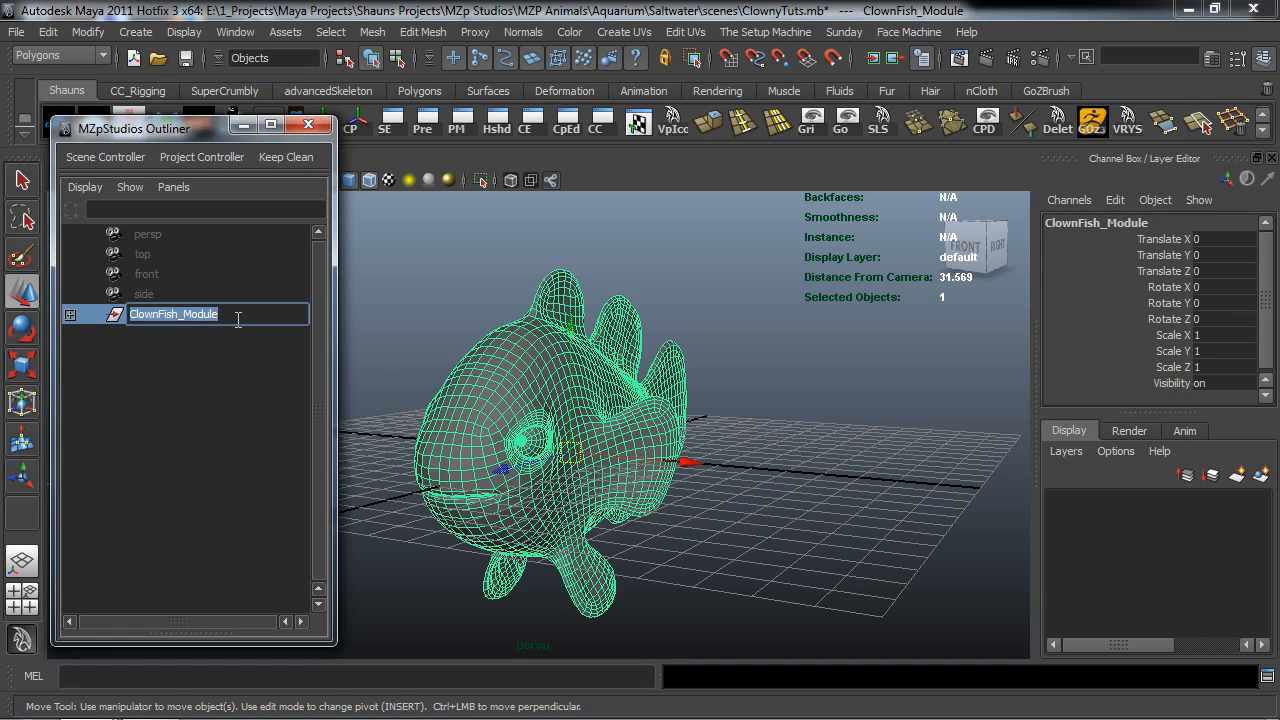
pyautogui.click(176, 314)
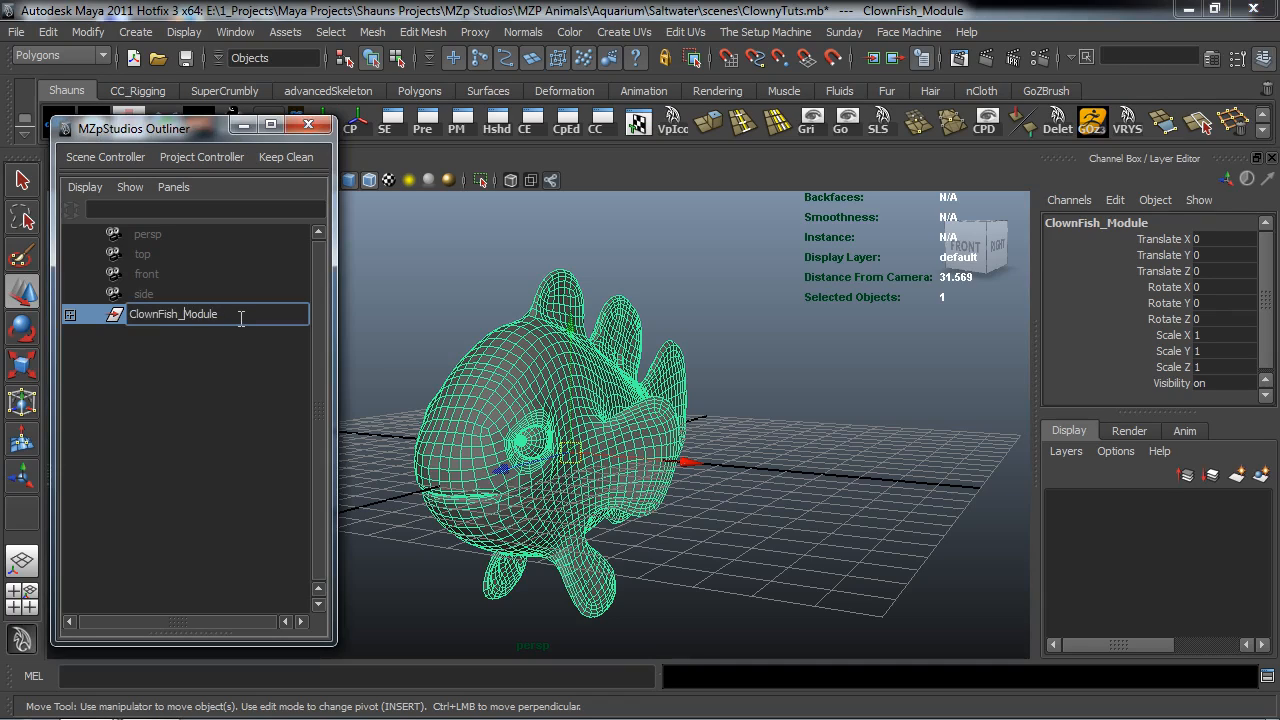
pyautogui.write('ClownFish_Geo_Module')
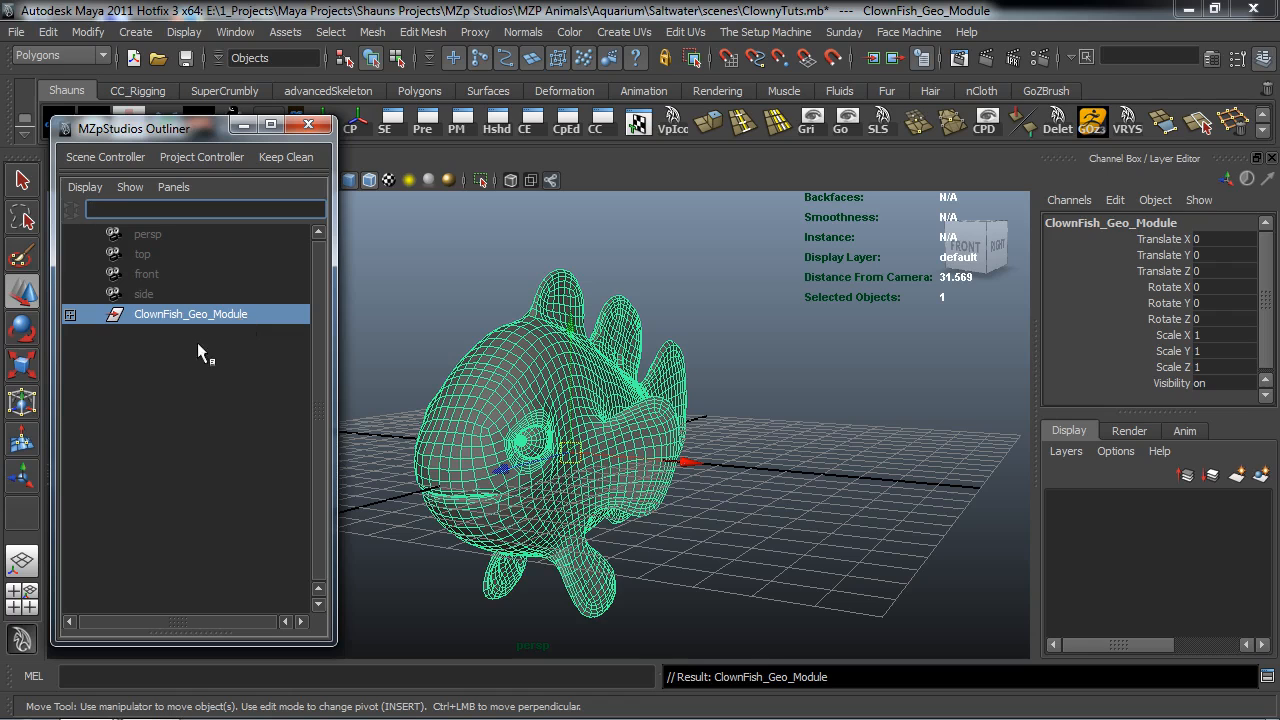
pyautogui.moveTo(200, 320)
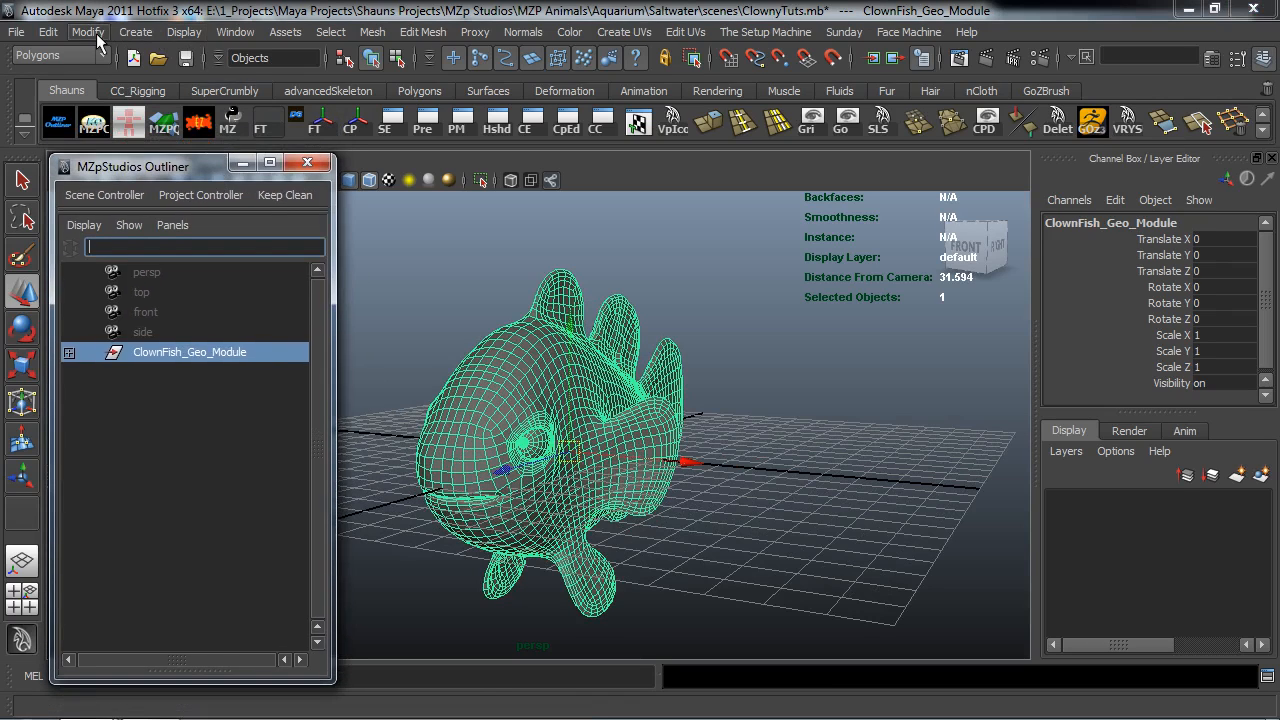
# Step: Freeze ClownFish_Geo_Module's transformations and delete its construction history
pyautogui.click(88, 32)
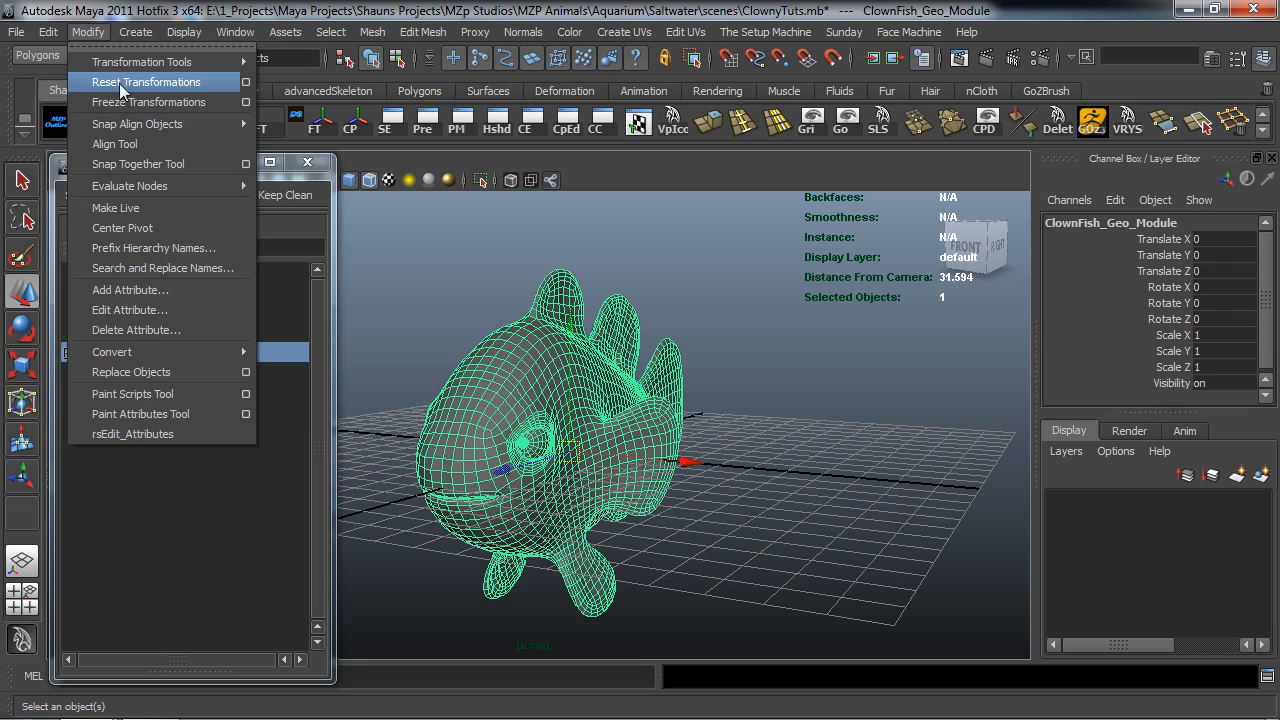
pyautogui.moveTo(124, 102)
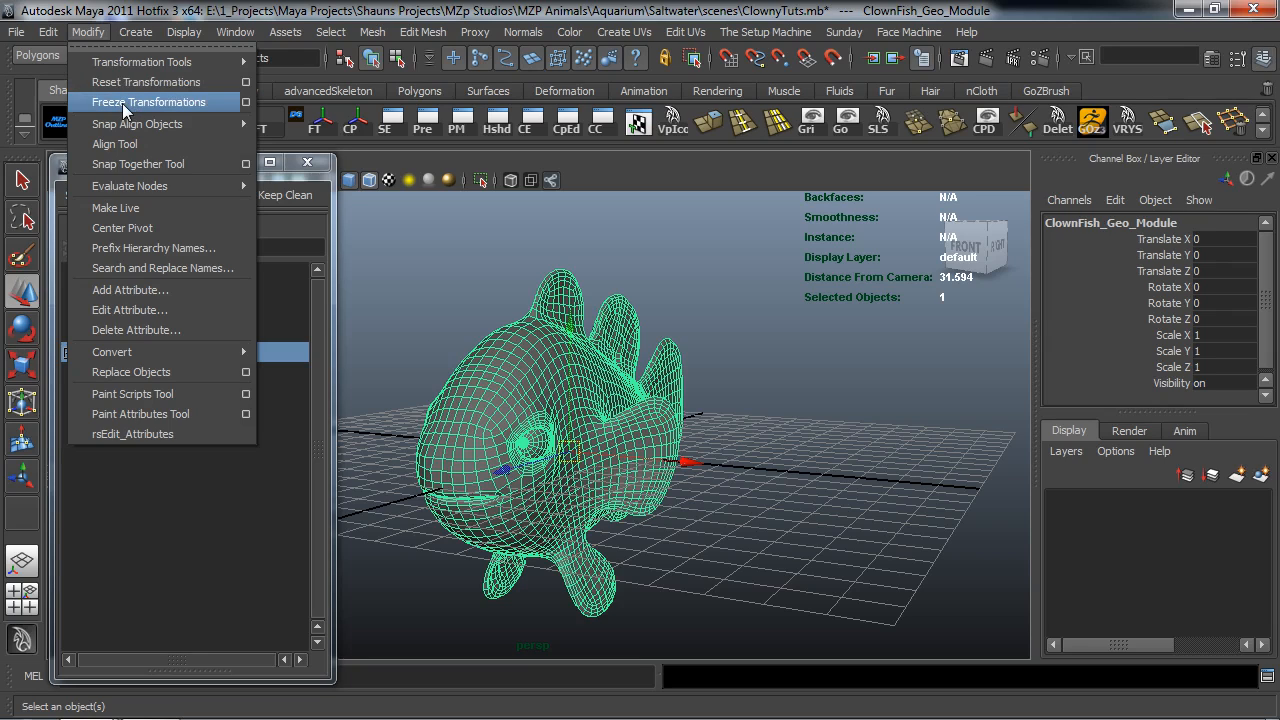
pyautogui.click(48, 32)
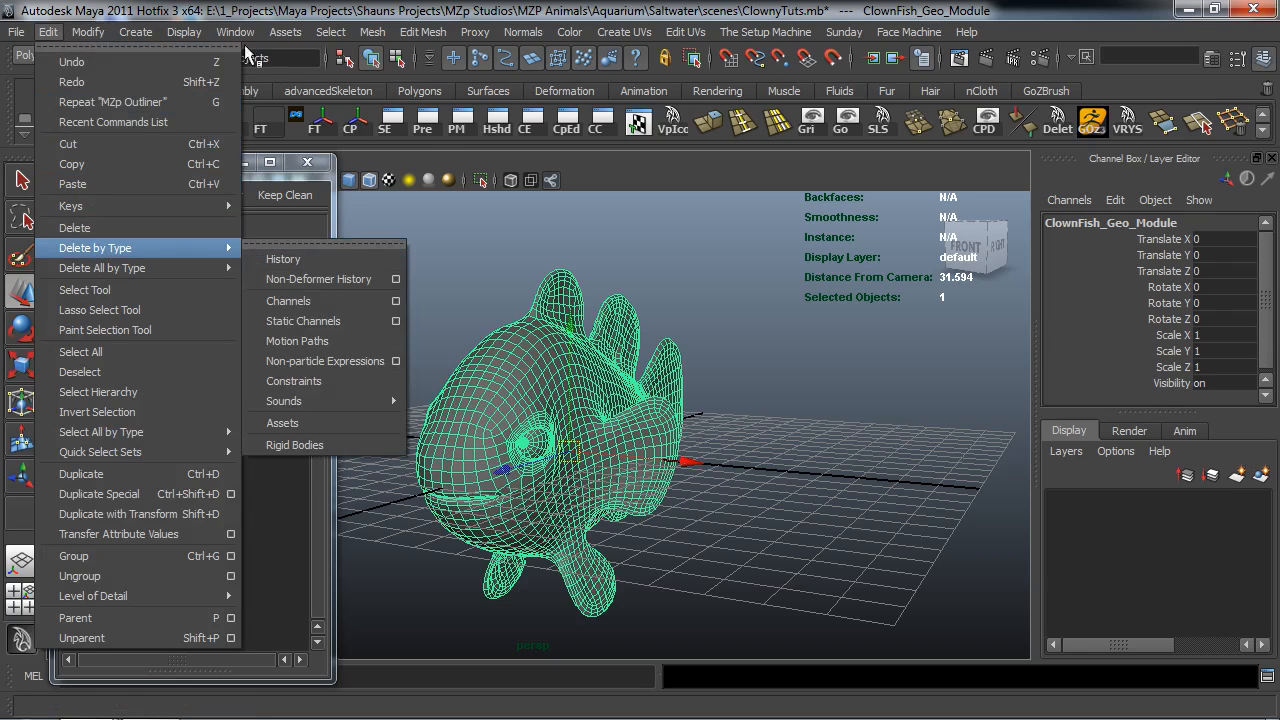
pyautogui.click(88, 32)
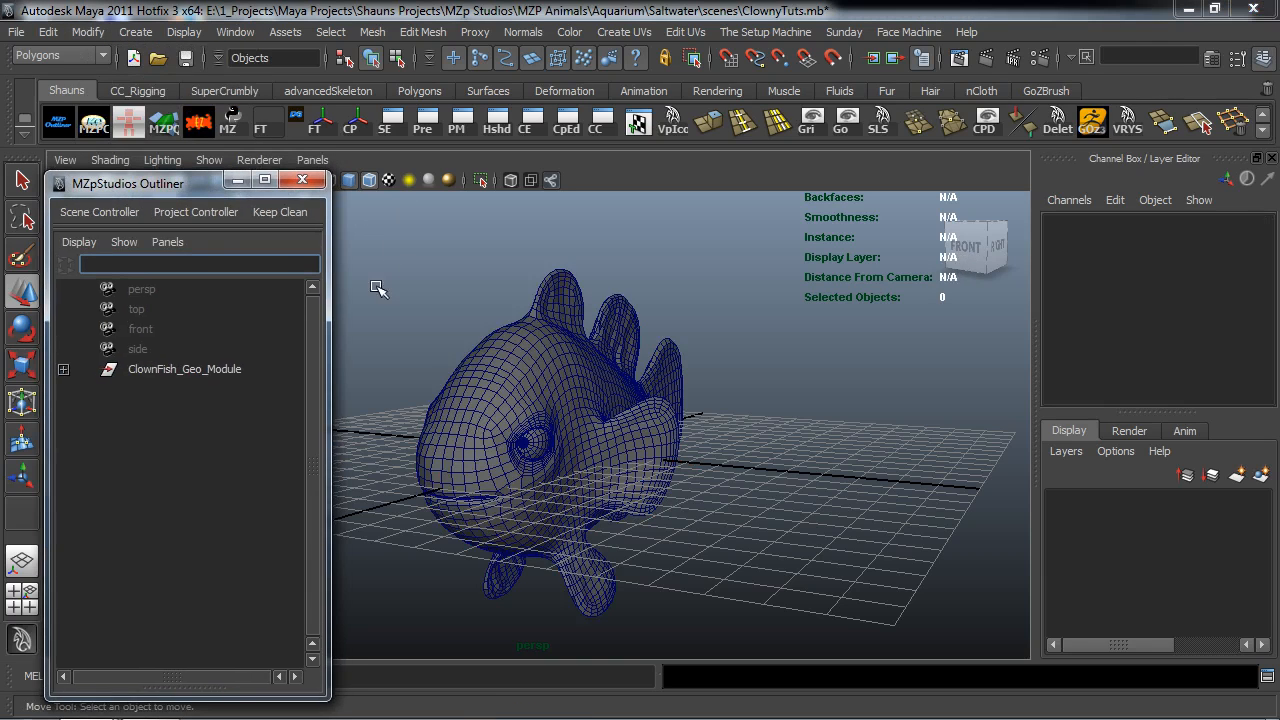
pyautogui.click(184, 368)
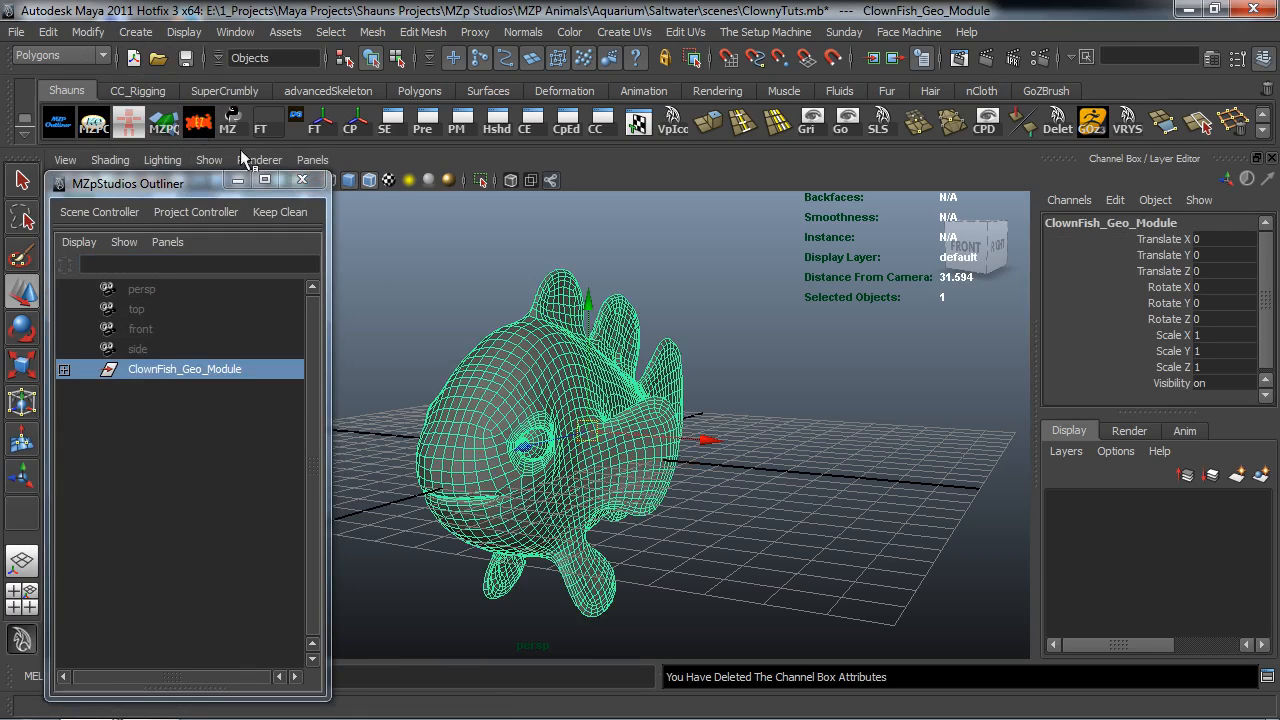
pyautogui.moveTo(464, 336)
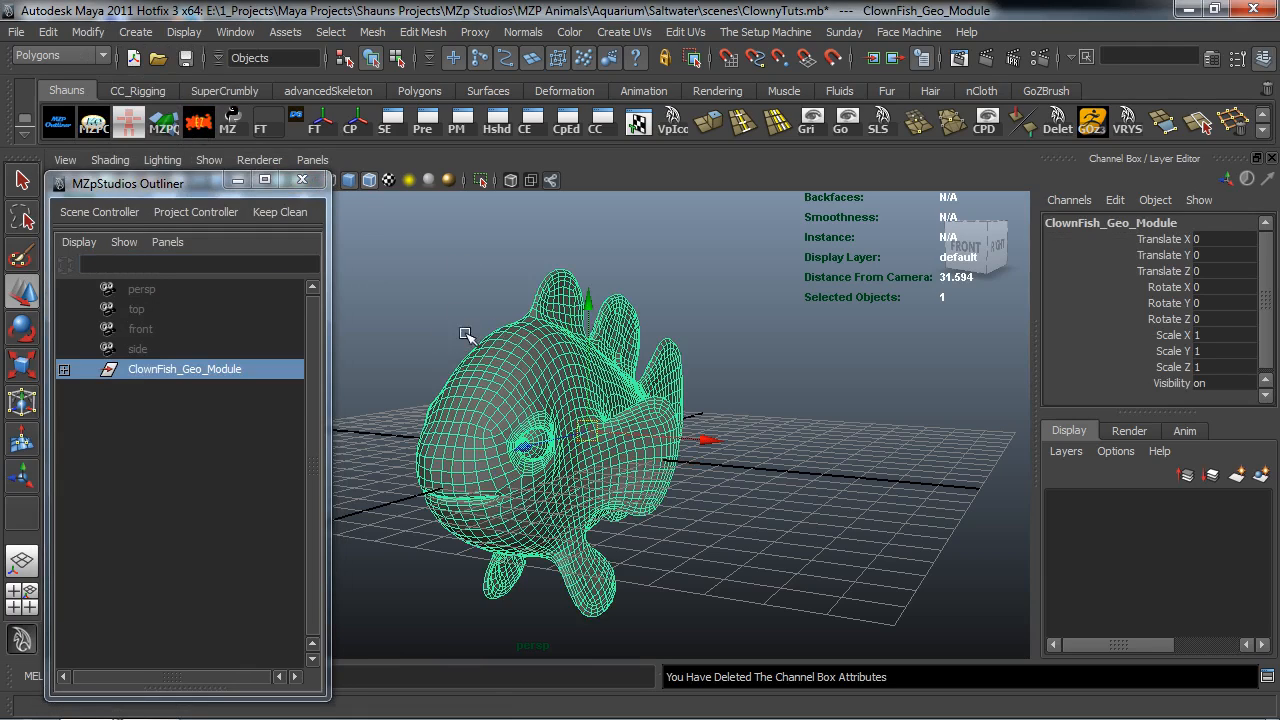
pyautogui.moveTo(1198, 710)
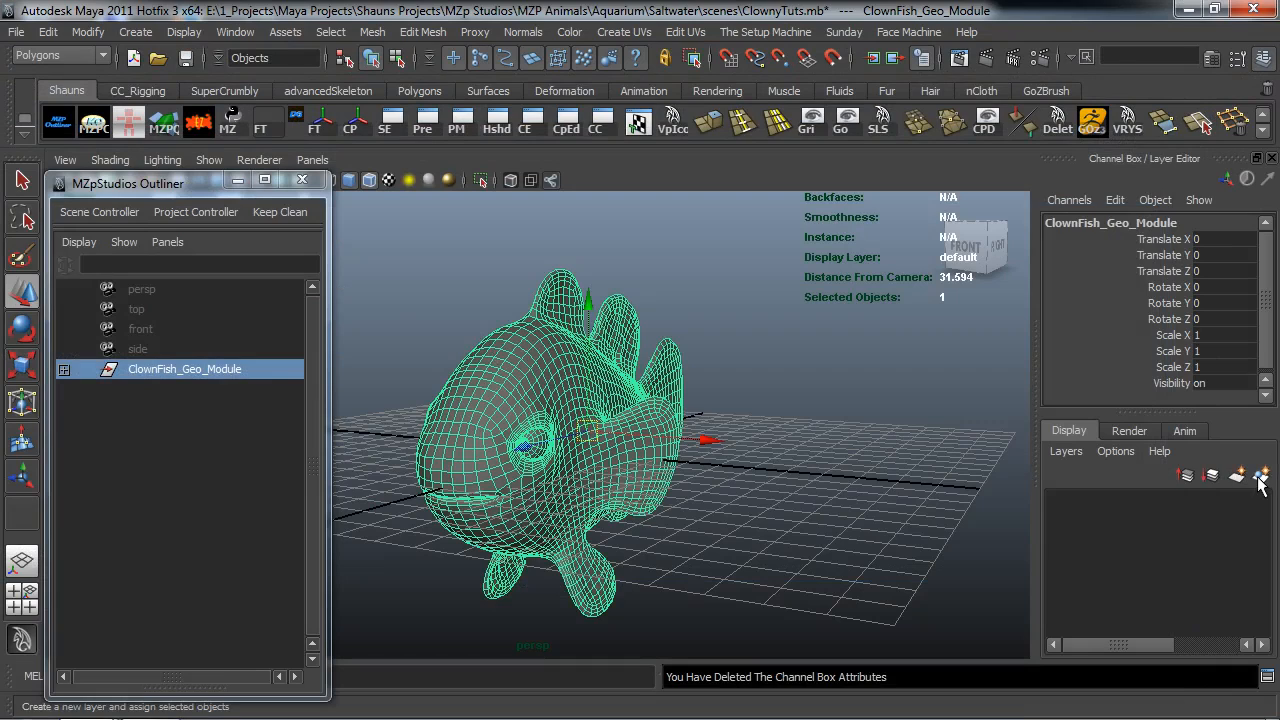
# Step: Create a display layer named Clownfish_Module with the fish mesh assigned and save it
pyautogui.click(1264, 476)
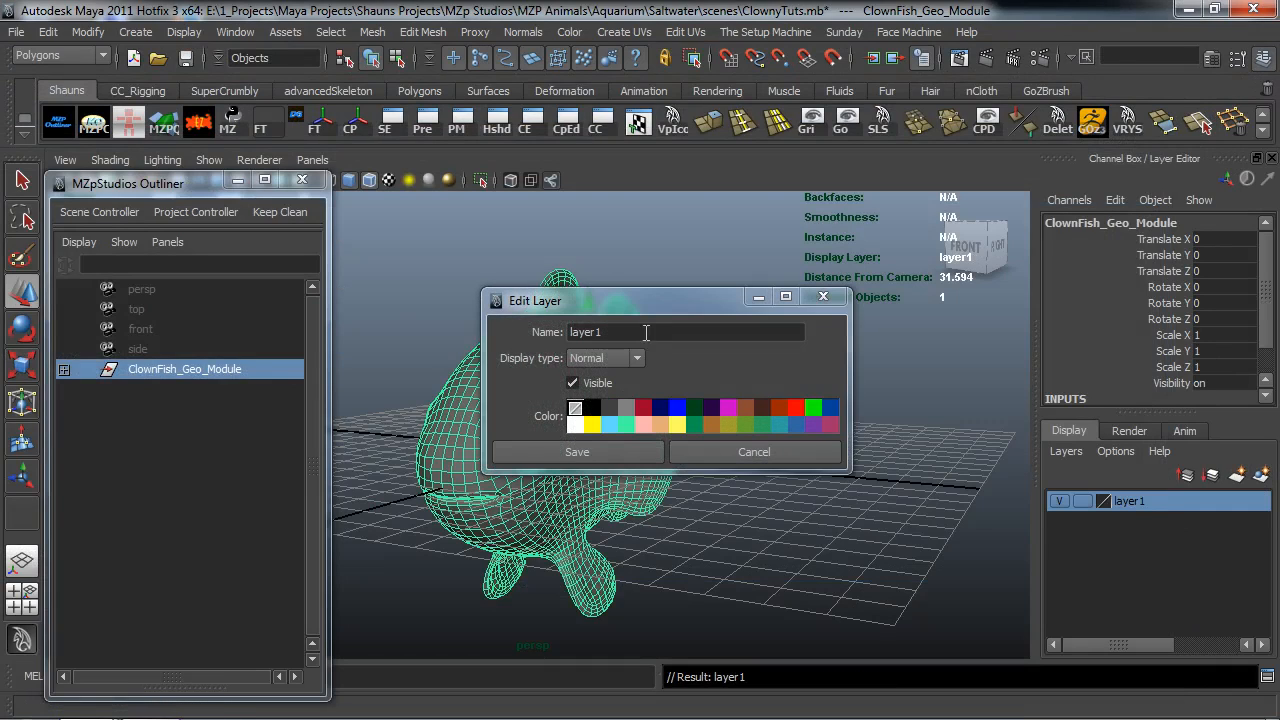
pyautogui.write('Clownfish_Modu')
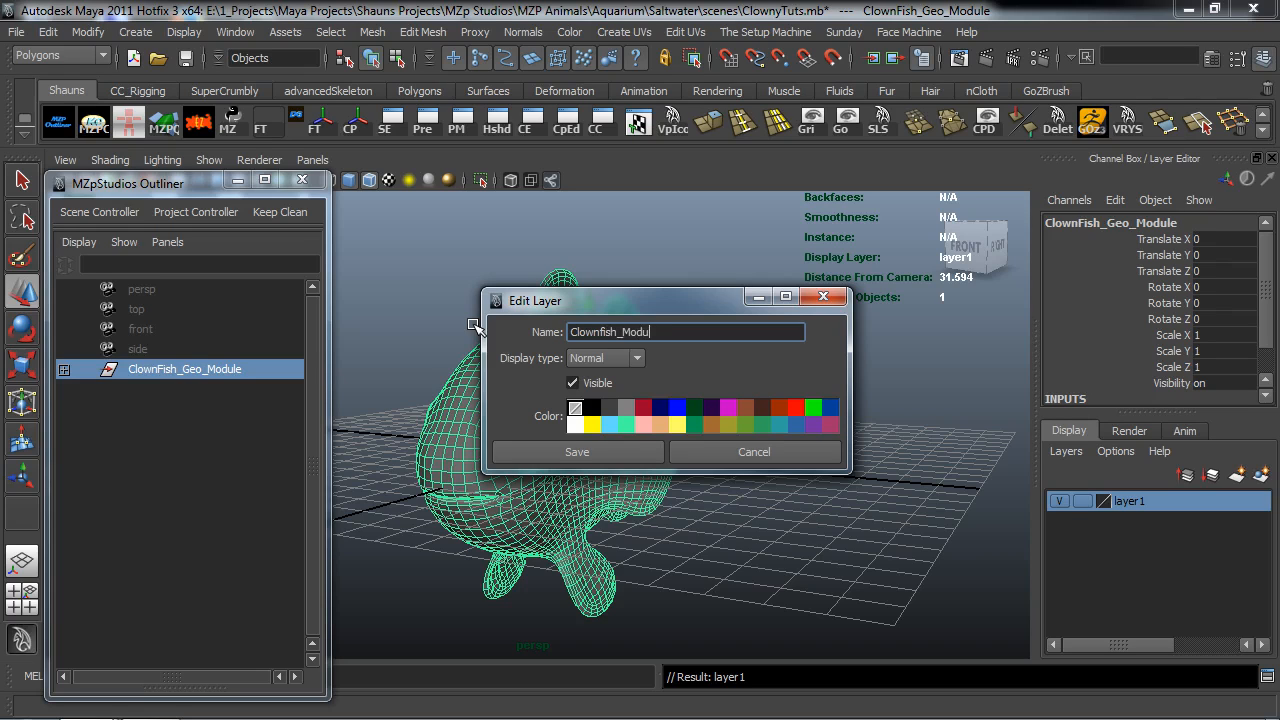
pyautogui.click(576, 452)
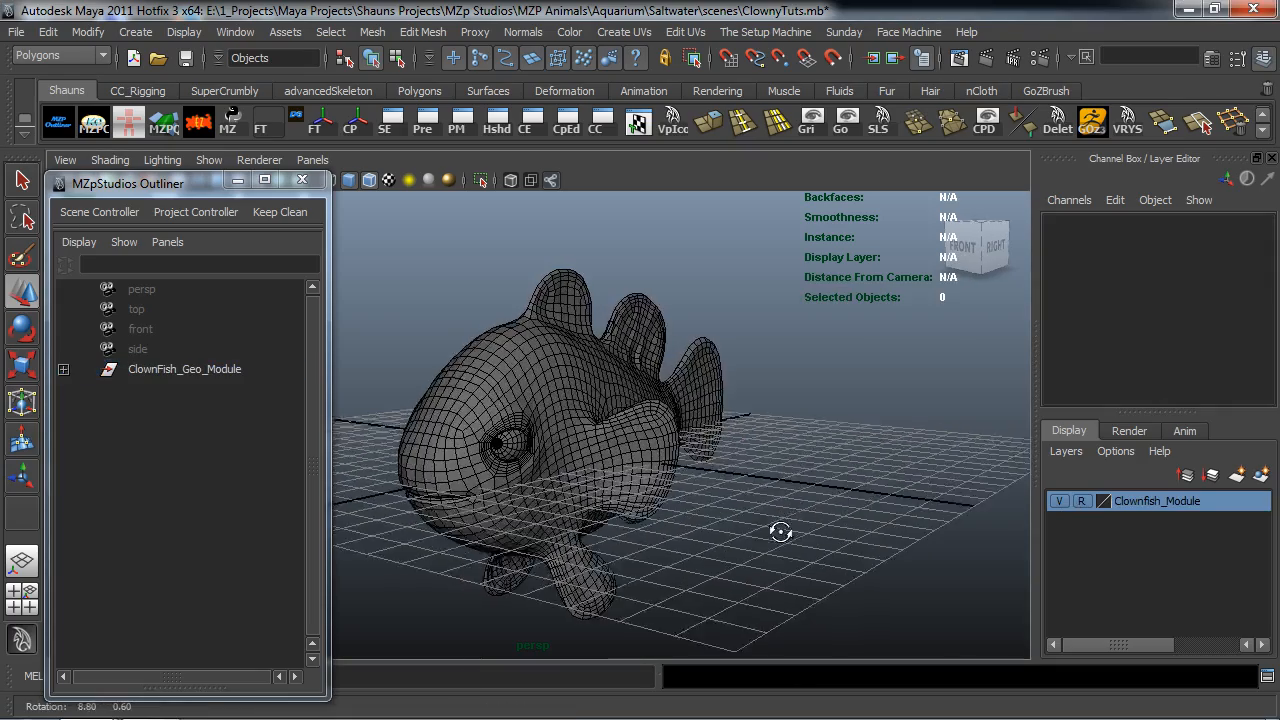
pyautogui.moveTo(780, 532); pyautogui.dragTo(724, 512)
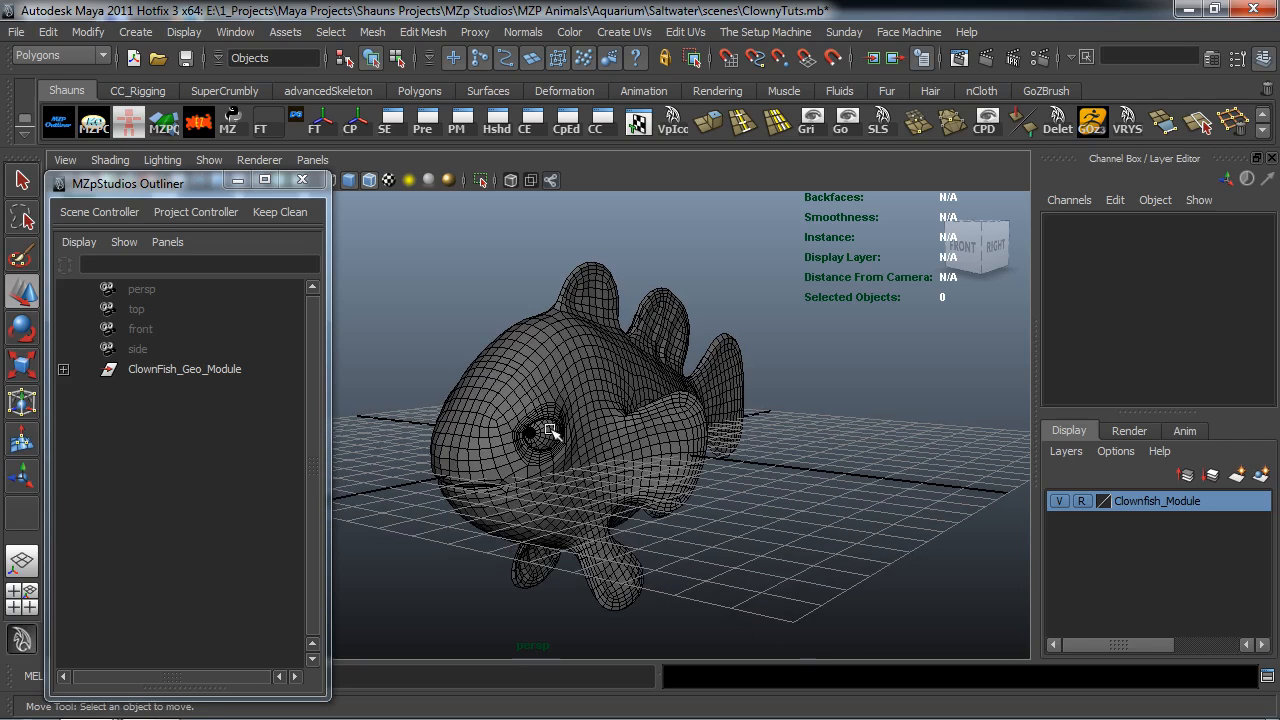
pyautogui.moveTo(536, 400)
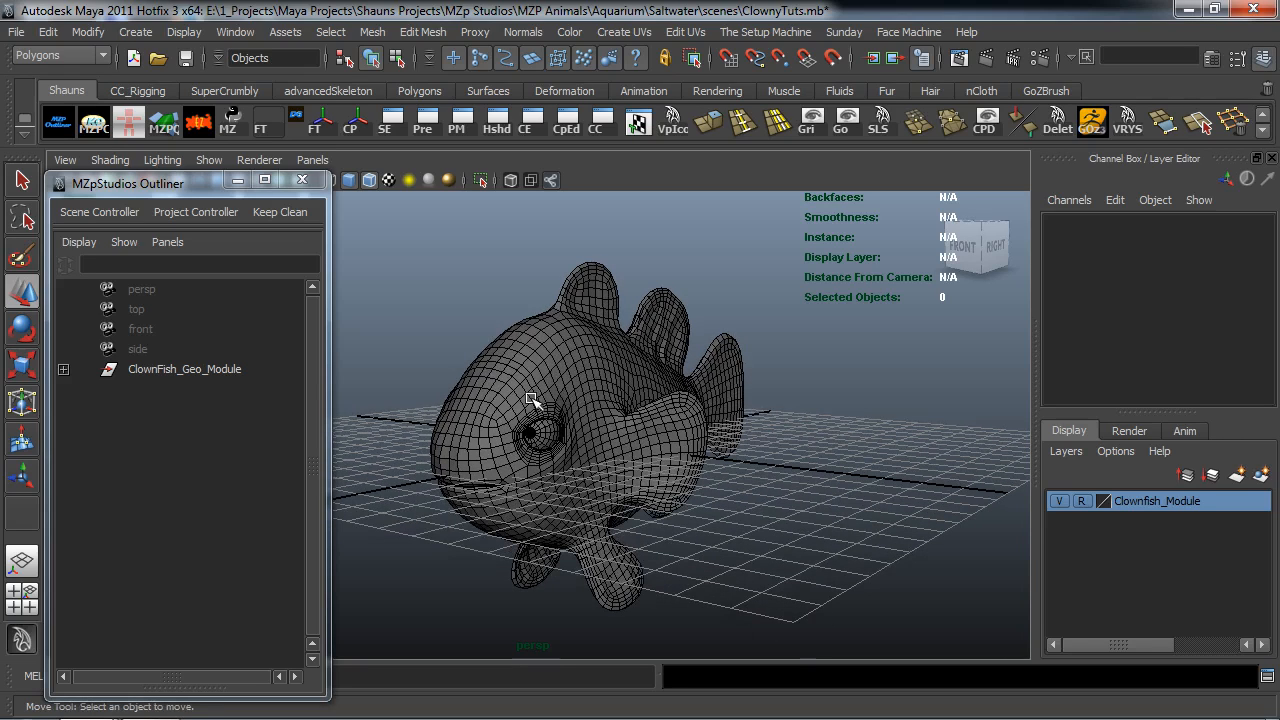
pyautogui.moveTo(414, 380)
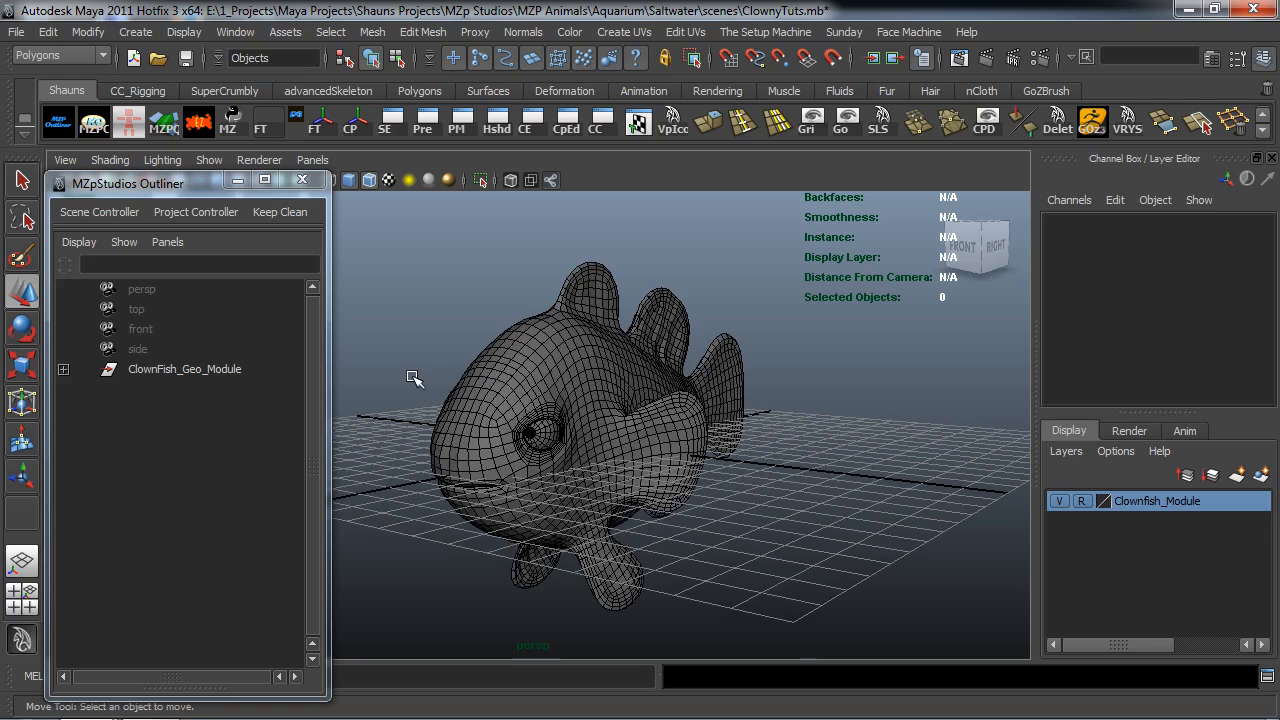
pyautogui.moveTo(536, 388)
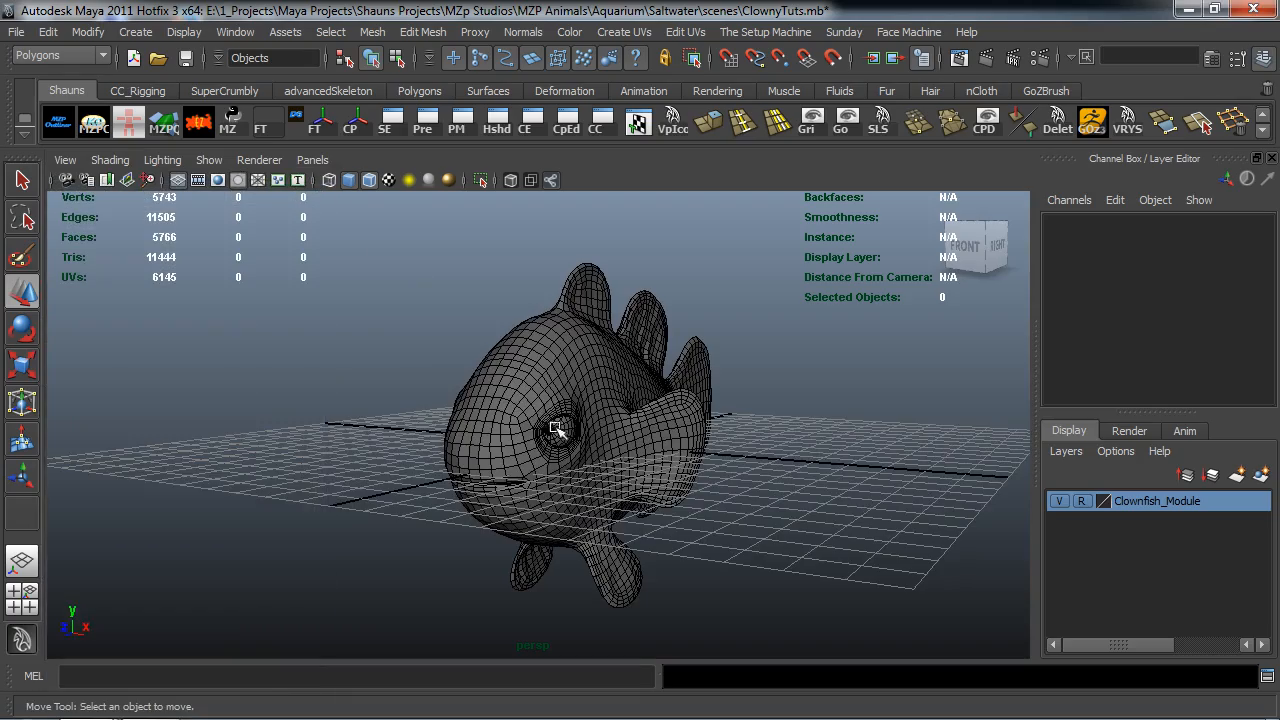
# Step: Using the Joint Tool from the Animation shelf, place spine joints along the fish's body toward the head
pyautogui.moveTo(560, 430); pyautogui.dragTo(520, 414)
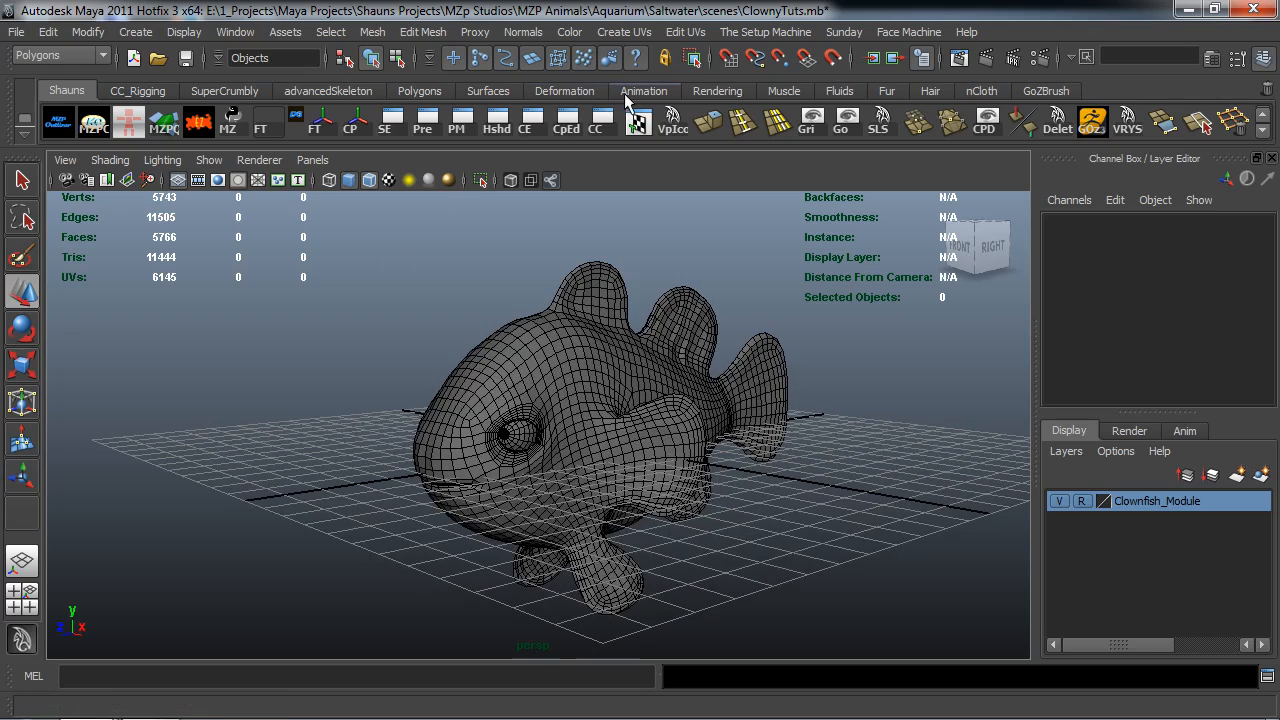
pyautogui.click(644, 90)
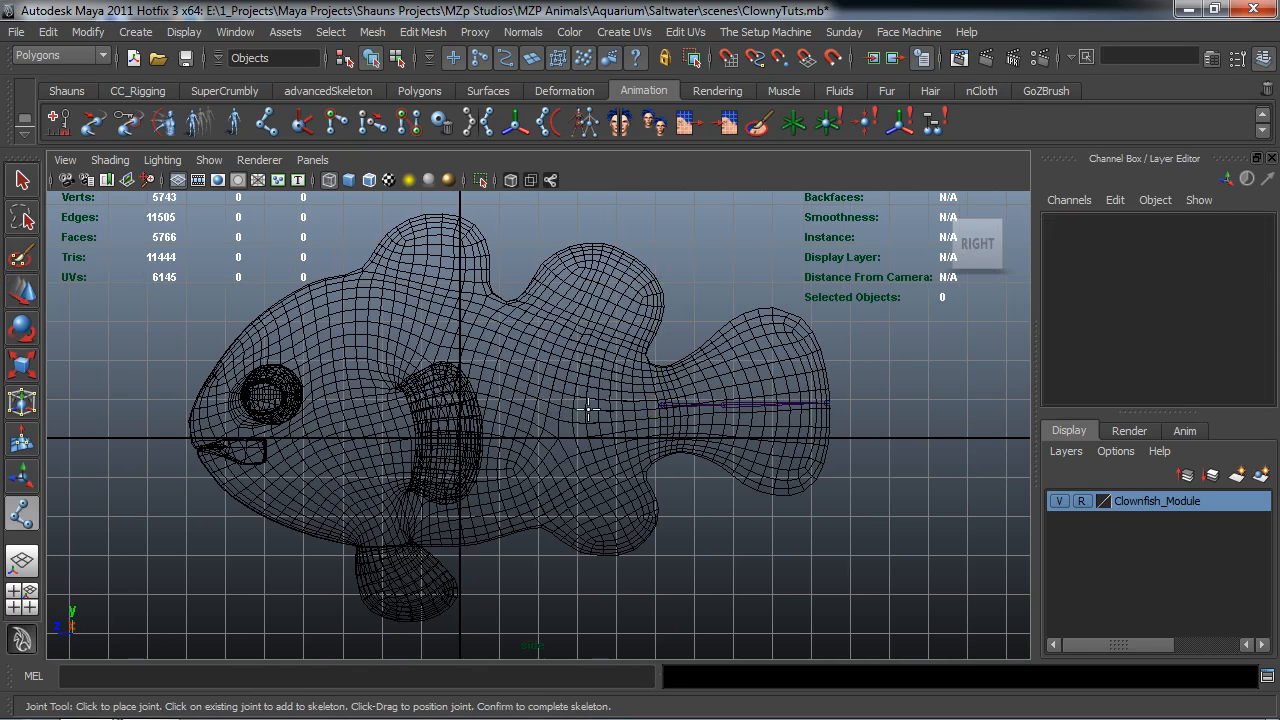
pyautogui.click(584, 408)
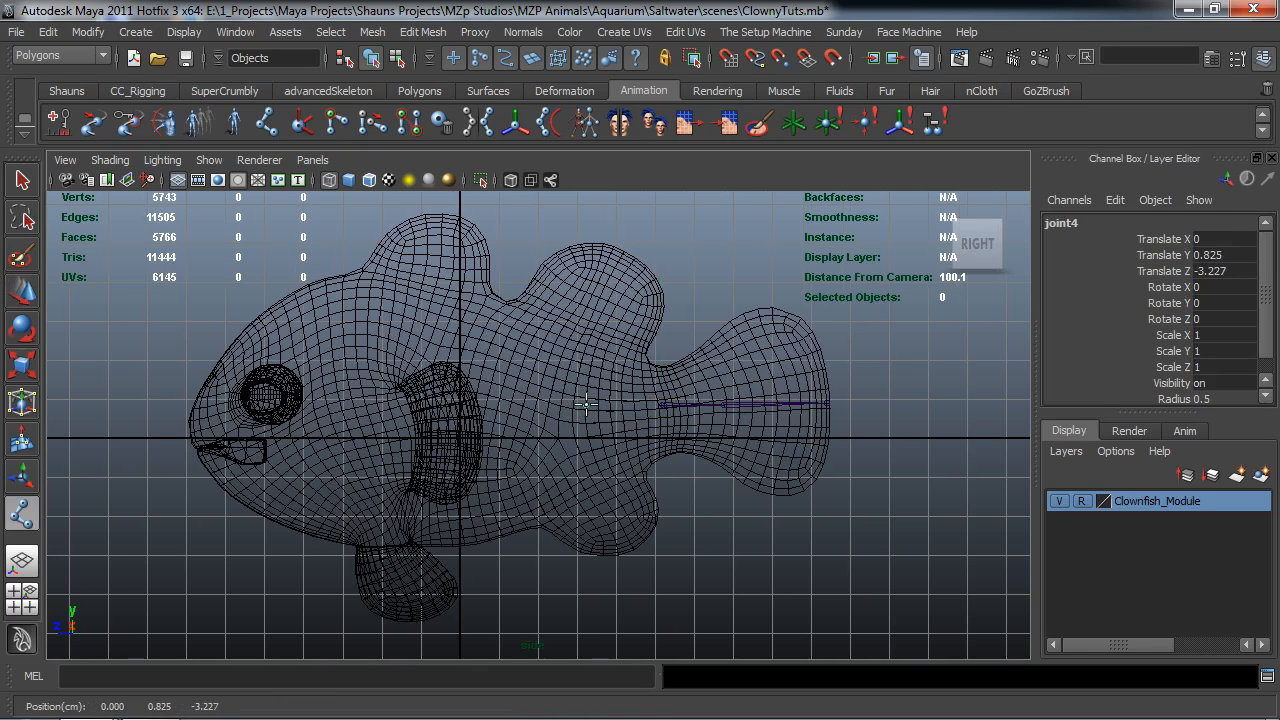
pyautogui.click(550, 404)
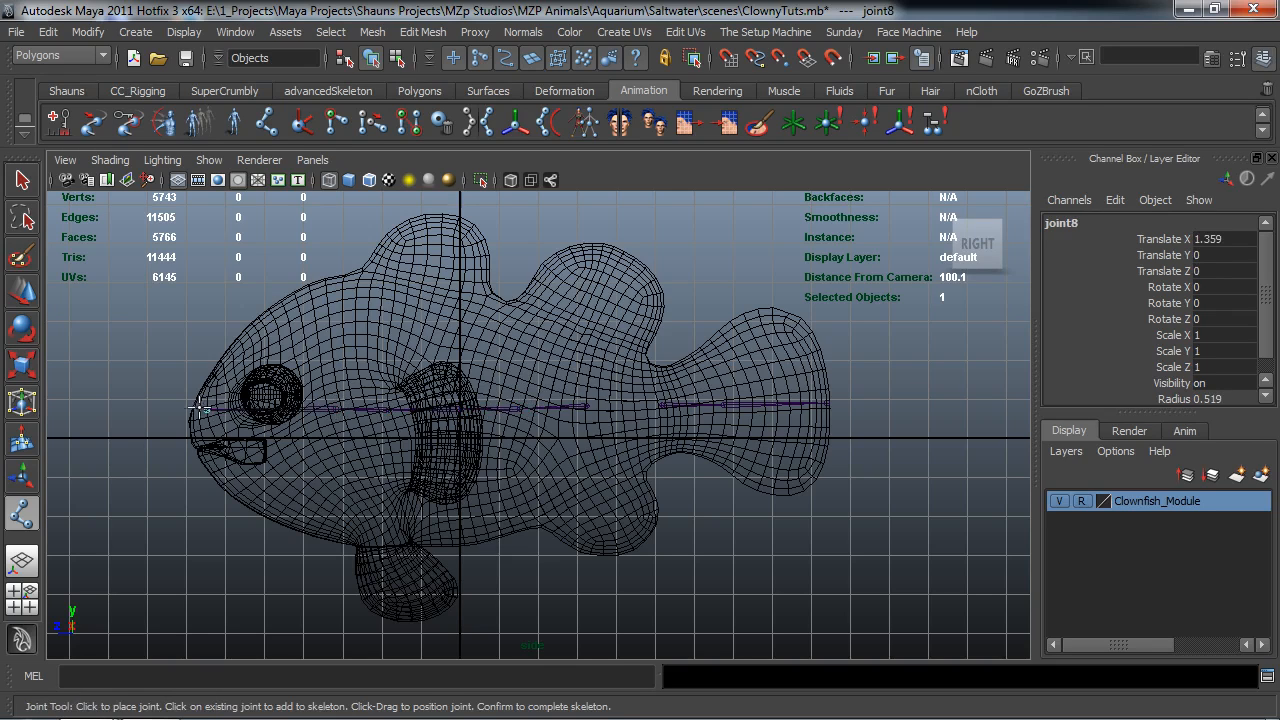
pyautogui.click(190, 410)
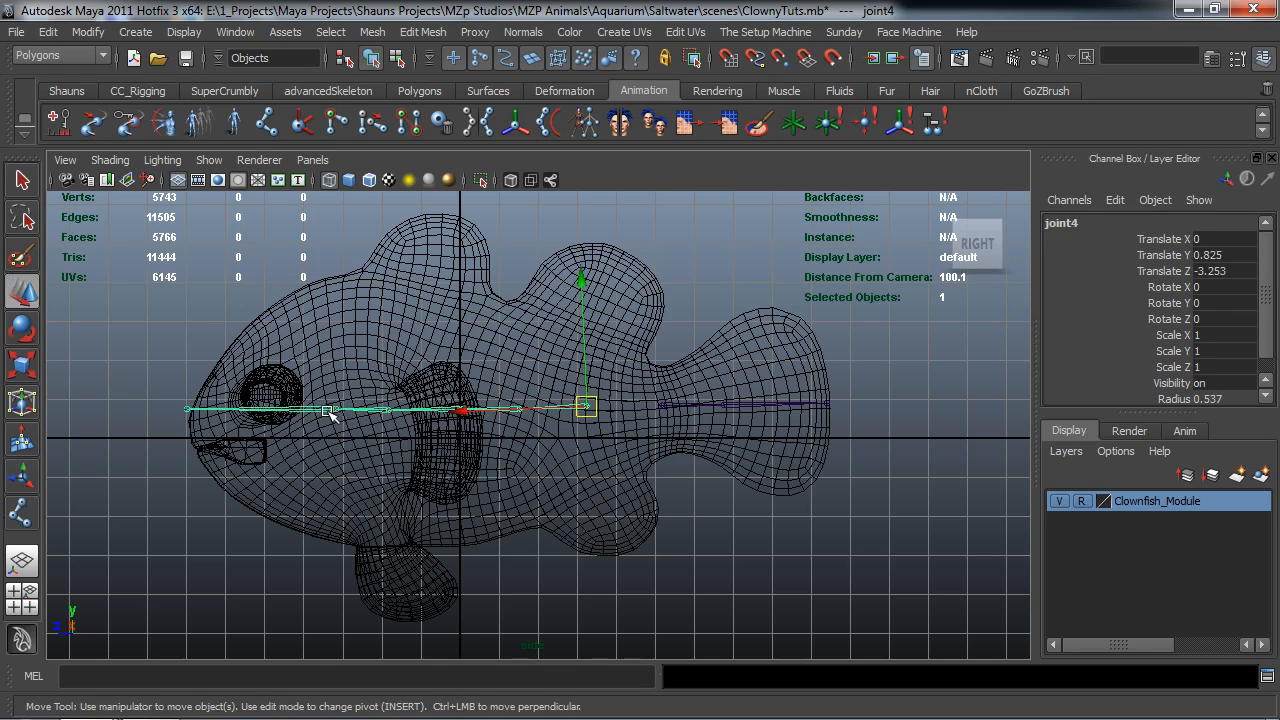
pyautogui.moveTo(678, 350)
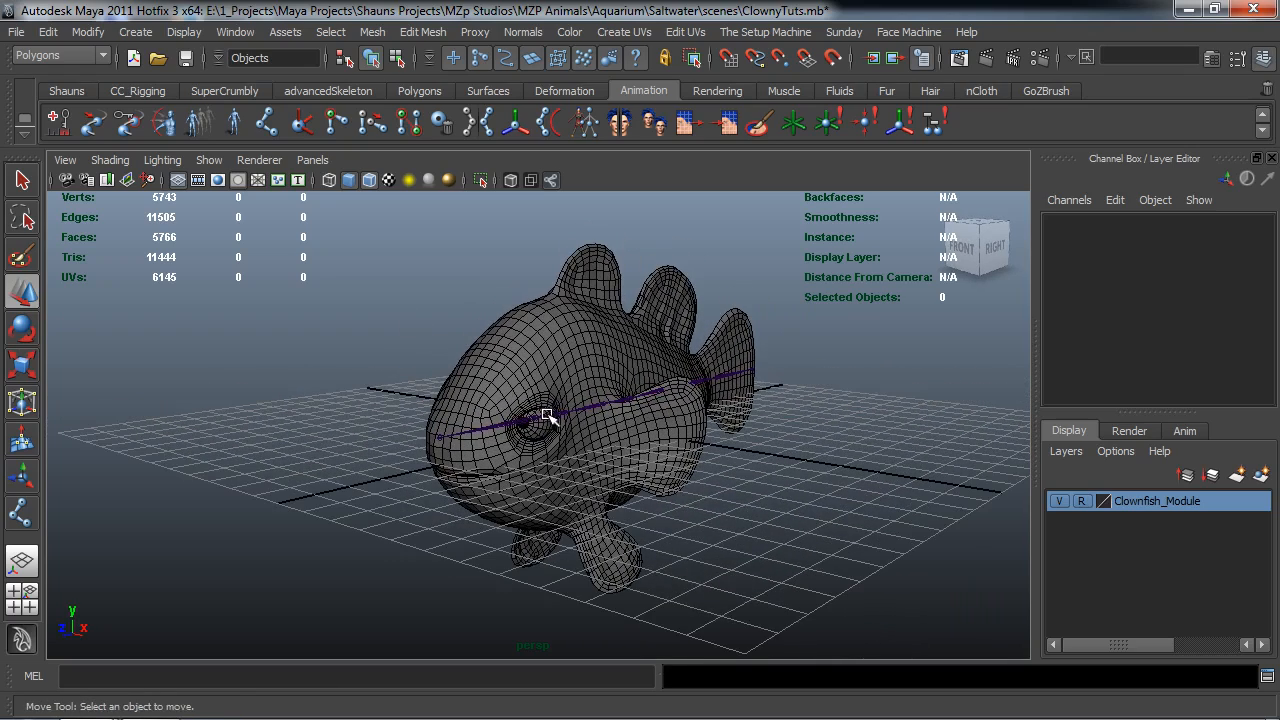
pyautogui.click(264, 122)
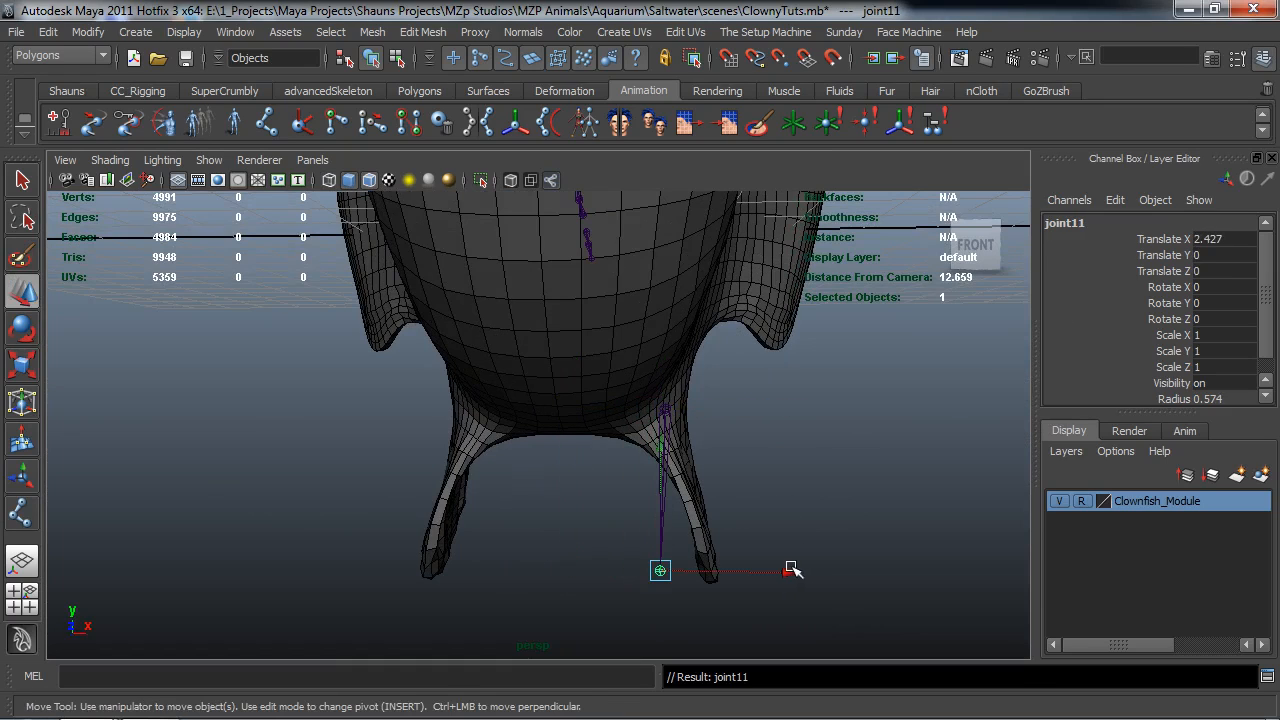
# Step: Select the bottom fin chain's root joint and rename it as the JT_L bottom fin joint
pyautogui.click(670, 410)
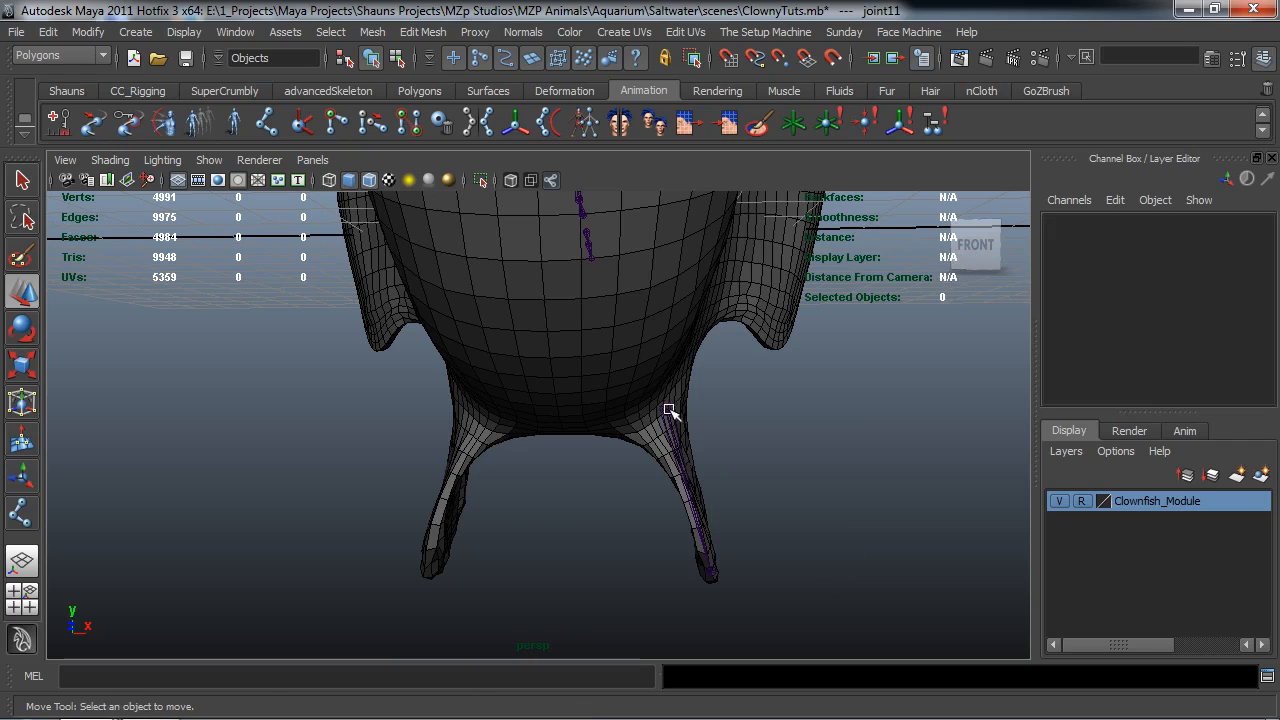
pyautogui.click(664, 408)
pyautogui.write('JT L')
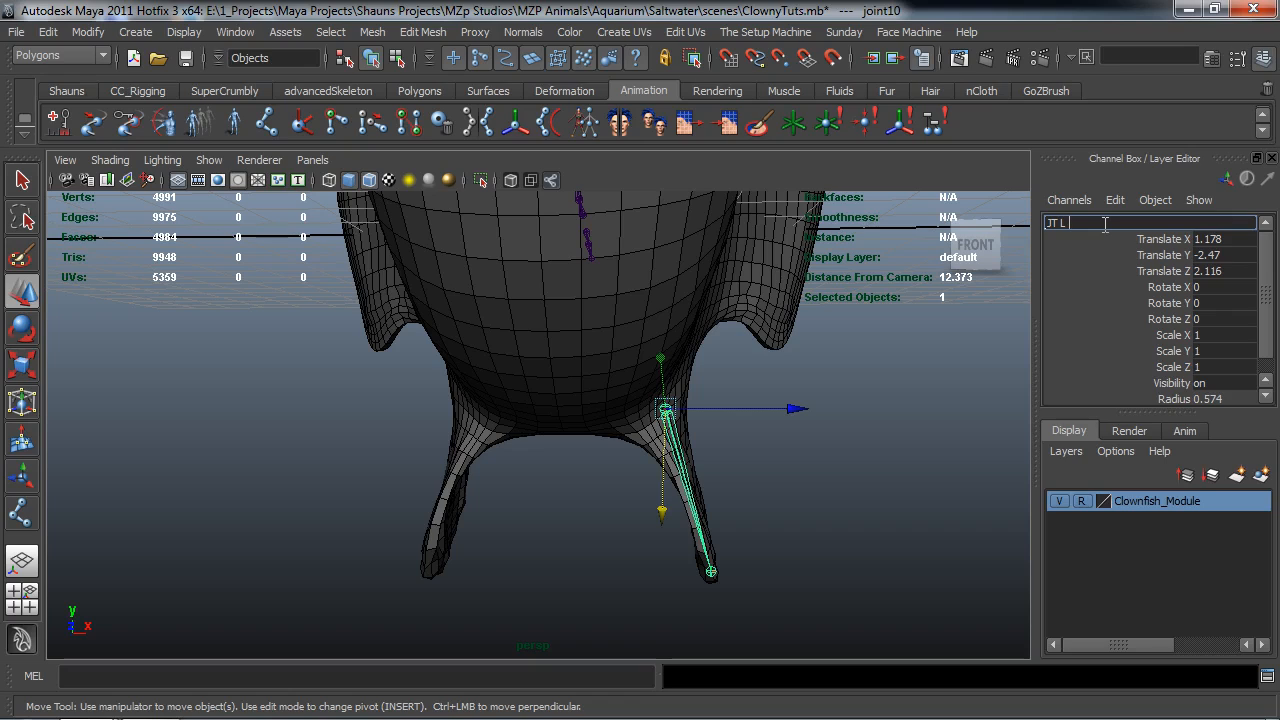
pyautogui.write('Bottom')
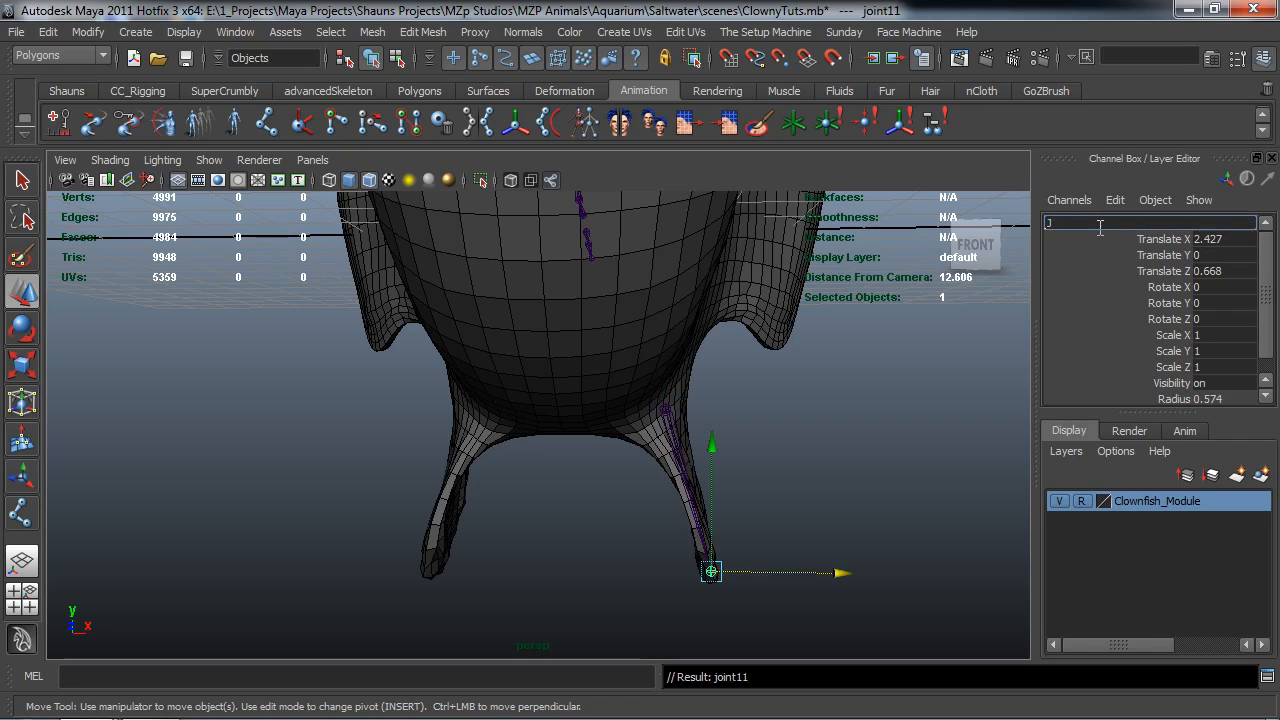
pyautogui.write('JT L')
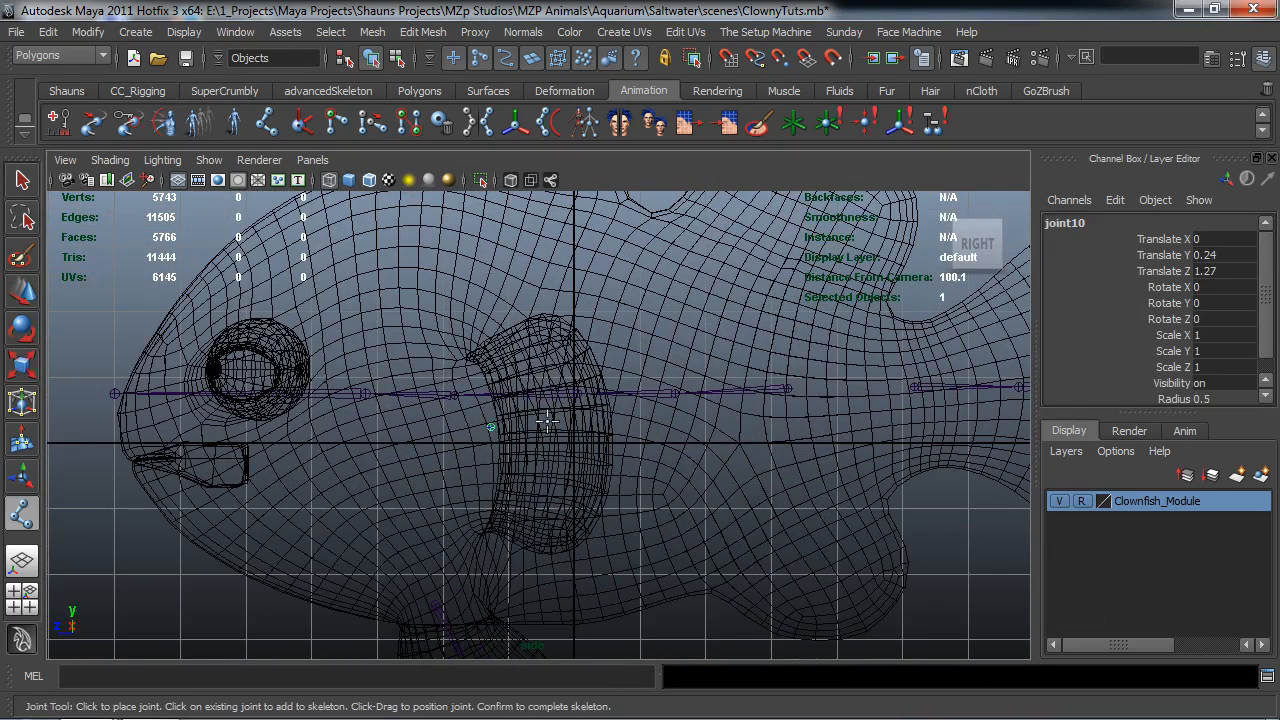
# Step: Finish the two-joint side-fin chain and move its root joint into the fish's side fin
pyautogui.click(610, 428)
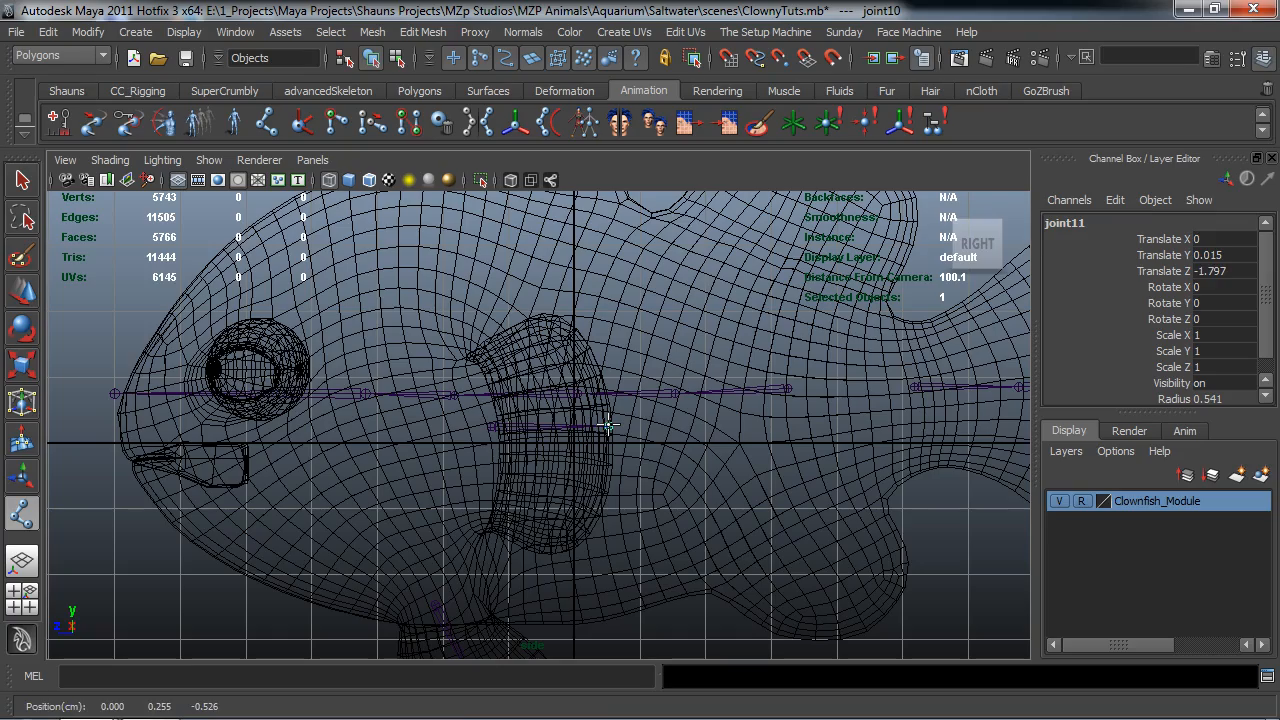
pyautogui.press('space')
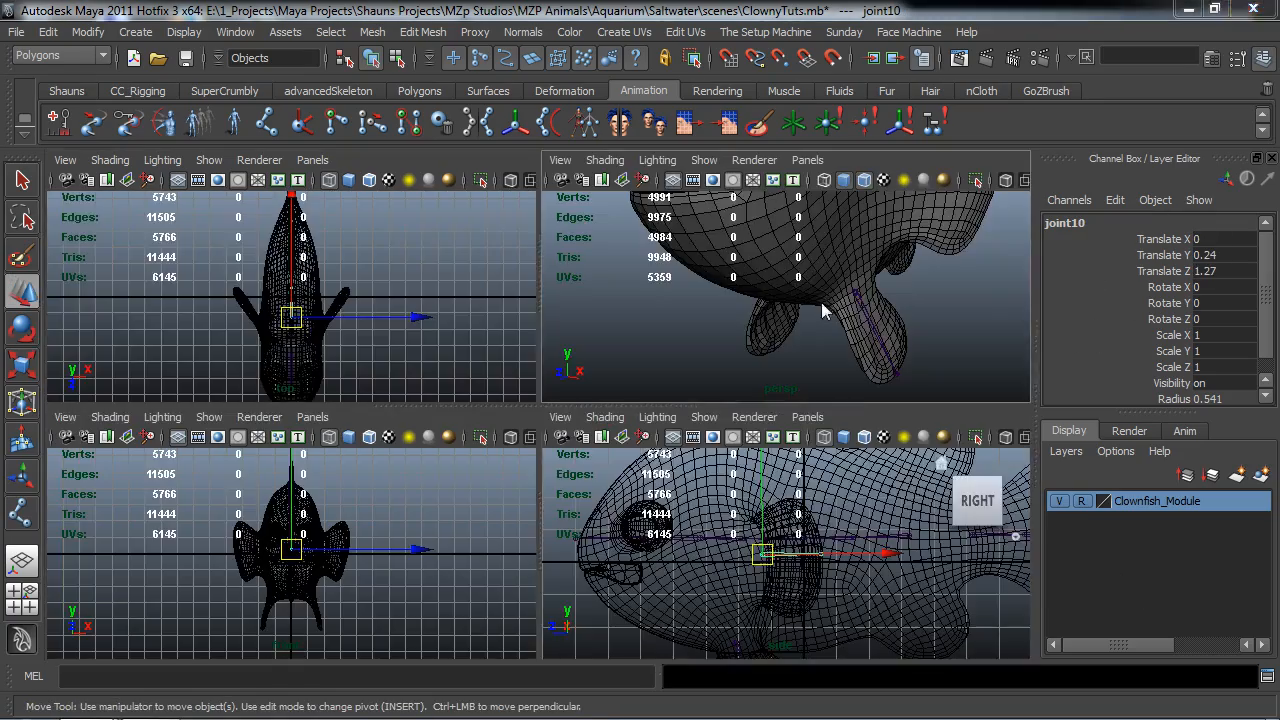
pyautogui.press('space')
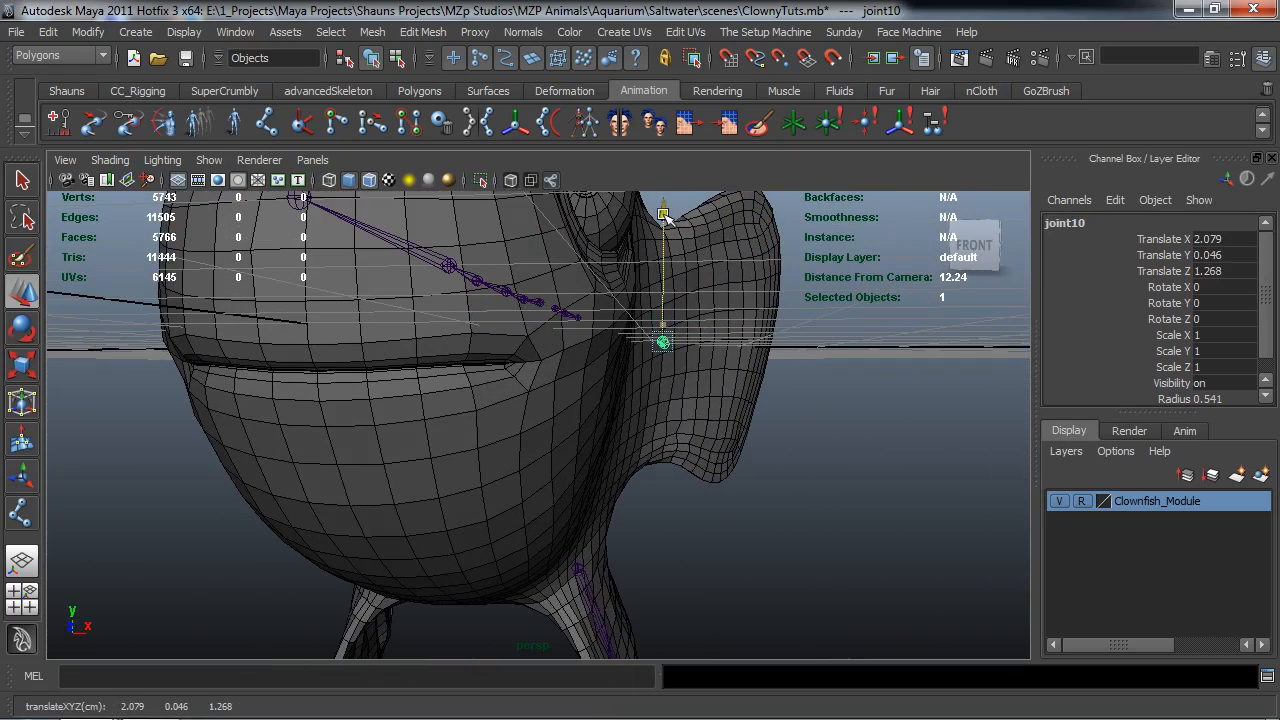
pyautogui.moveTo(664, 344); pyautogui.dragTo(804, 344)
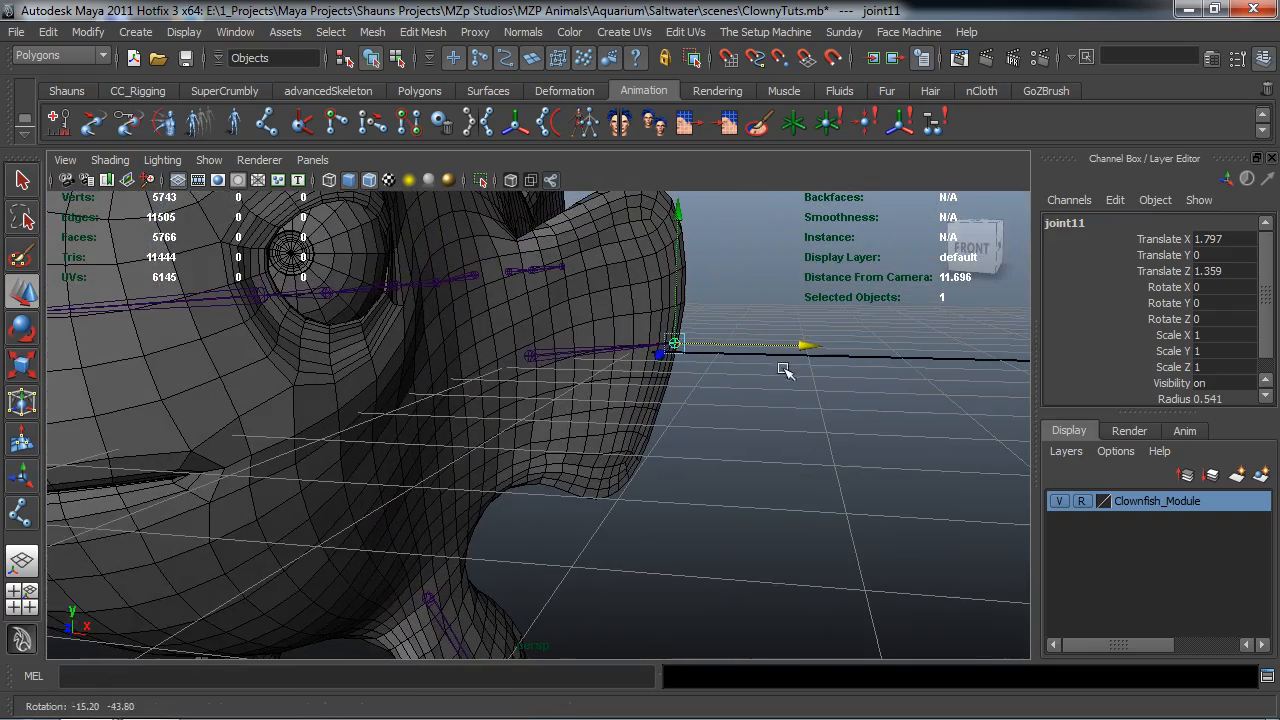
# Step: Rename the side-fin joint to JT_L_Side_Fin_1 in the Channel Box
pyautogui.click(530, 344)
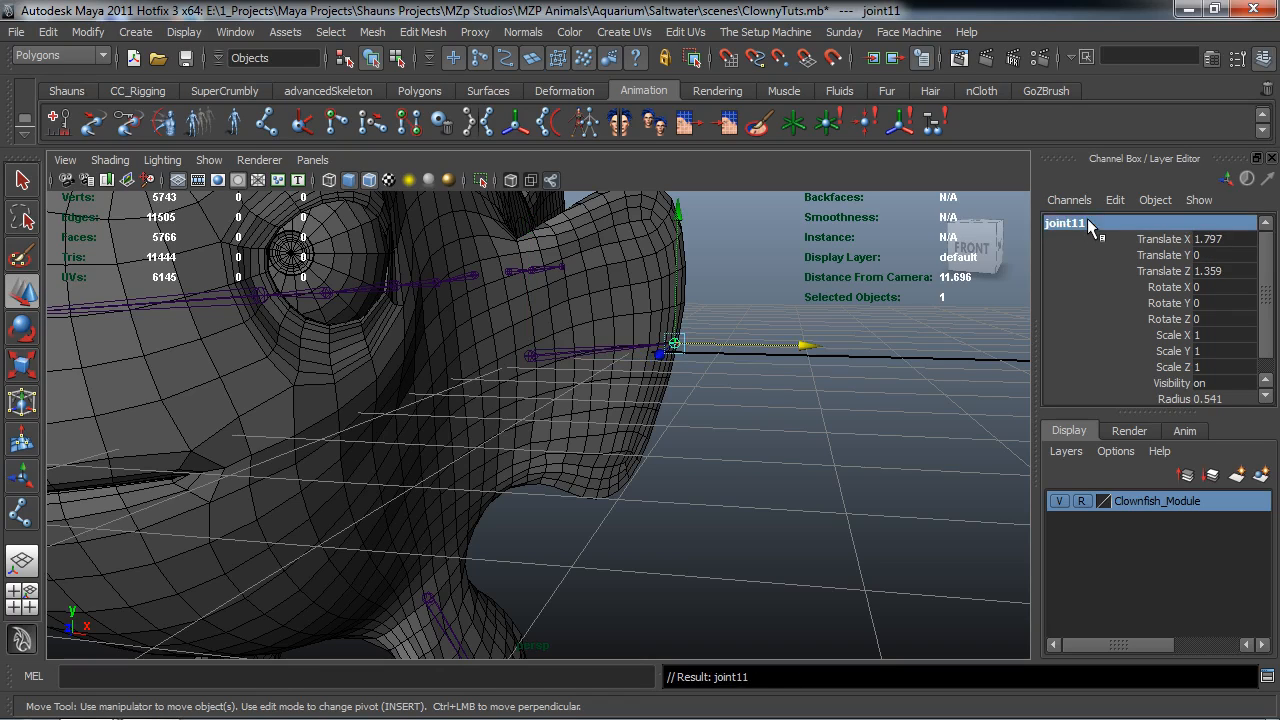
pyautogui.doubleClick(1064, 222)
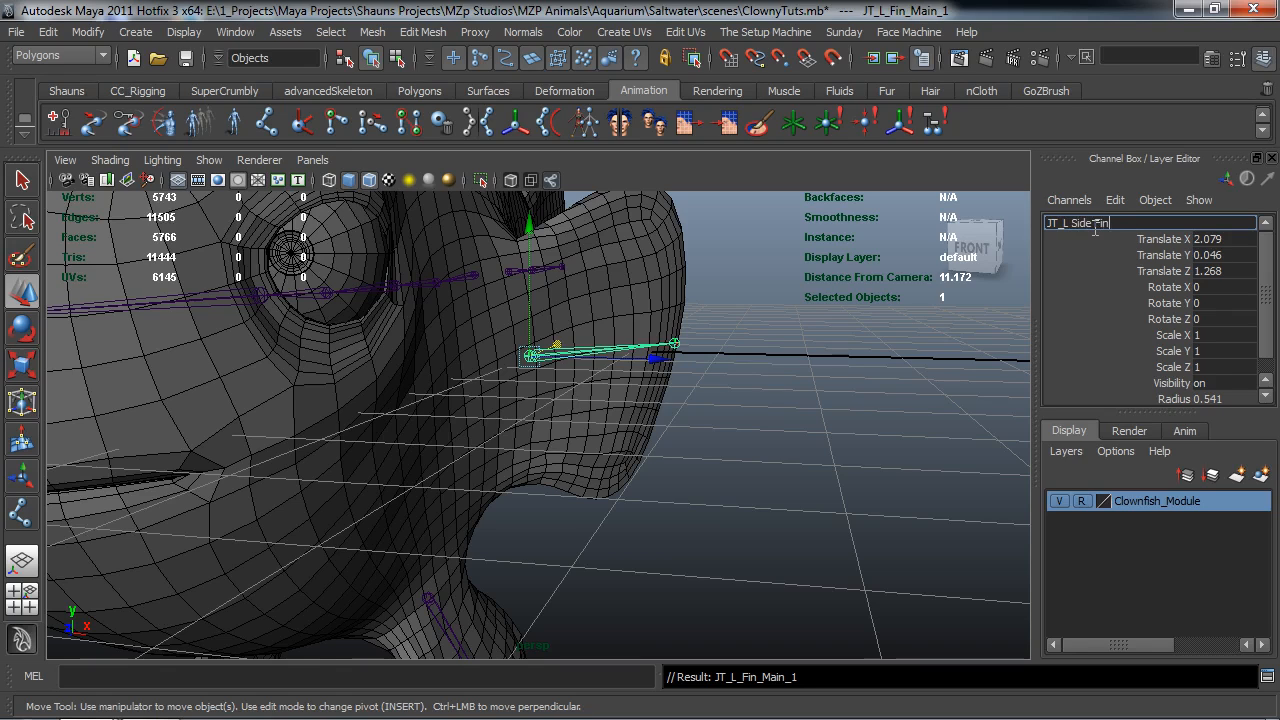
pyautogui.write('JT_L_Side_Fin_1')
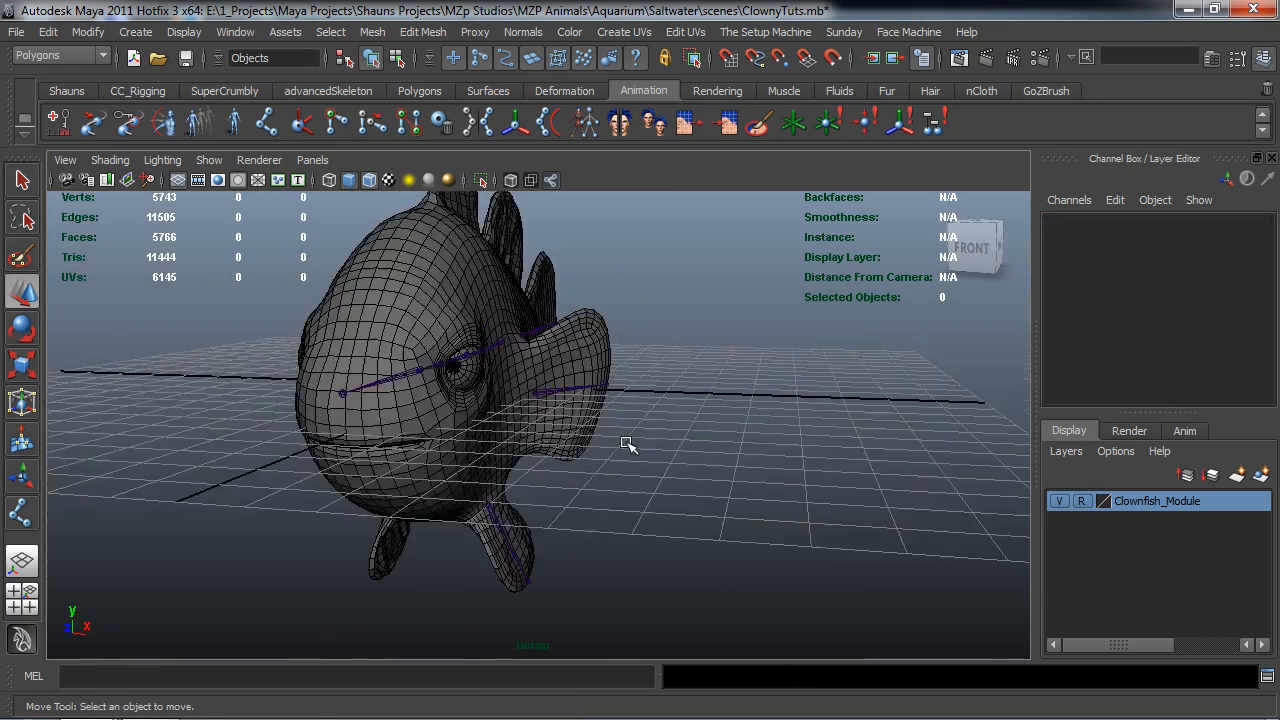
# Step: Orbit the view around the fish to see its side
pyautogui.moveTo(630, 444); pyautogui.dragTo(460, 456)
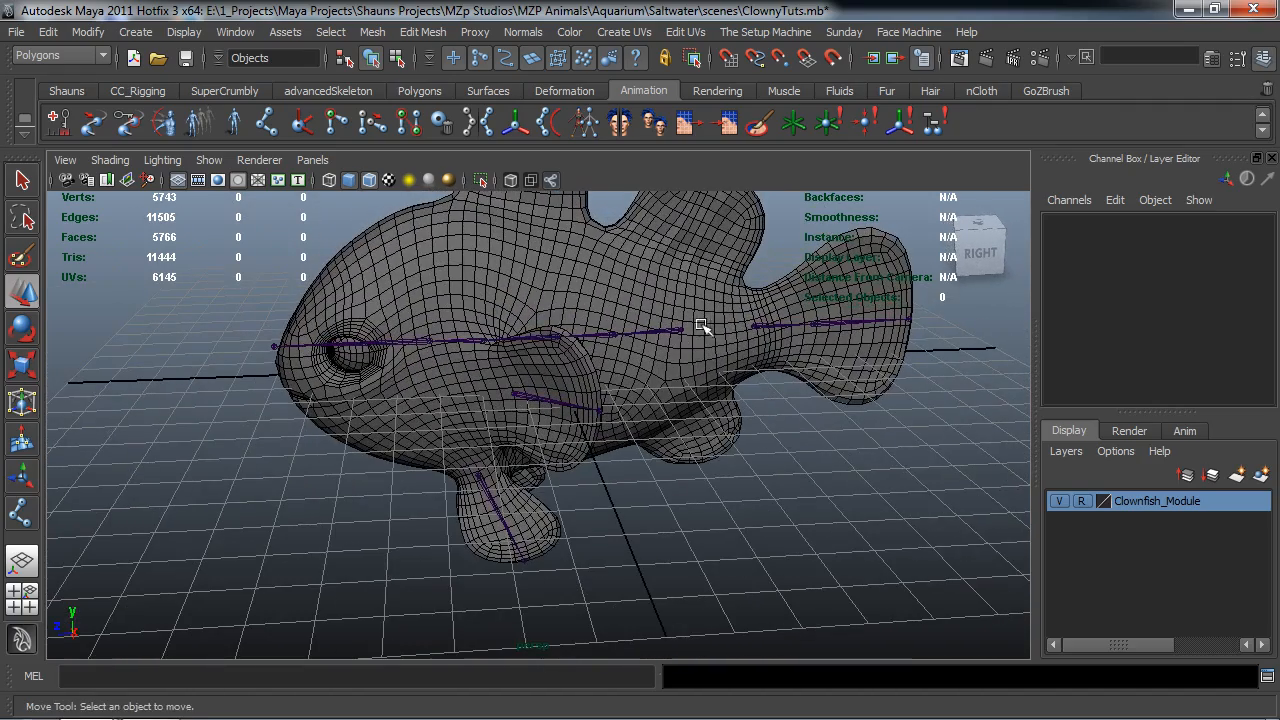
pyautogui.moveTo(700, 324); pyautogui.dragTo(680, 364)
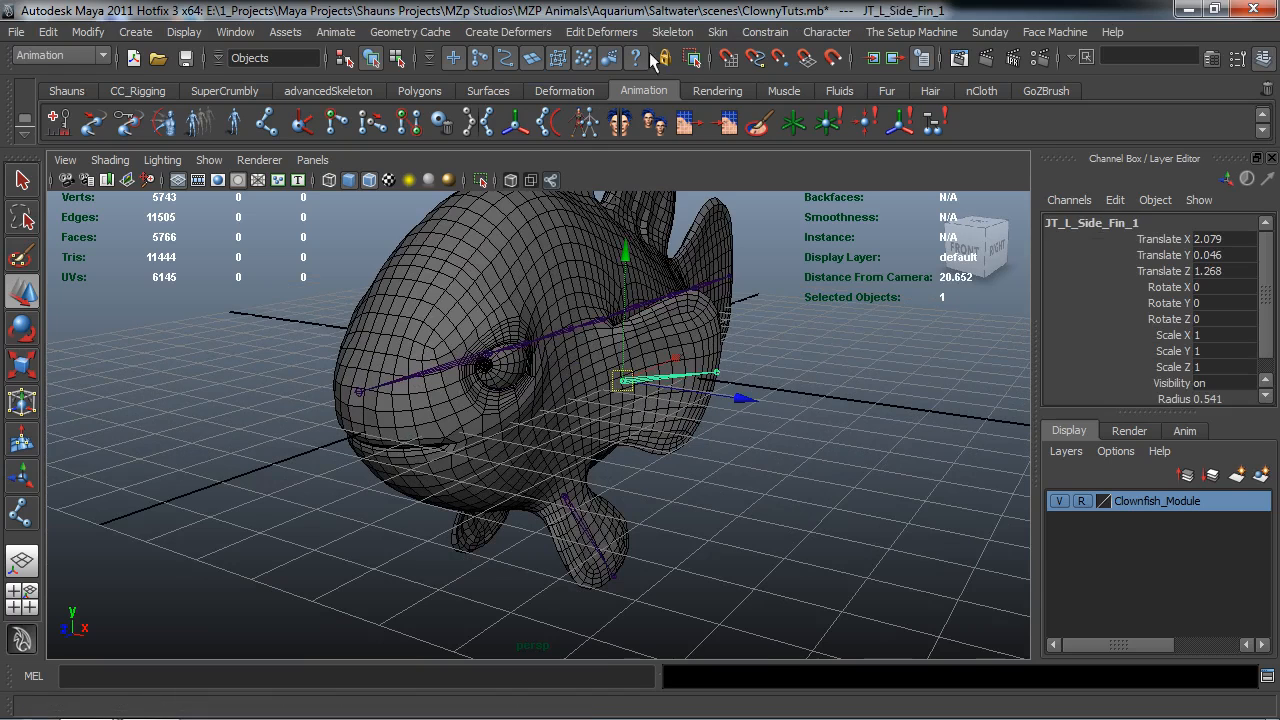
# Step: Mirror the side fin joints across YZ with Search _L_ / Replace _R_ to create the right-side chain
pyautogui.click(672, 32)
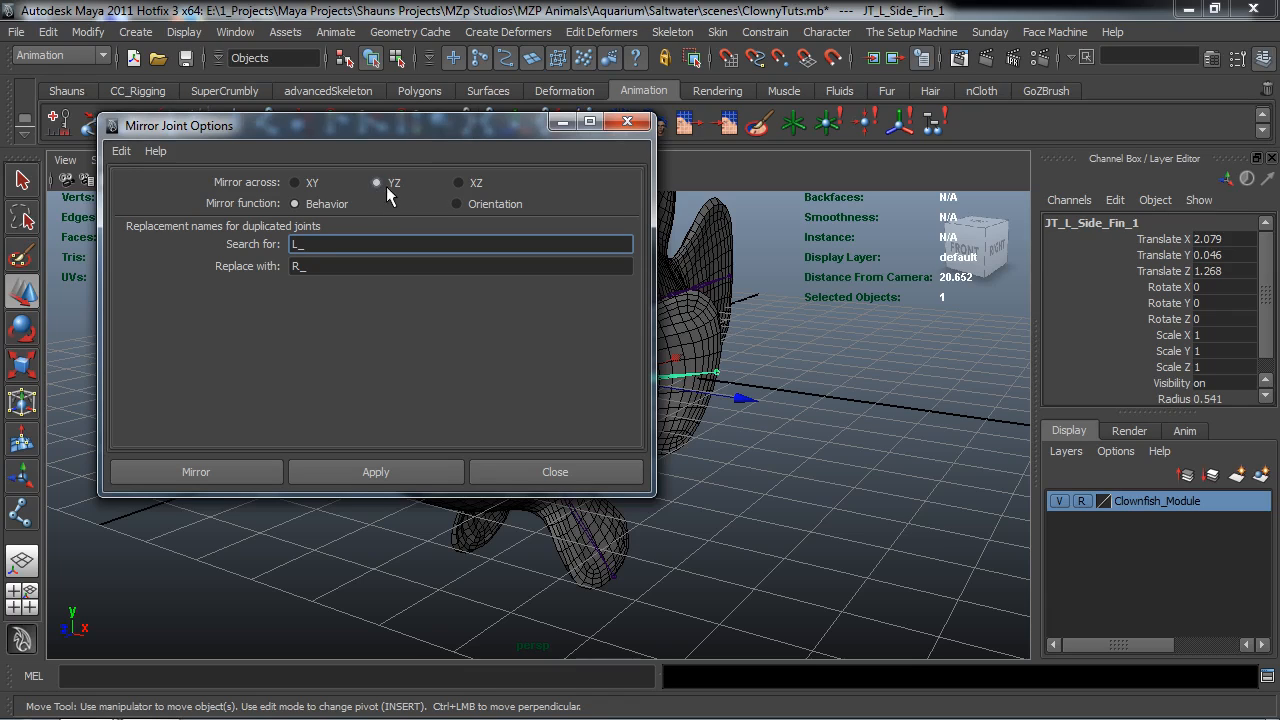
pyautogui.click(376, 182)
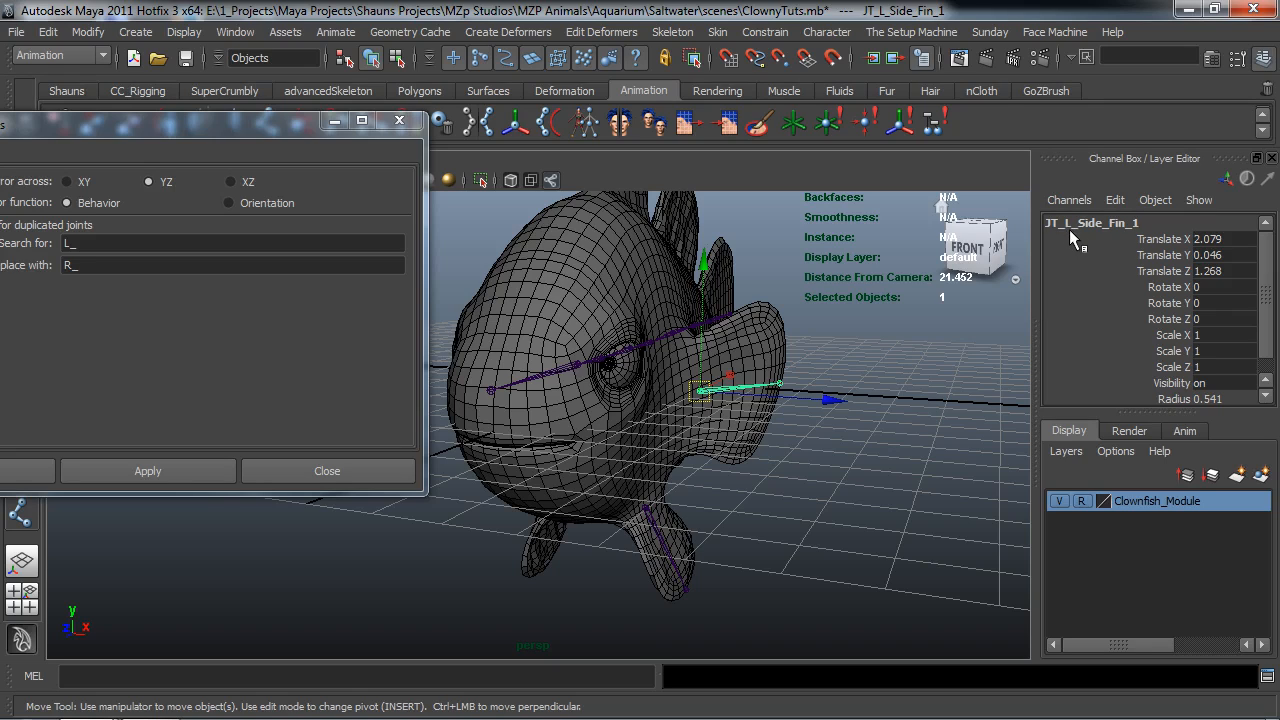
pyautogui.moveTo(204, 136)
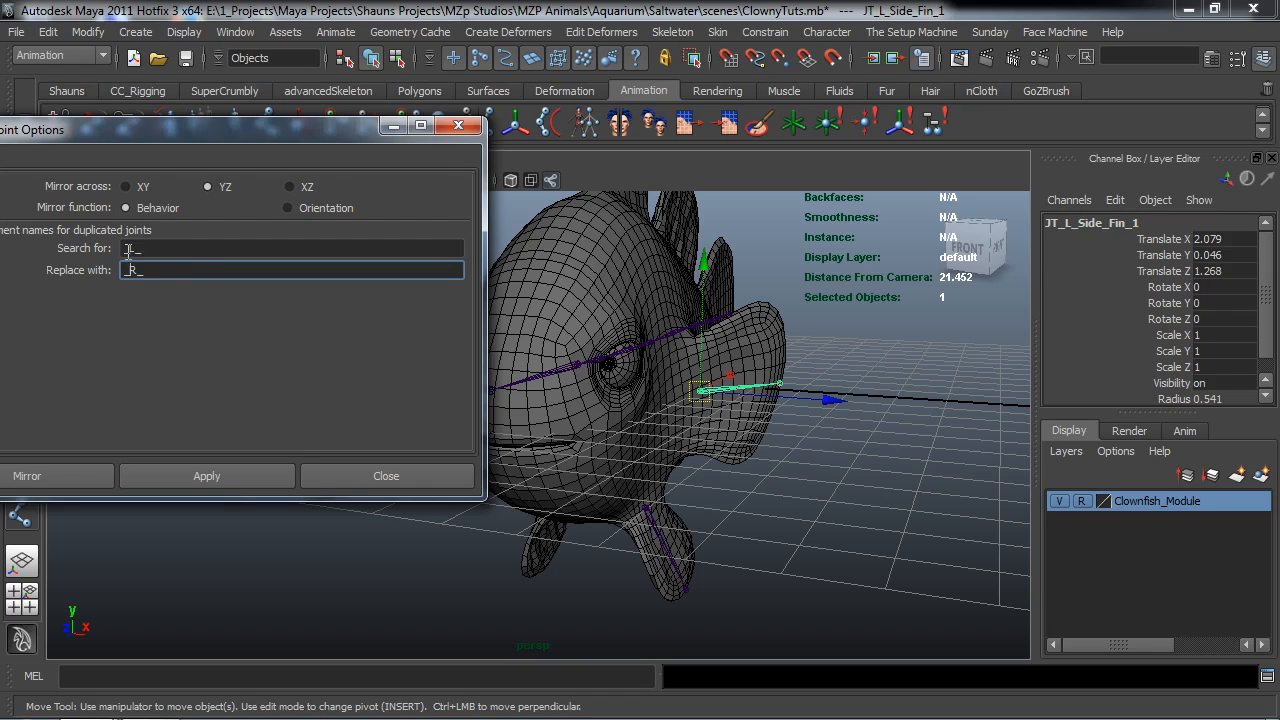
pyautogui.moveTo(240, 128); pyautogui.dragTo(340, 124)
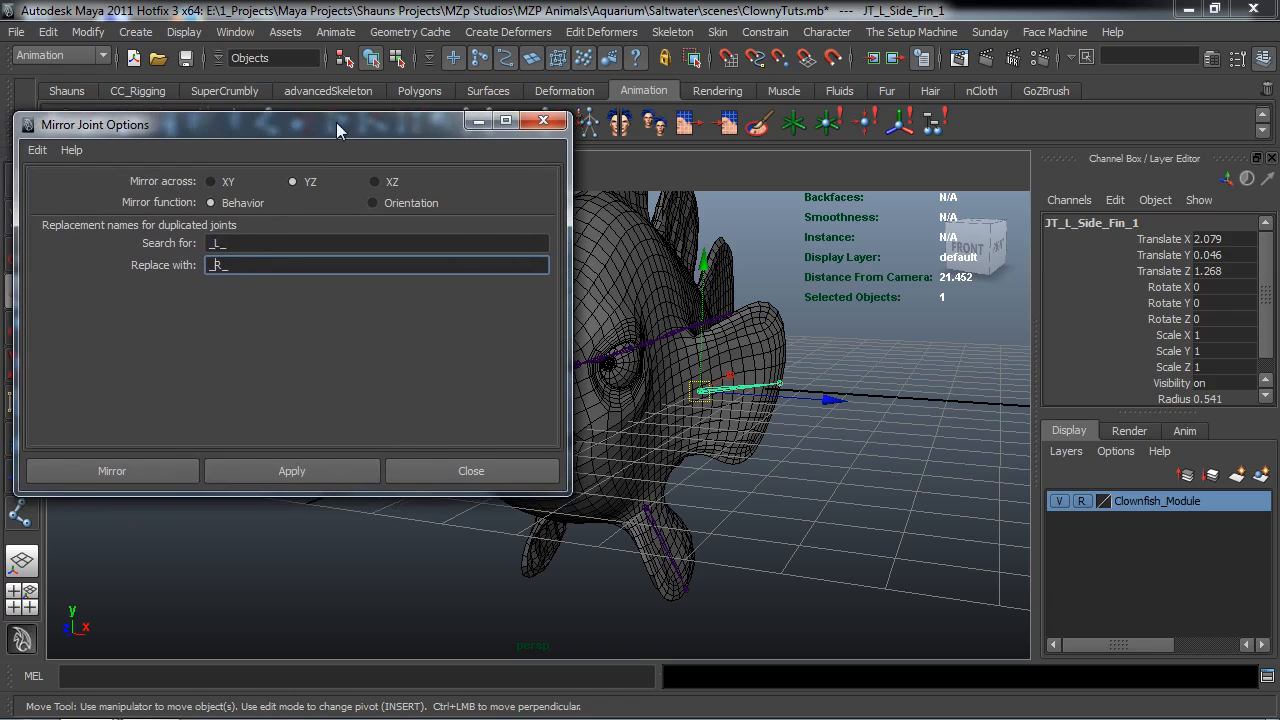
pyautogui.click(112, 470)
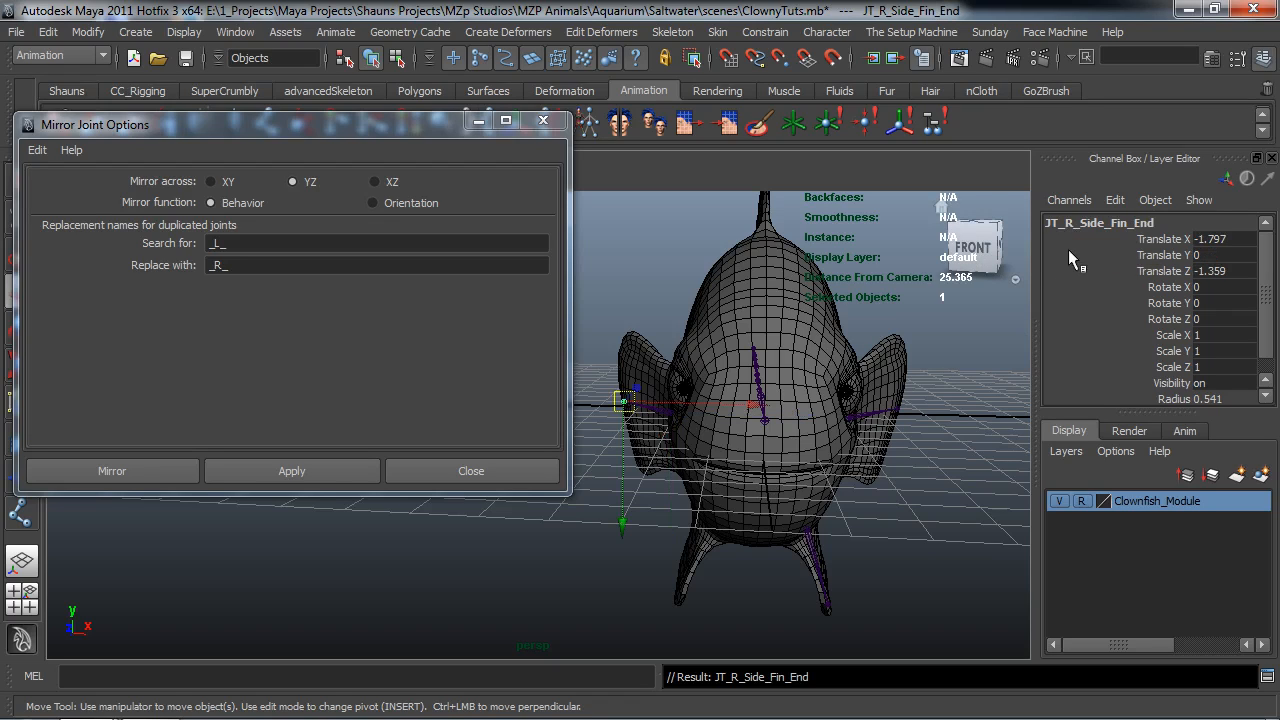
pyautogui.moveTo(1072, 236)
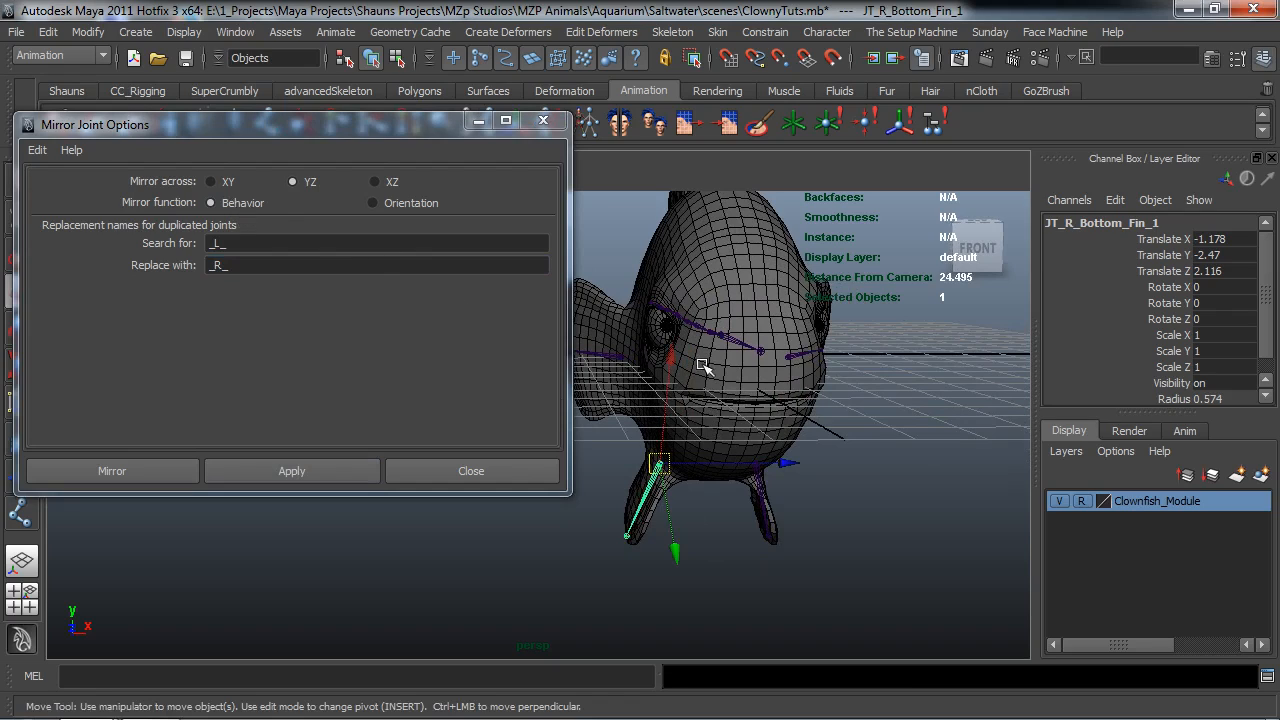
# Step: Face the fish's front and rotate the side fin joint around its vertical axis
pyautogui.moveTo(700, 360); pyautogui.dragTo(800, 376)
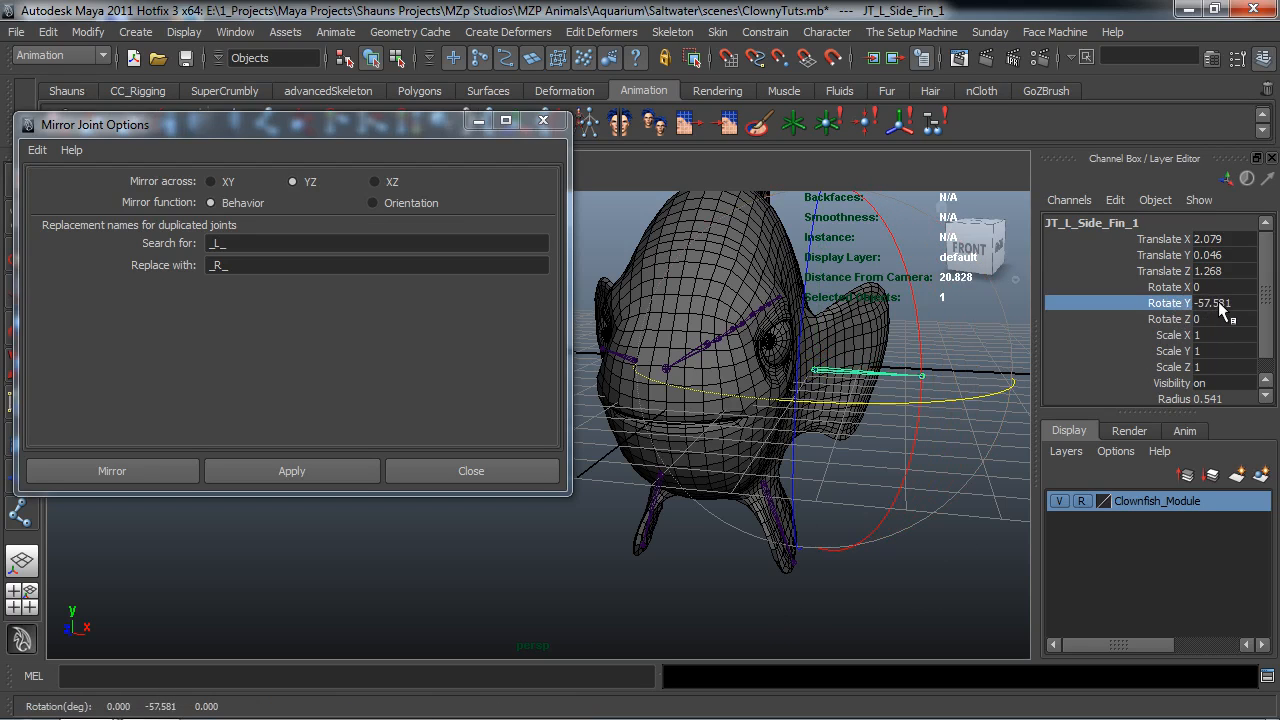
pyautogui.moveTo(1212, 304)
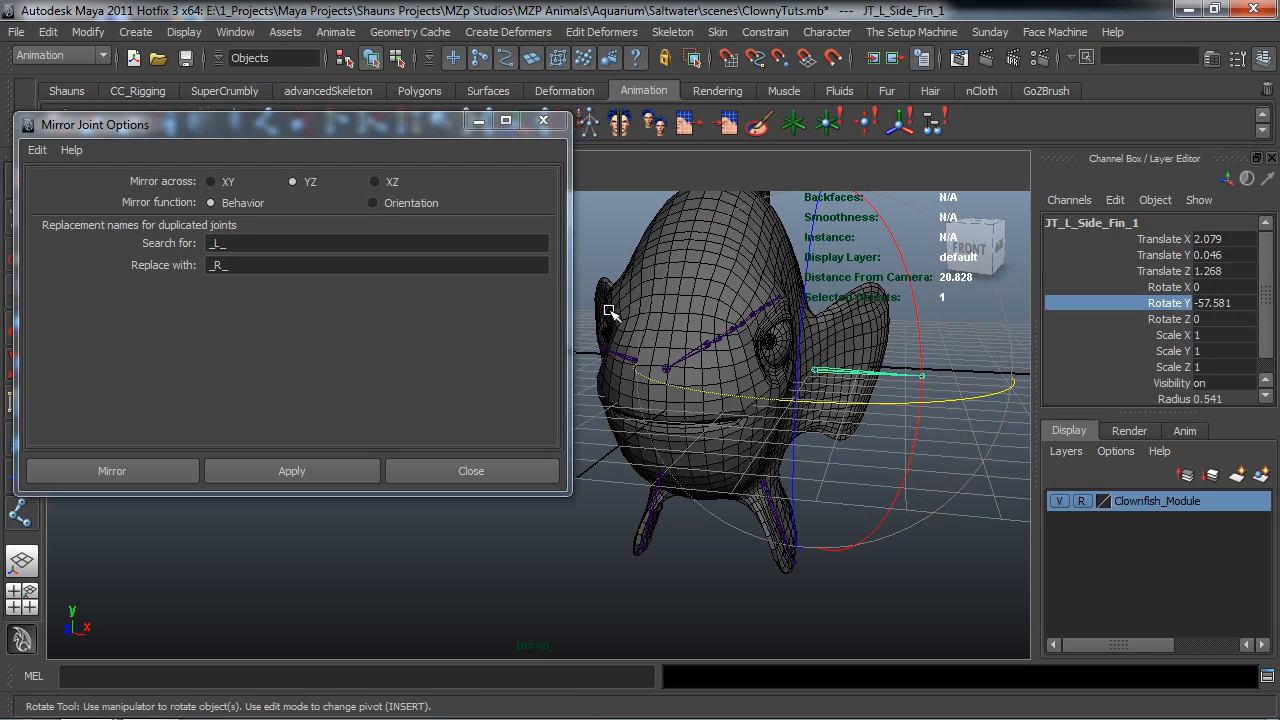
pyautogui.moveTo(710, 404)
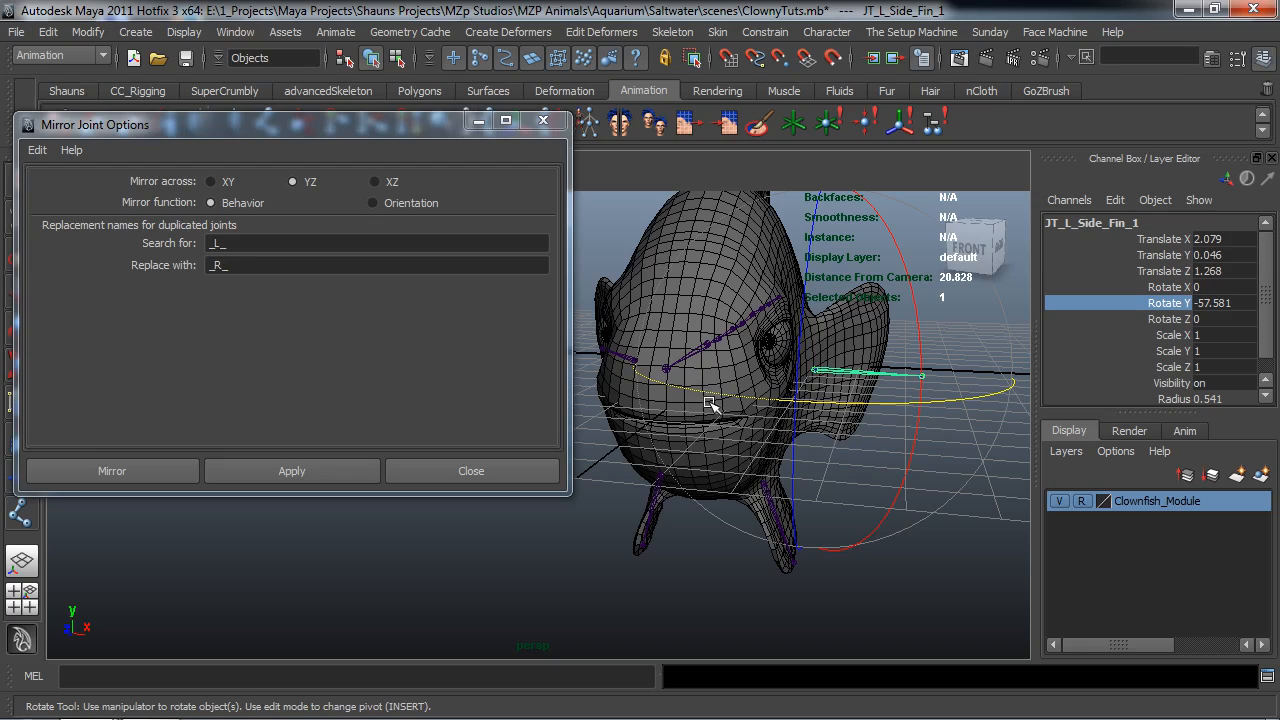
pyautogui.moveTo(710, 404); pyautogui.dragTo(812, 412)
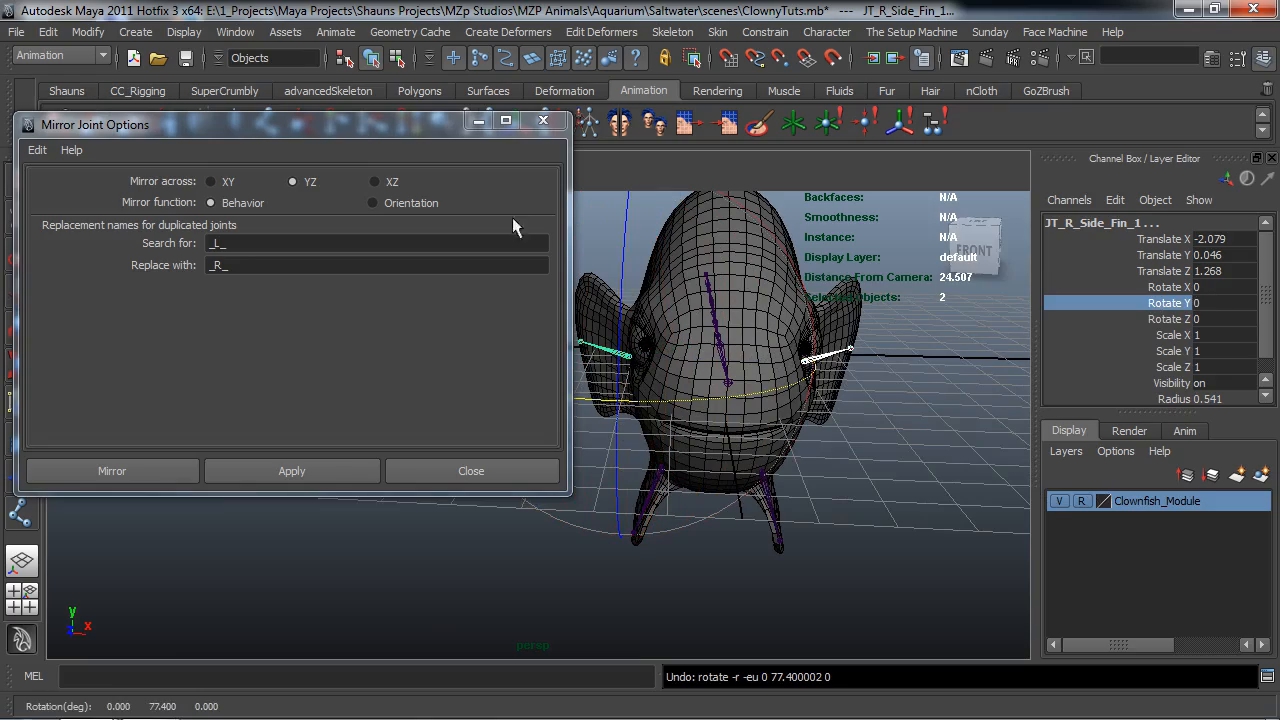
pyautogui.click(472, 472)
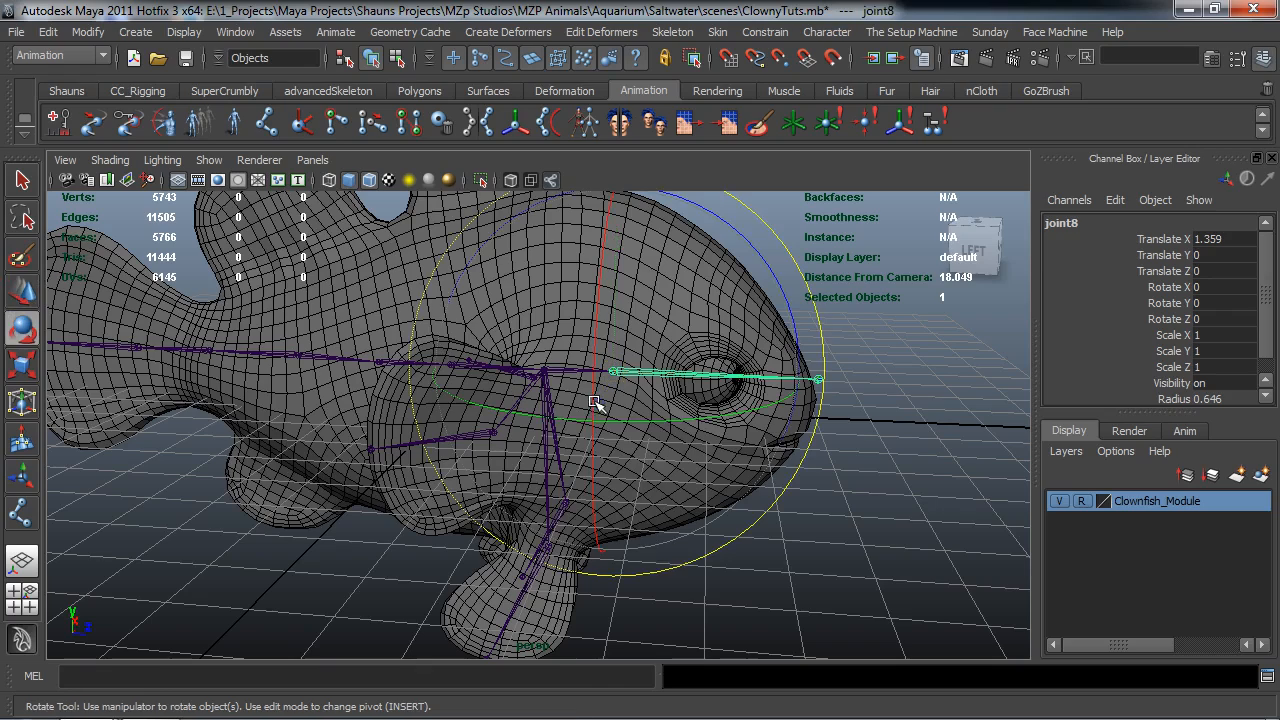
pyautogui.moveTo(596, 404); pyautogui.dragTo(688, 528)
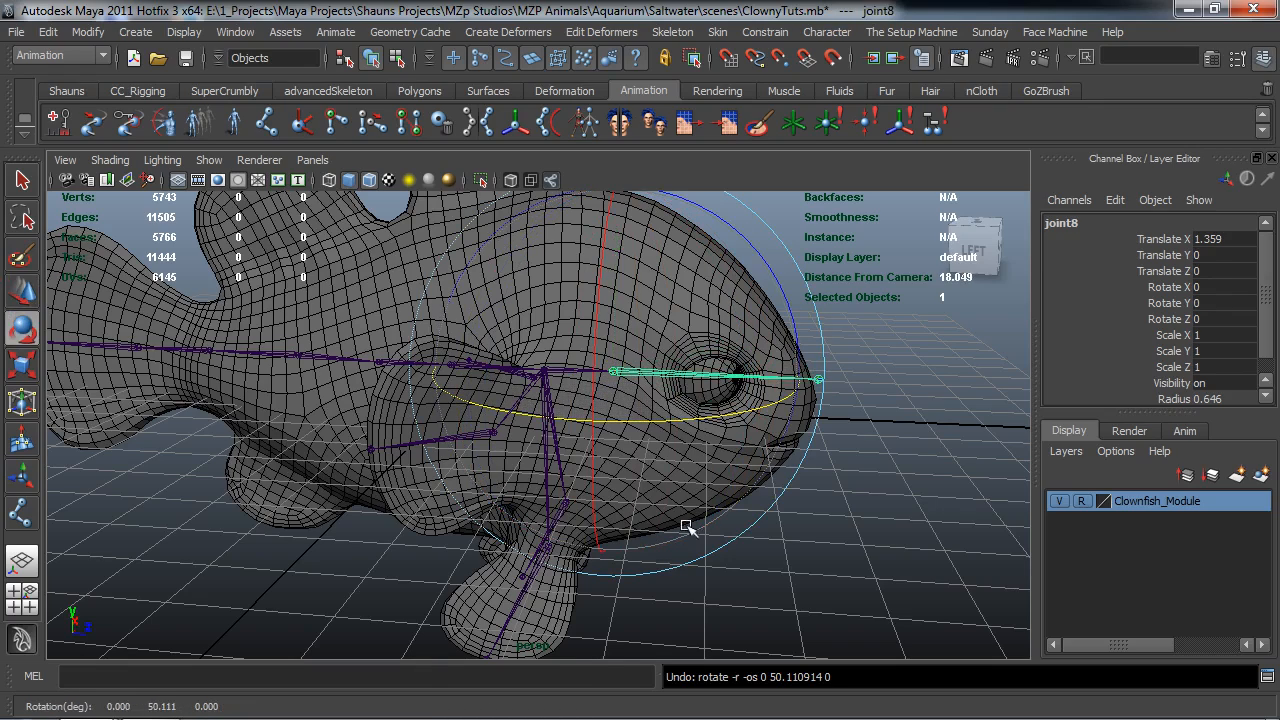
pyautogui.moveTo(546, 560)
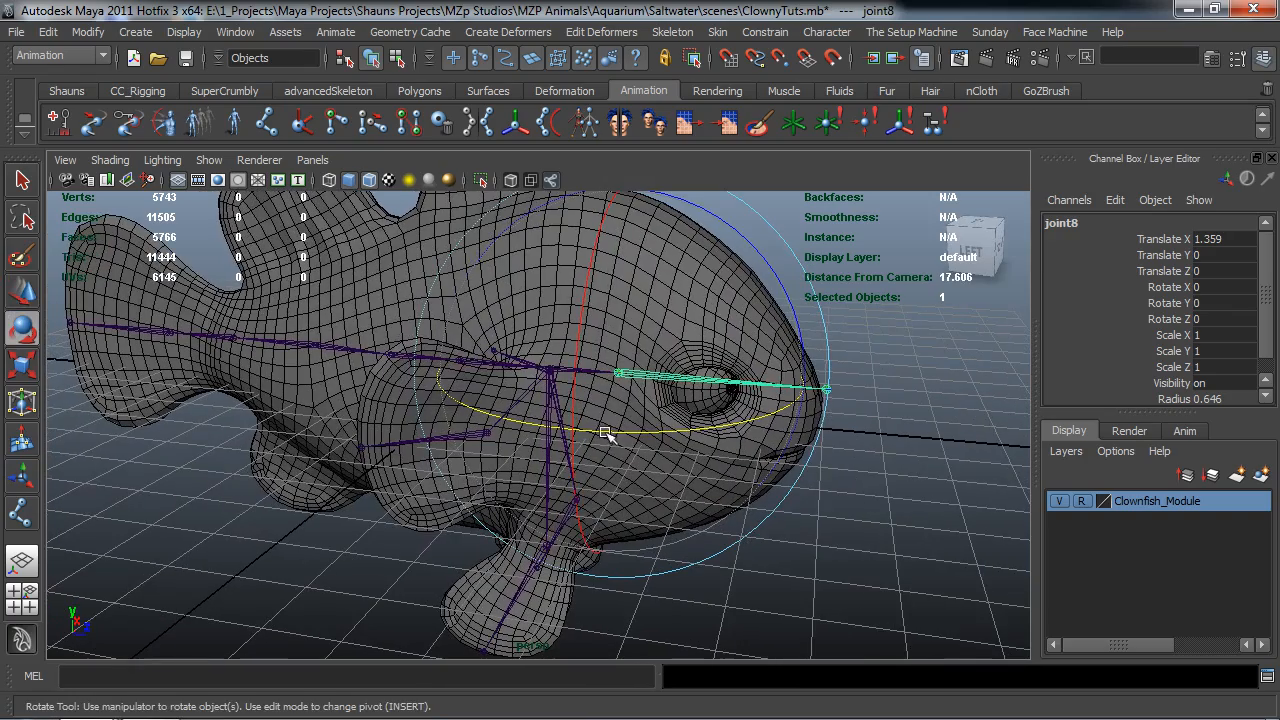
pyautogui.click(832, 544)
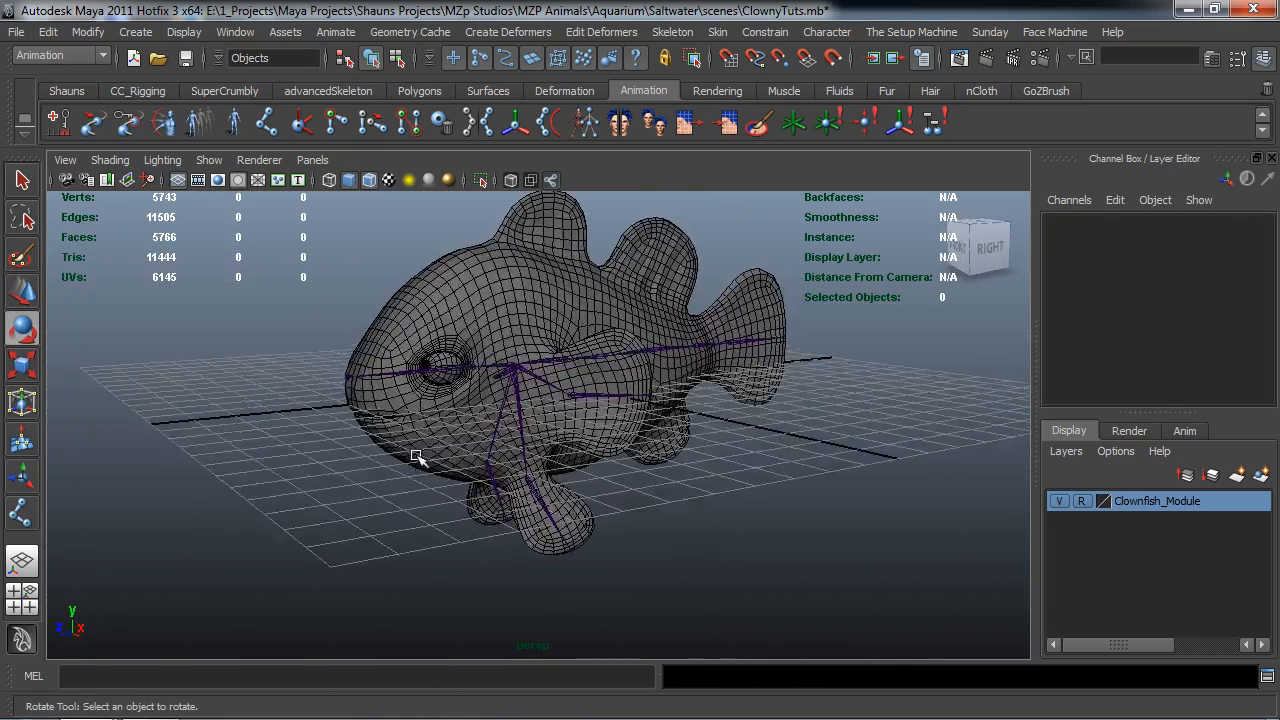
# Step: Group the skeleton's root joint and rename the new group JT_Main_GRP
pyautogui.click(66, 90)
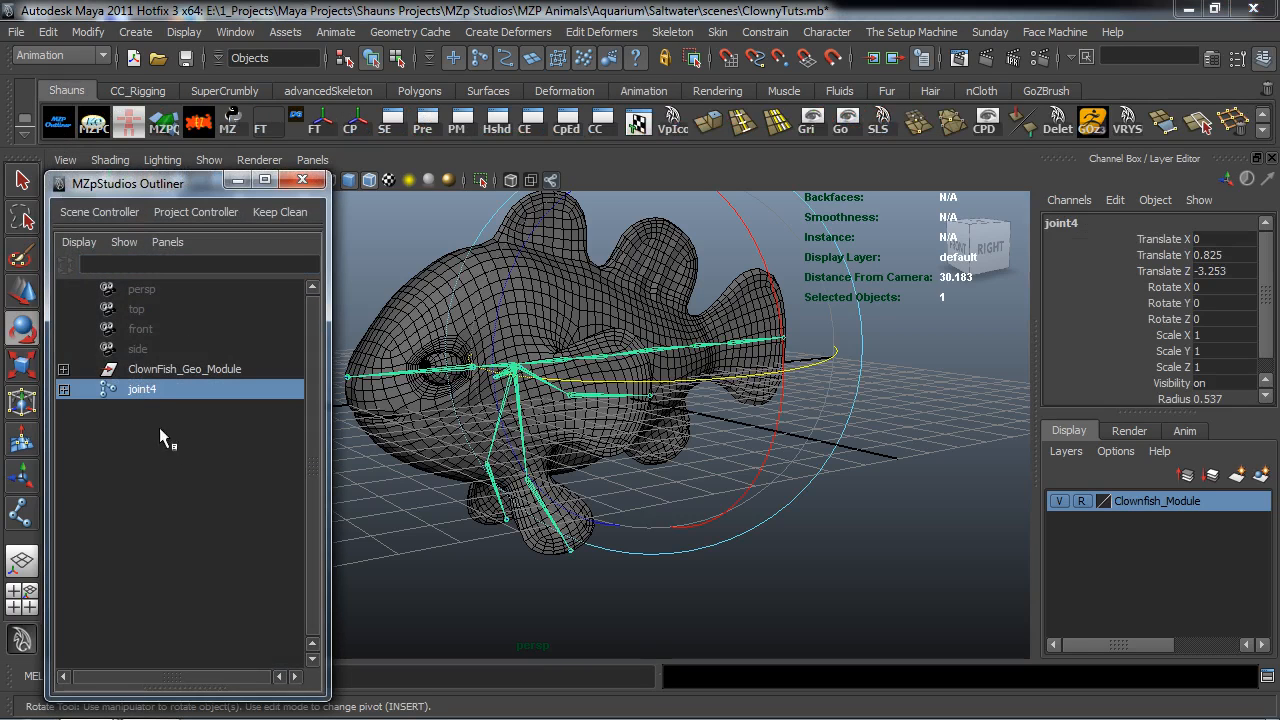
pyautogui.moveTo(228, 490)
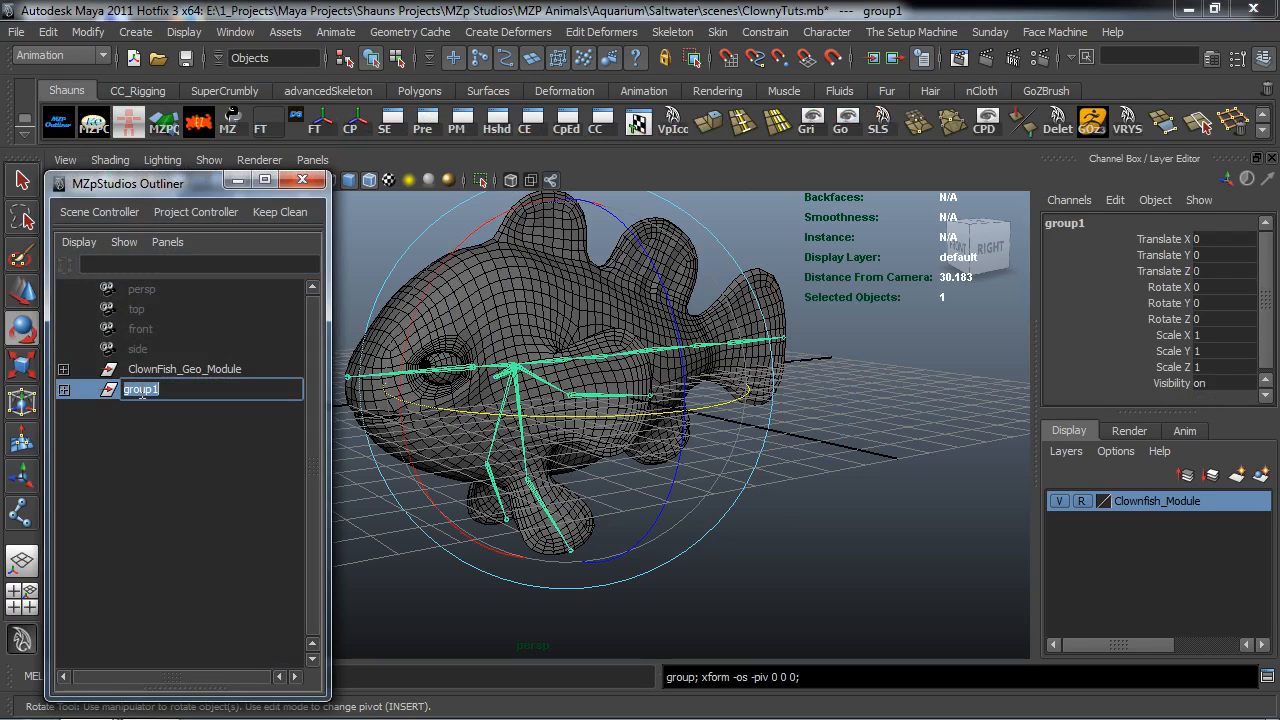
pyautogui.write('JT Main')
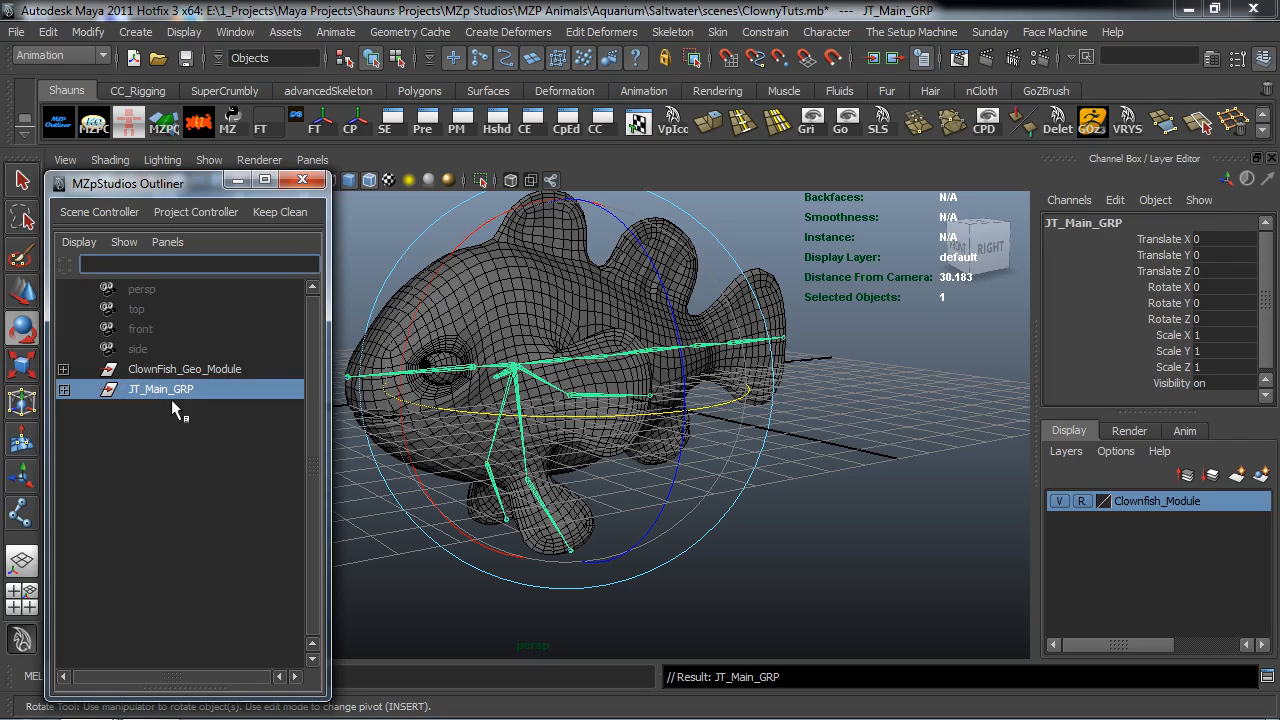
pyautogui.moveTo(168, 392)
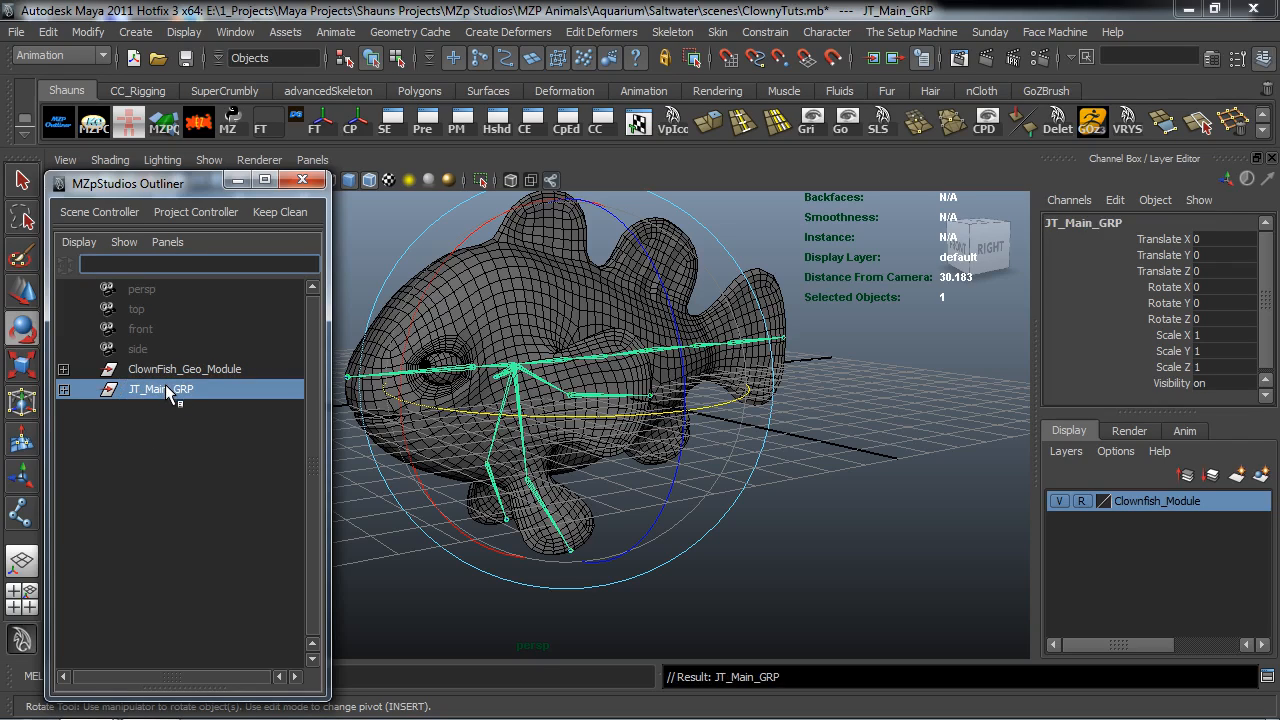
pyautogui.moveTo(530, 396)
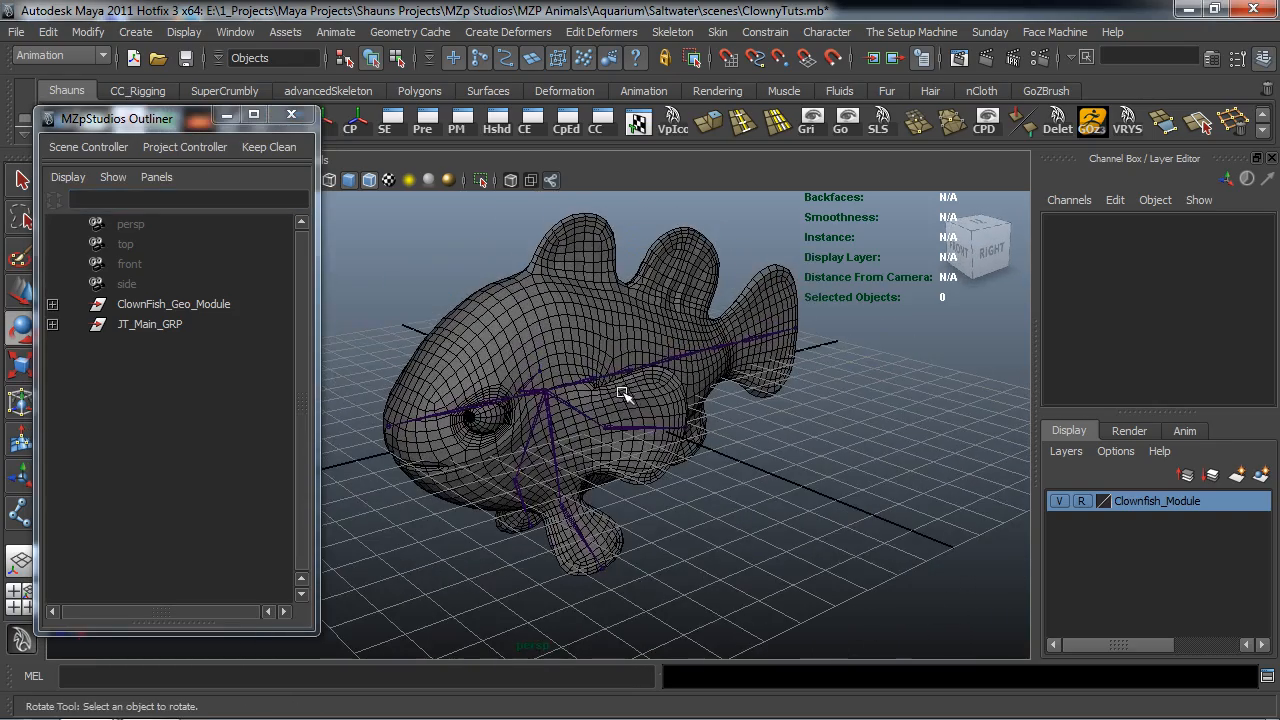
pyautogui.moveTo(624, 396); pyautogui.dragTo(558, 456)
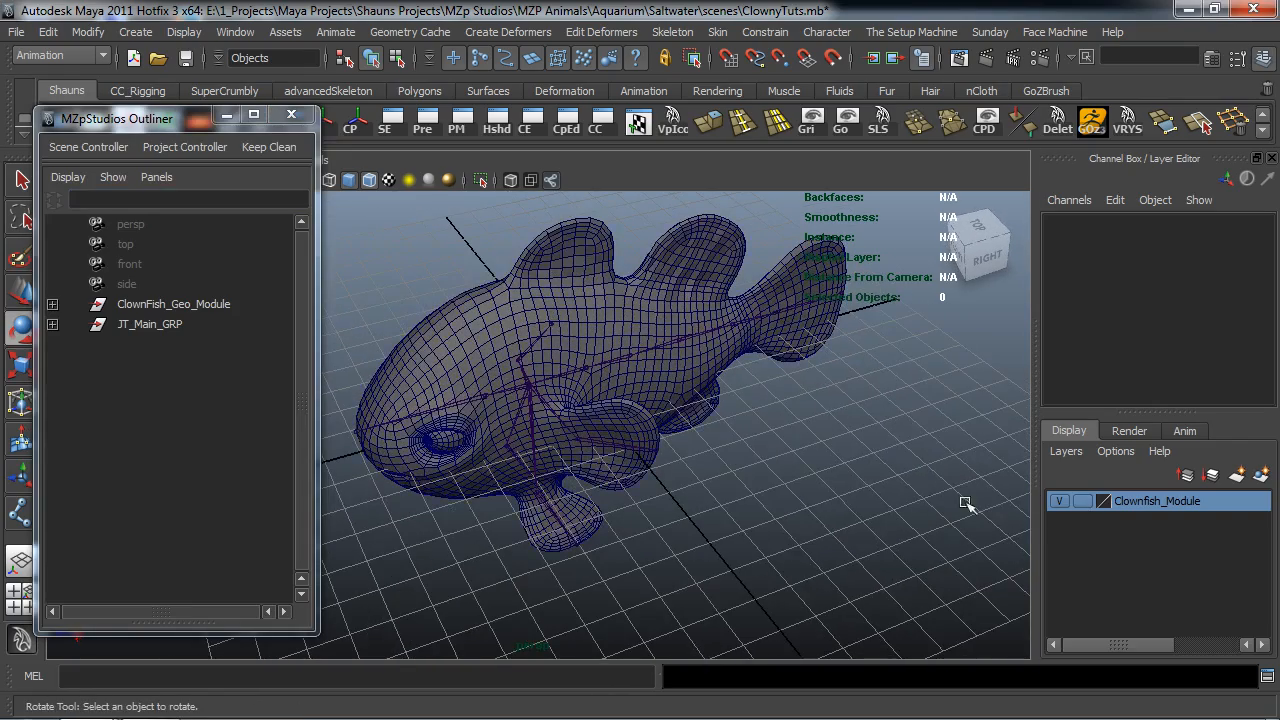
pyautogui.moveTo(968, 504); pyautogui.dragTo(680, 472)
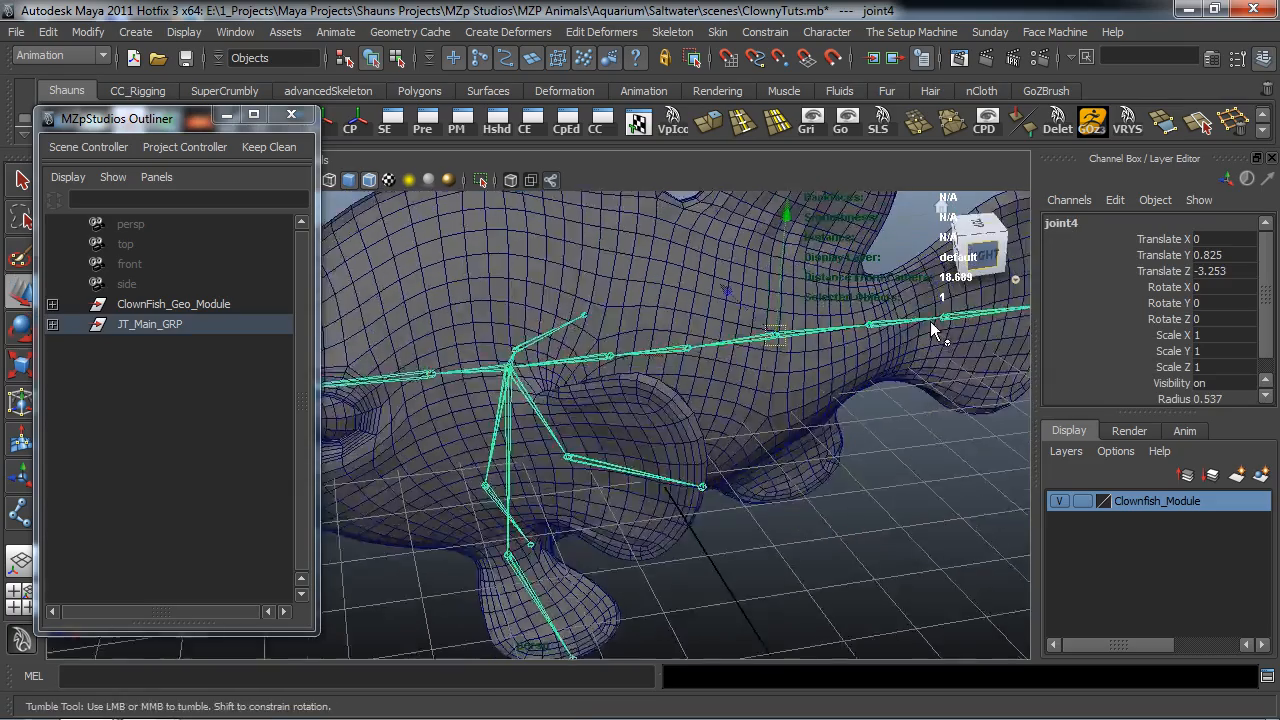
pyautogui.moveTo(930, 330); pyautogui.dragTo(740, 390)
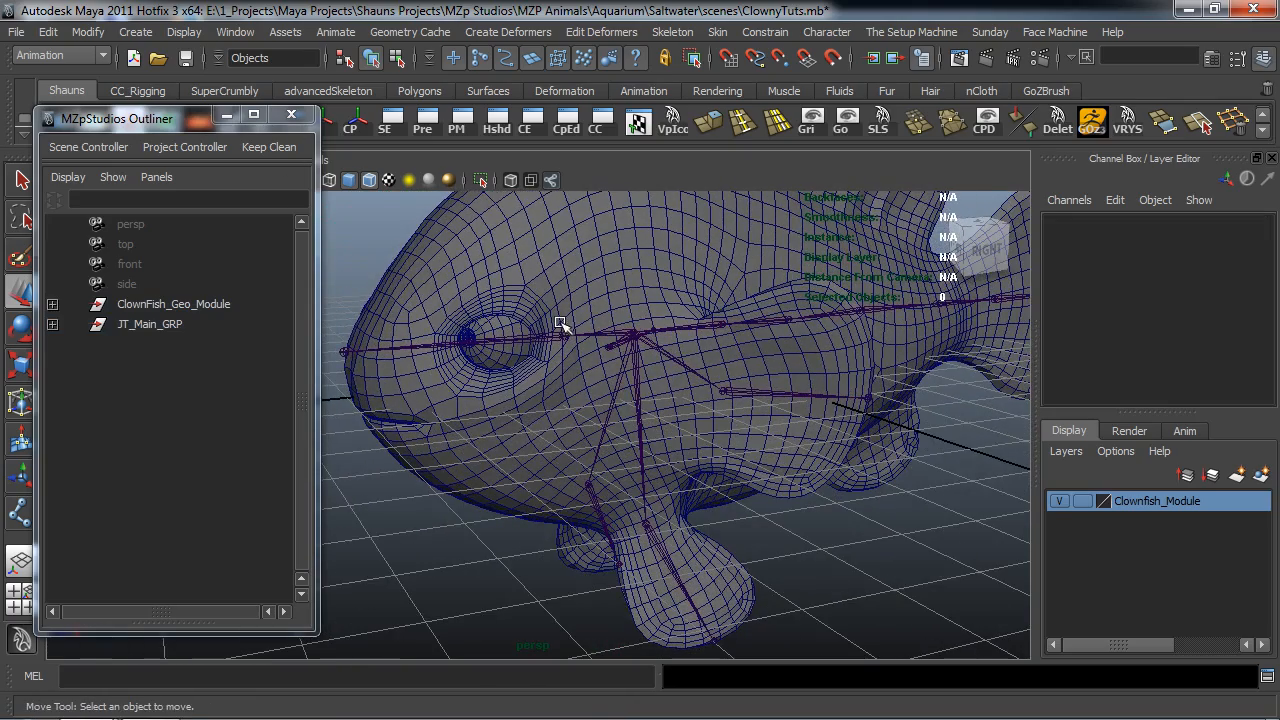
# Step: Create a joint at the fish's eye centre, name it JT_L_Eye and parent it into the skeleton
pyautogui.click(644, 90)
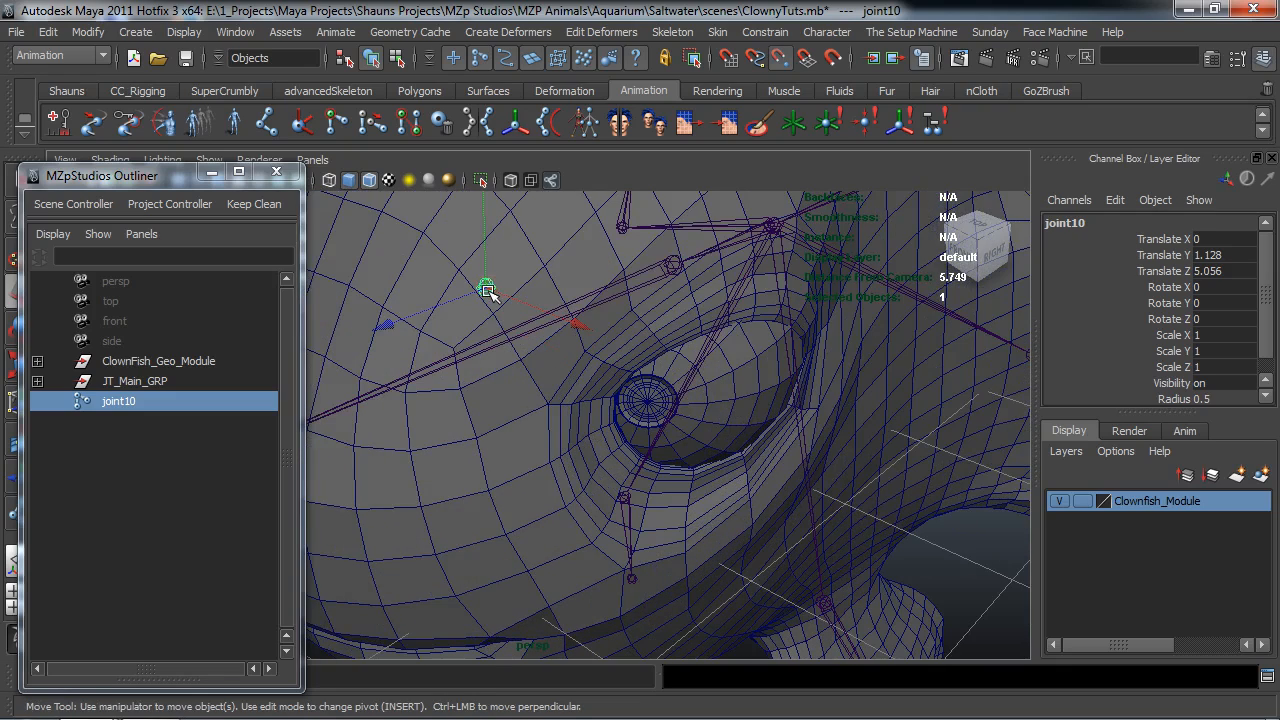
pyautogui.moveTo(488, 284); pyautogui.dragTo(650, 404)
pyautogui.write('JT_L_Eye')
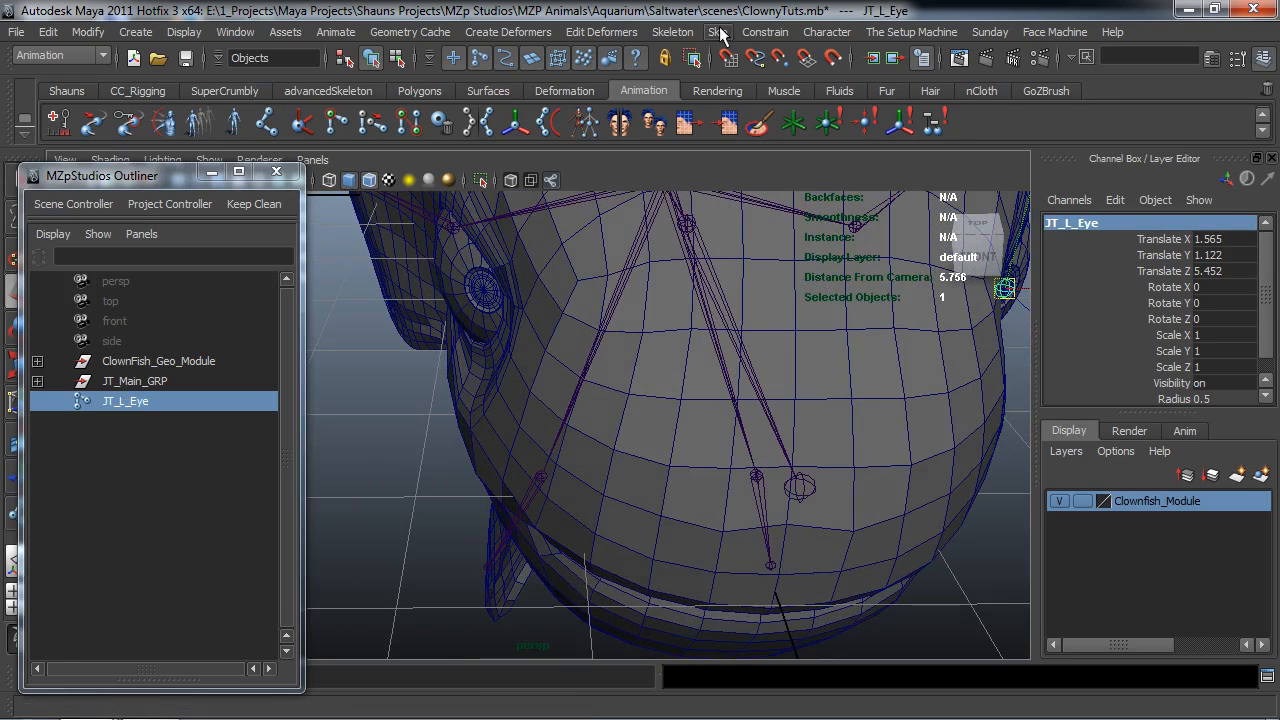
pyautogui.click(672, 32)
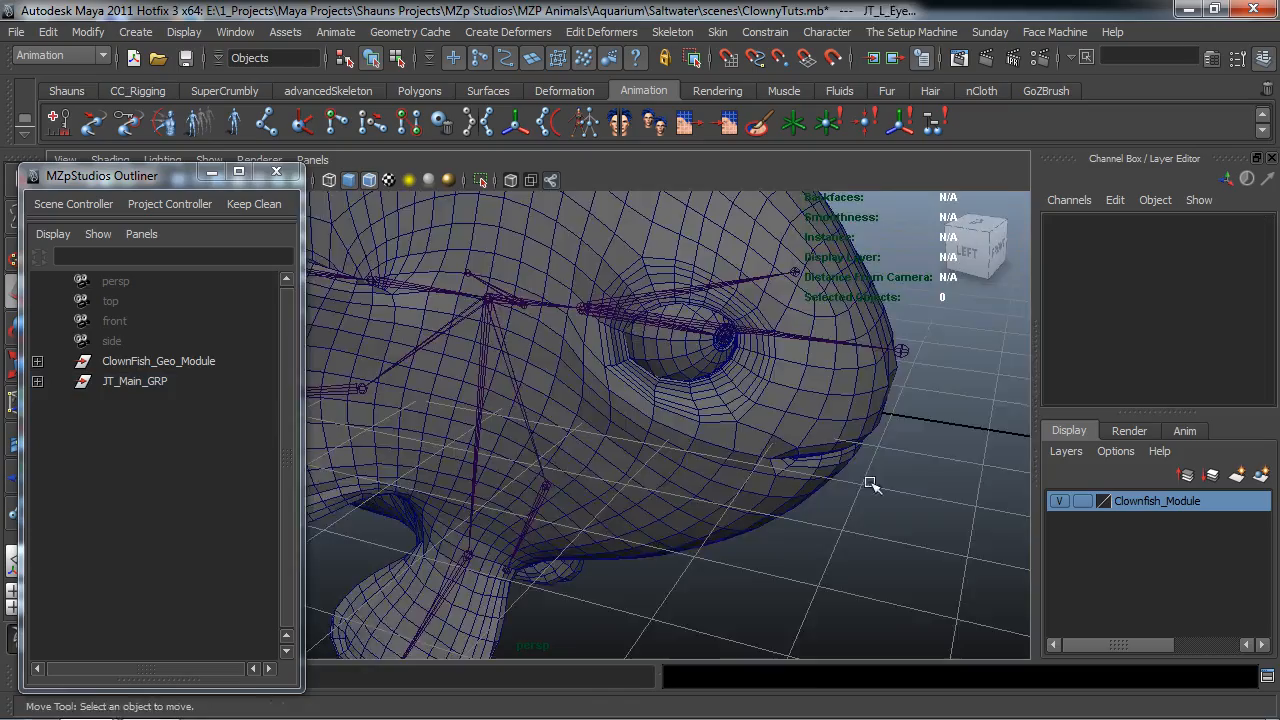
pyautogui.moveTo(870, 486); pyautogui.dragTo(676, 432)
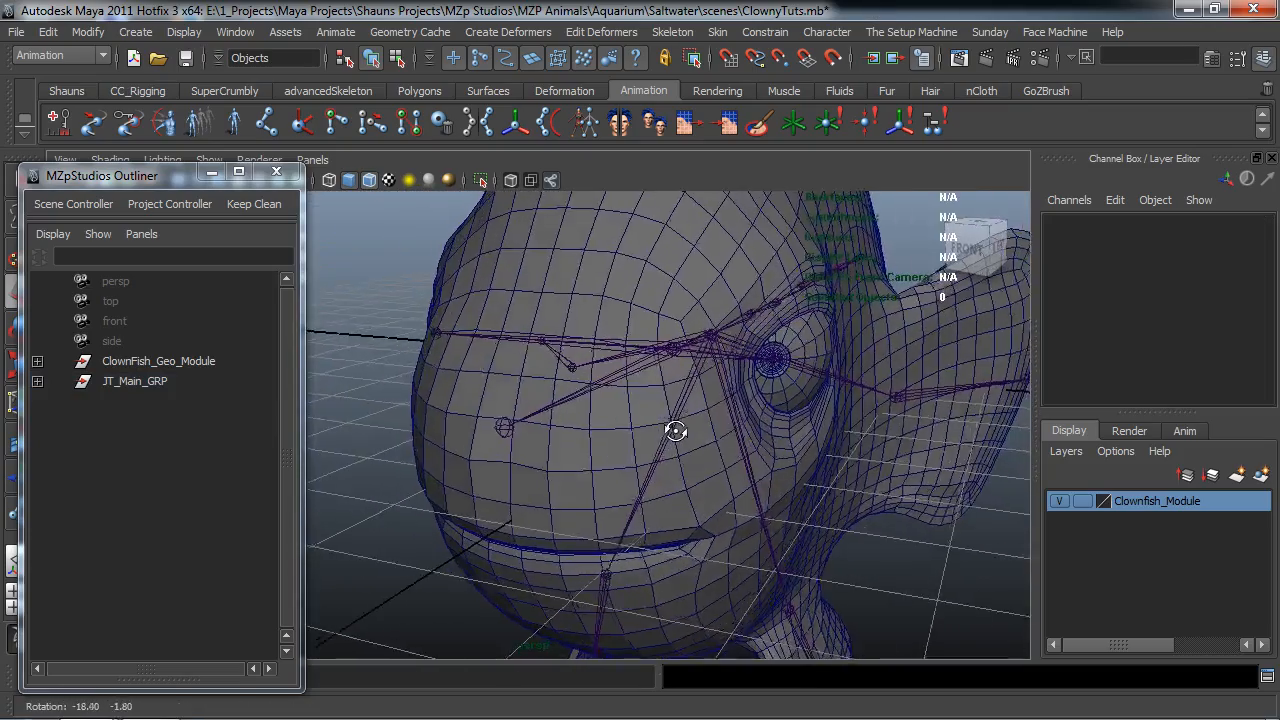
pyautogui.moveTo(676, 430); pyautogui.dragTo(618, 430)
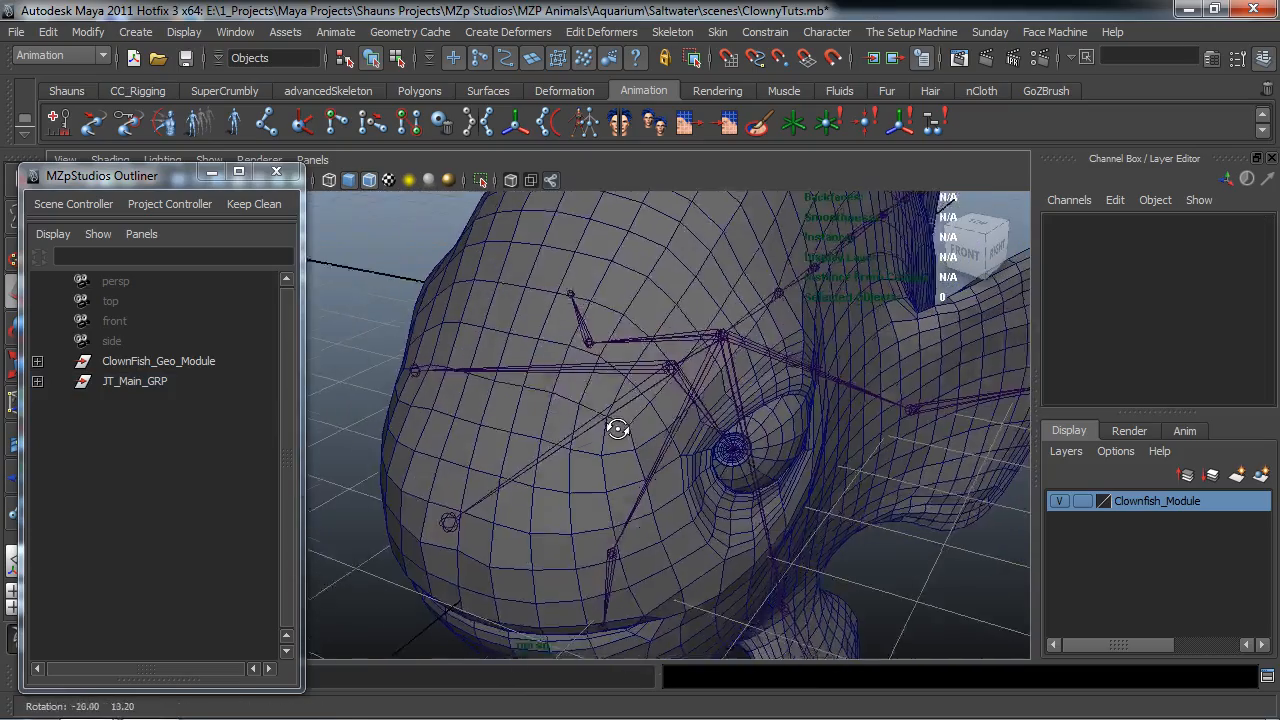
pyautogui.moveTo(616, 430); pyautogui.dragTo(764, 464)
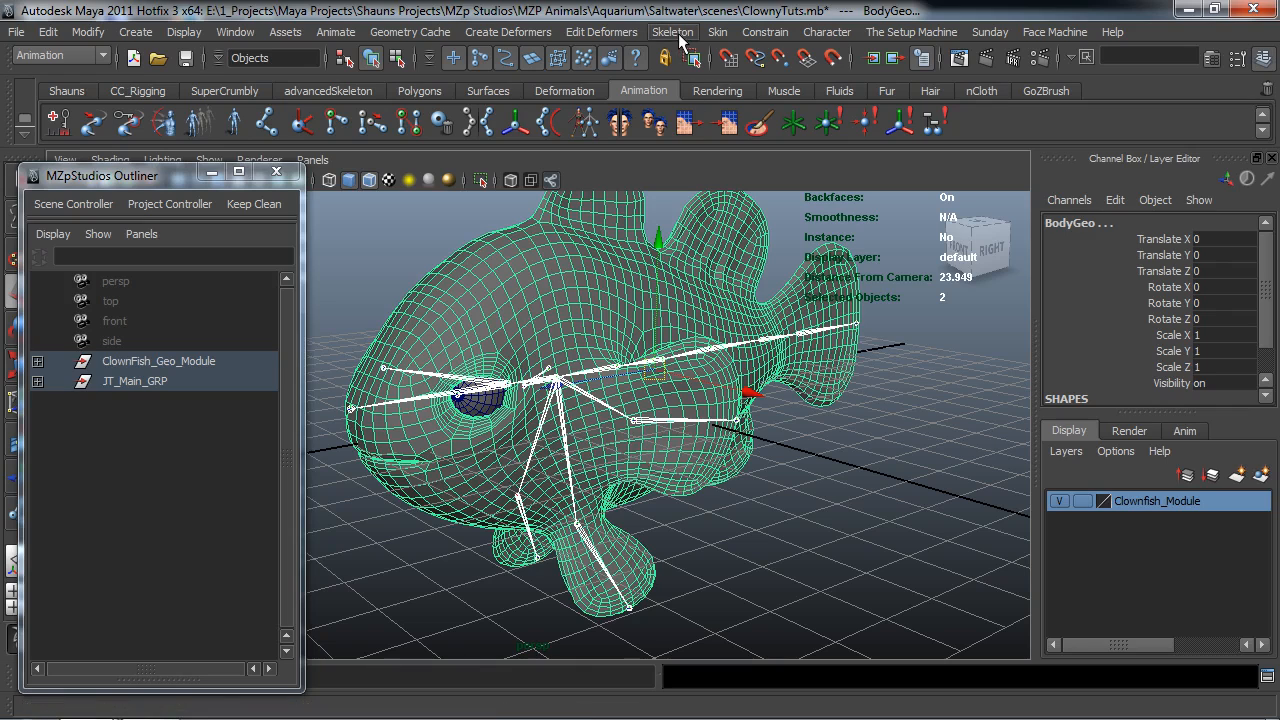
# Step: Smooth-bind BodyGeo to the joint skeleton via Skin > Bind Skin > Smooth Bind
pyautogui.click(716, 32)
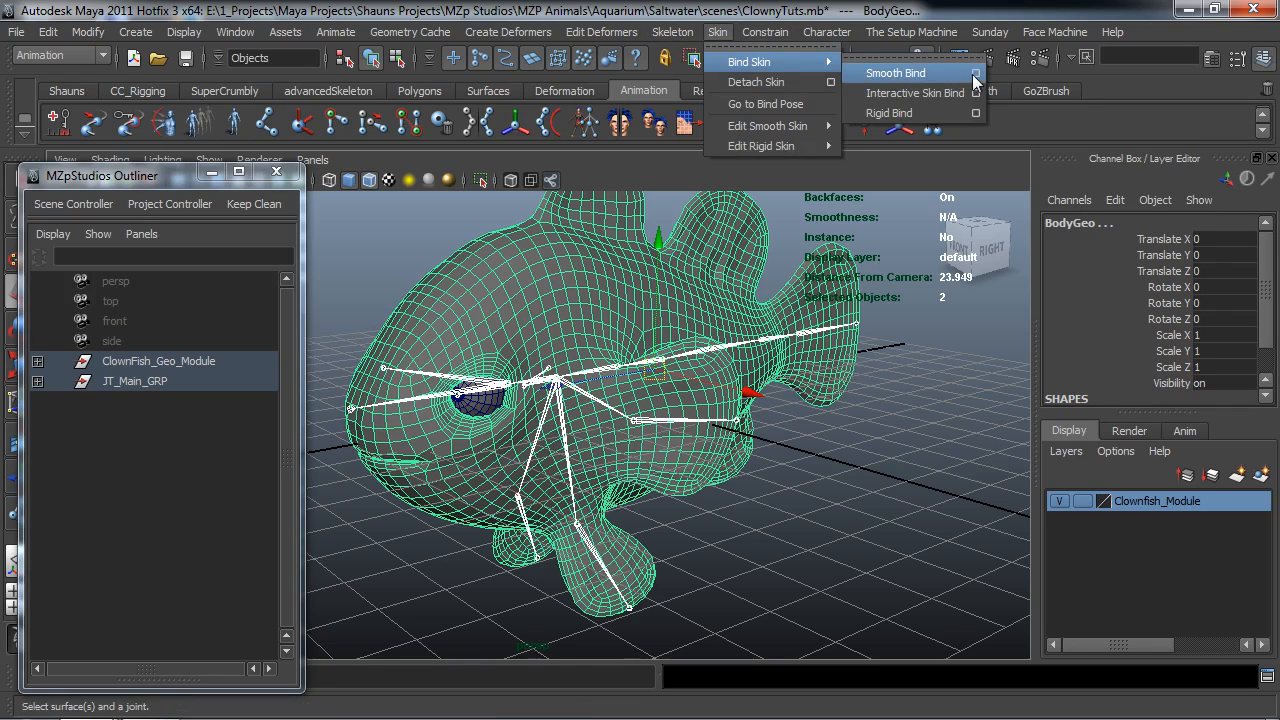
pyautogui.click(974, 72)
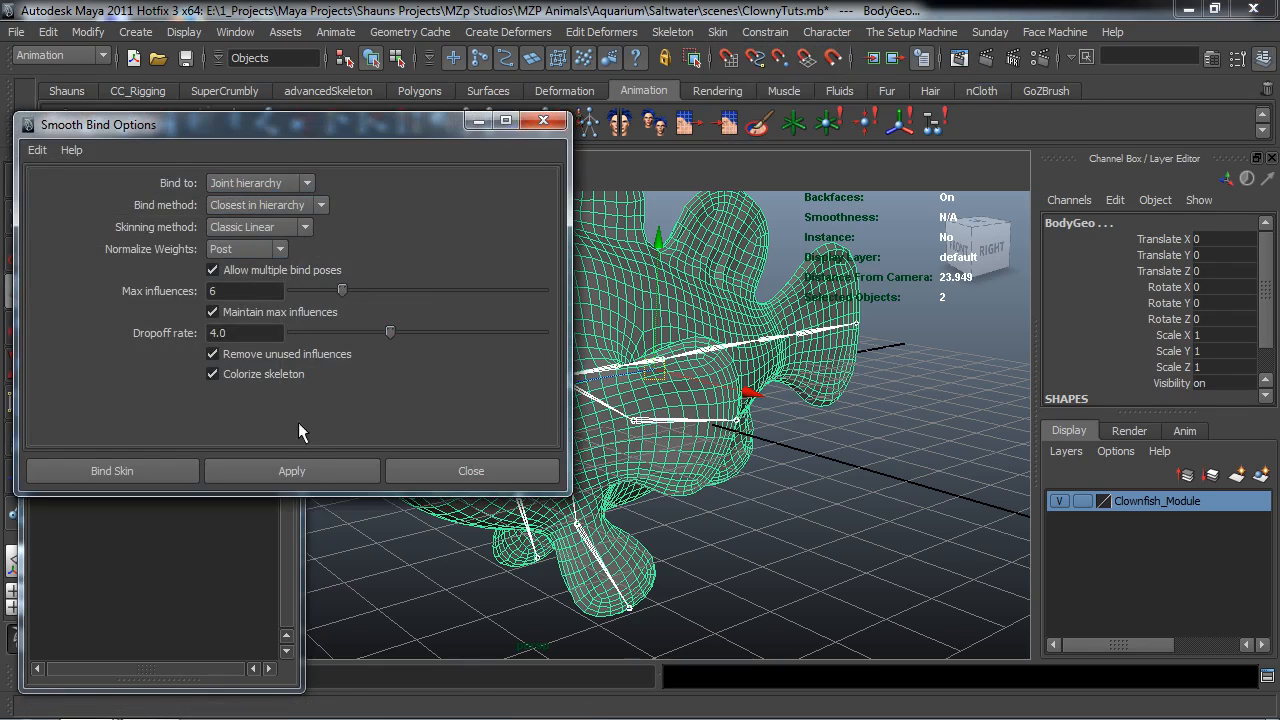
pyautogui.moveTo(224, 292)
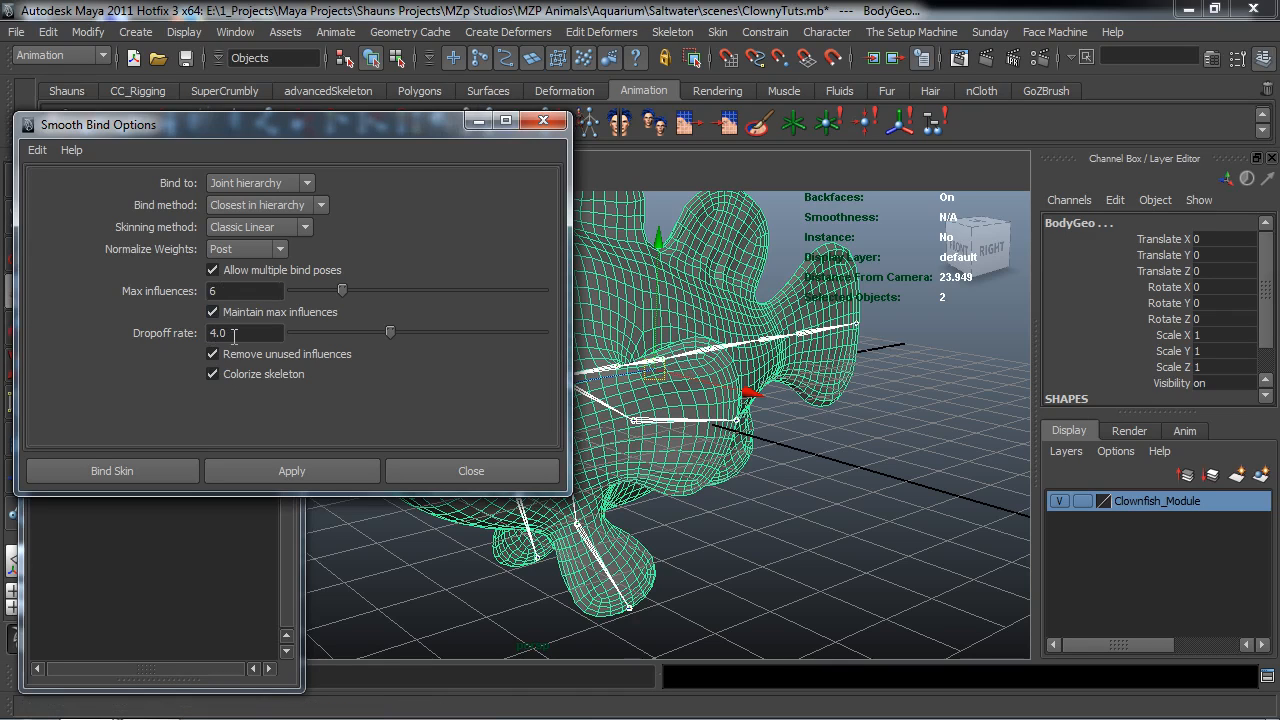
pyautogui.moveTo(334, 444)
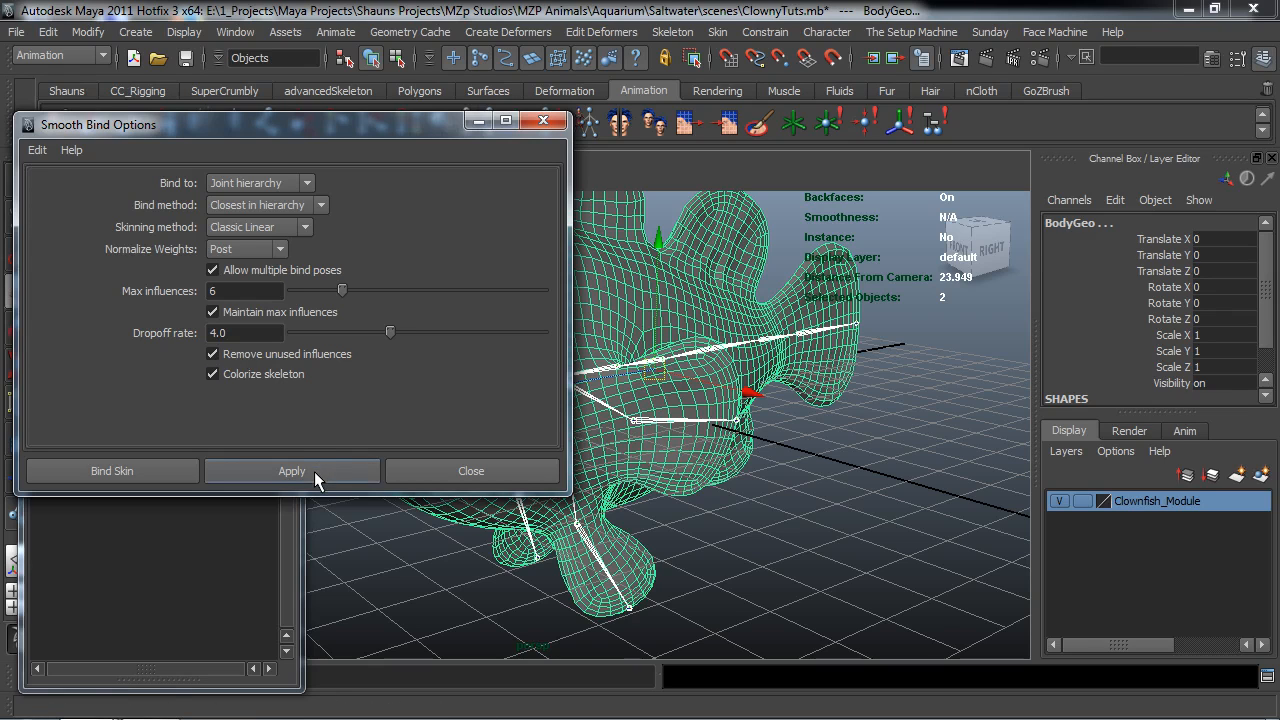
pyautogui.click(292, 470)
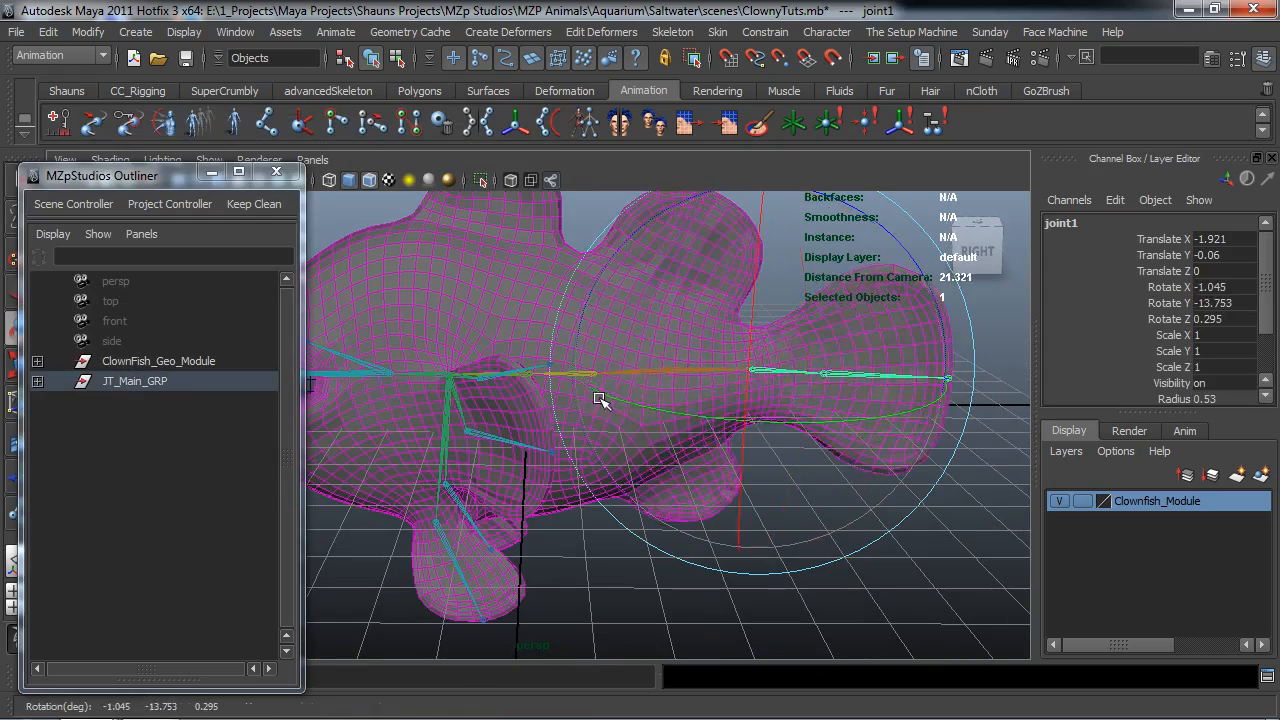
# Step: Rotate joint1, JT_R_Side_Fin_1 and joint8 to confirm the bound mesh deforms with them
pyautogui.moveTo(600, 400); pyautogui.dragTo(640, 376)
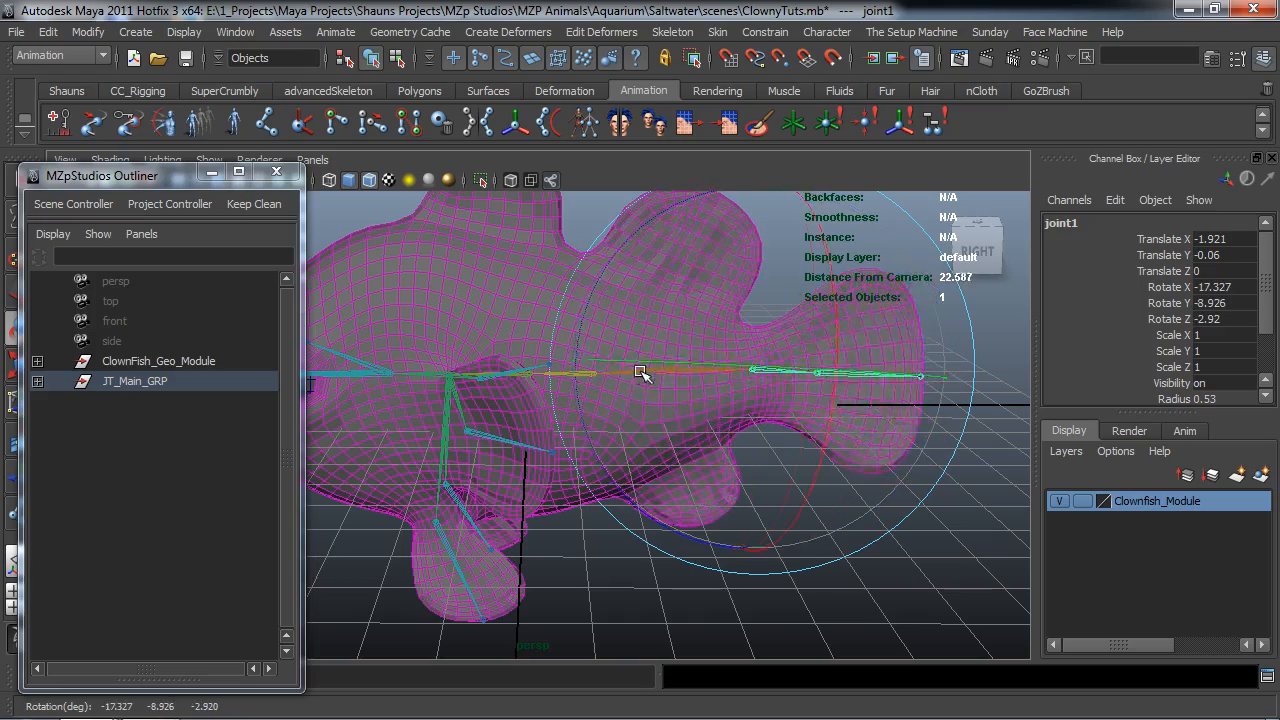
pyautogui.moveTo(640, 370); pyautogui.dragTo(732, 528)
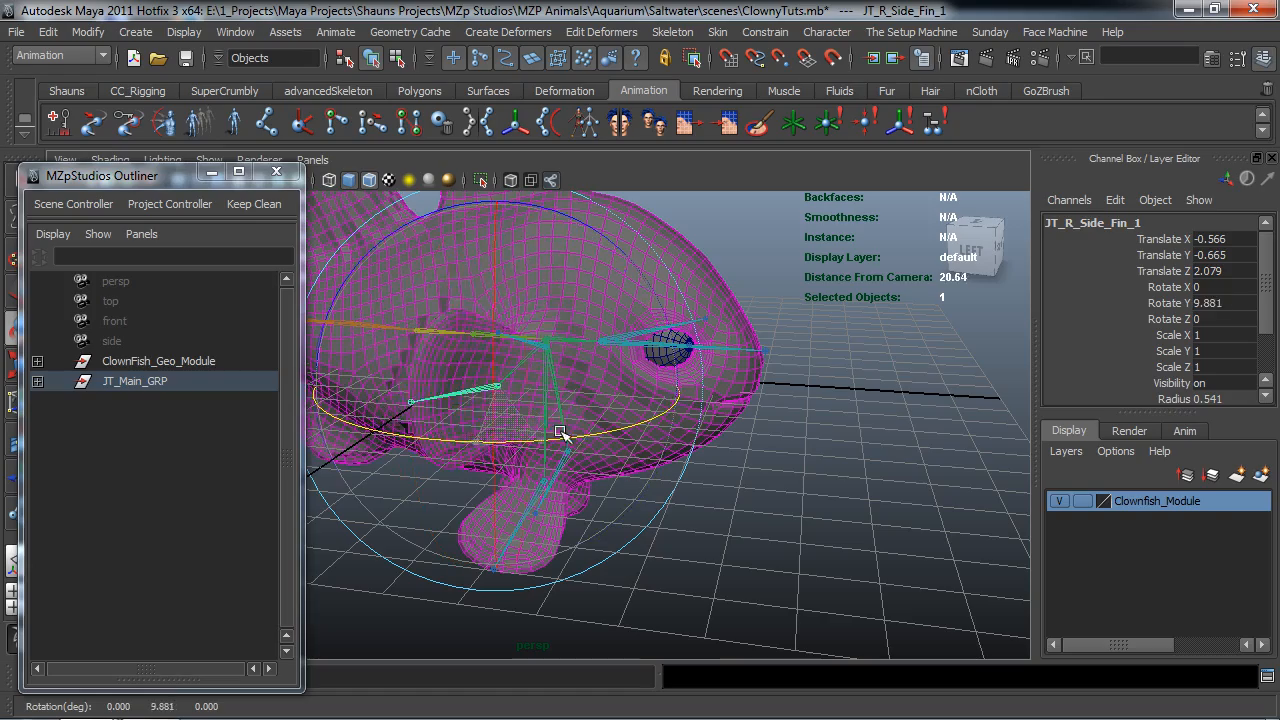
pyautogui.moveTo(564, 432); pyautogui.dragTo(560, 420)
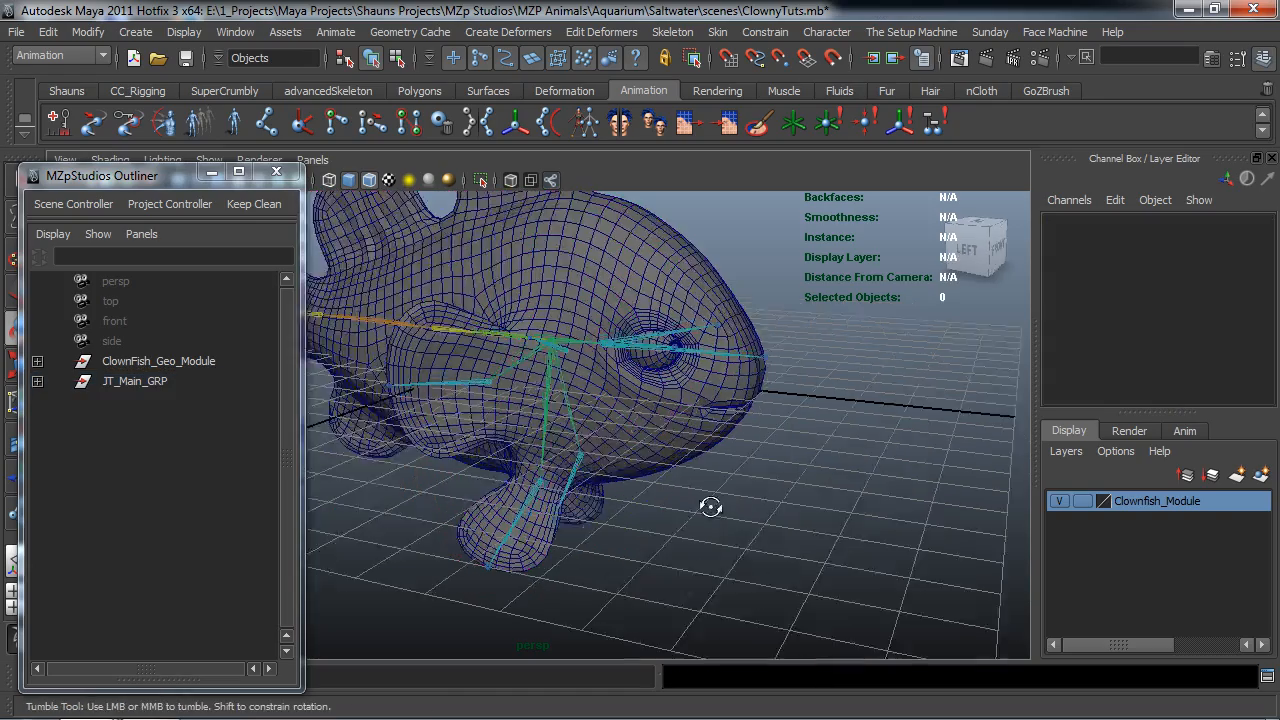
pyautogui.moveTo(710, 508); pyautogui.dragTo(464, 484)
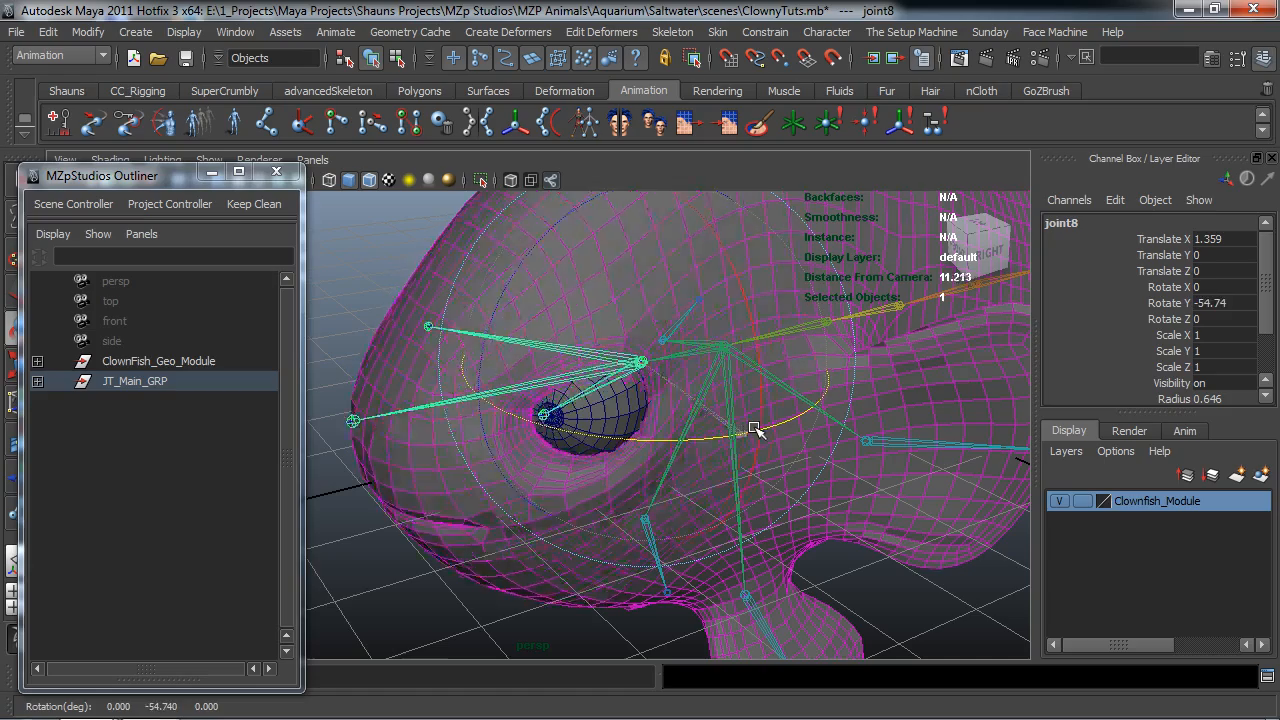
pyautogui.moveTo(756, 430); pyautogui.dragTo(460, 390)
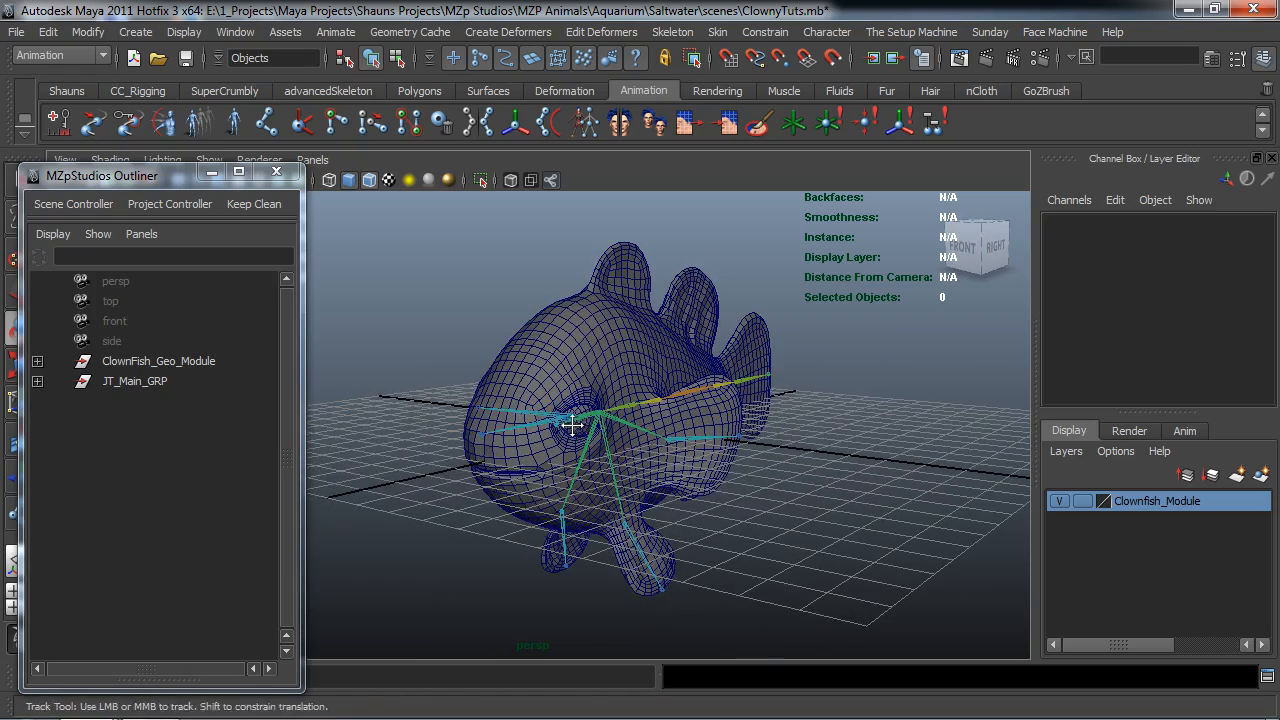
# Step: Centre the fish in view and close the Outliner window
pyautogui.moveTo(100, 176); pyautogui.dragTo(108, 132)
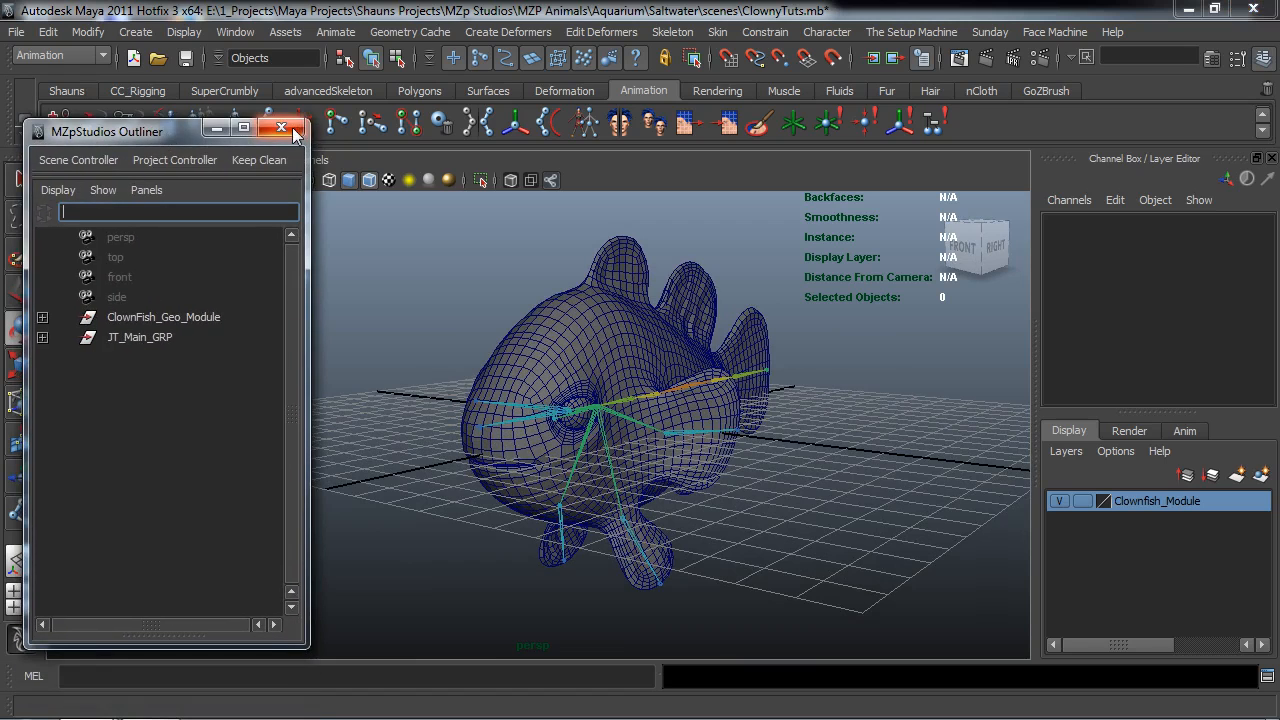
pyautogui.click(282, 132)
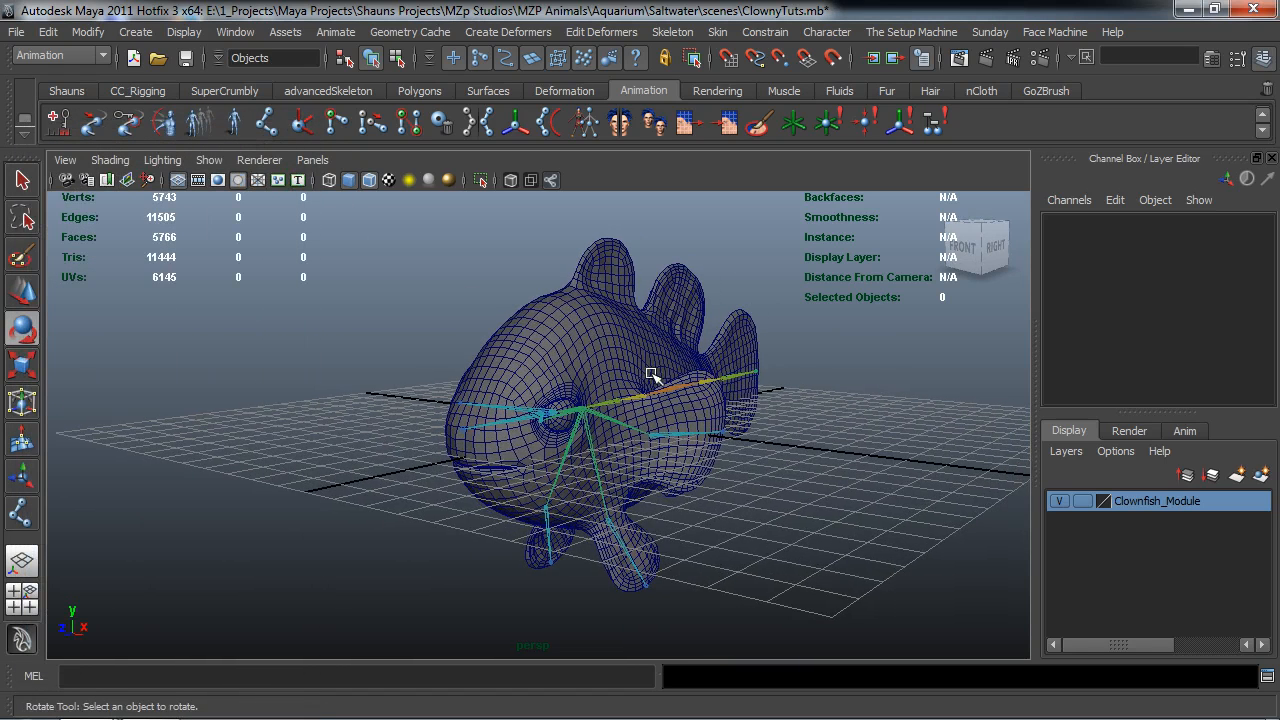